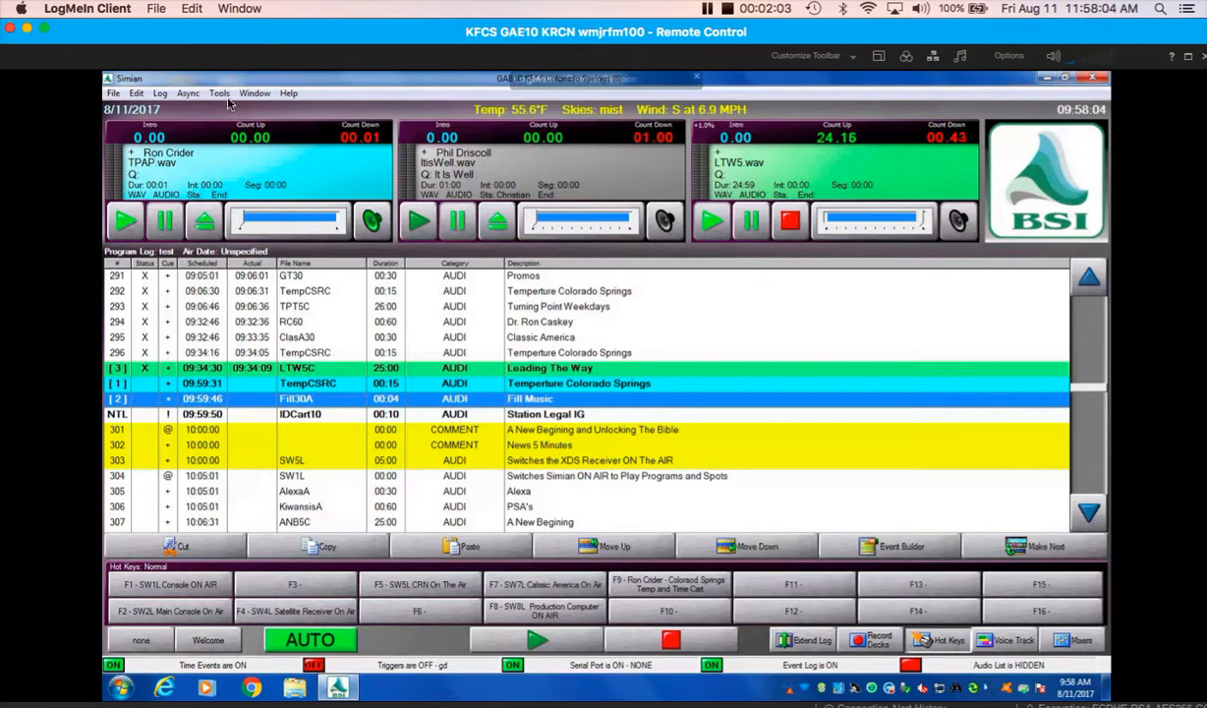
Step: Review Simian's Hardware and Serial Com options (COM5, 9600 baud), then close with OK
left_click(219, 92)
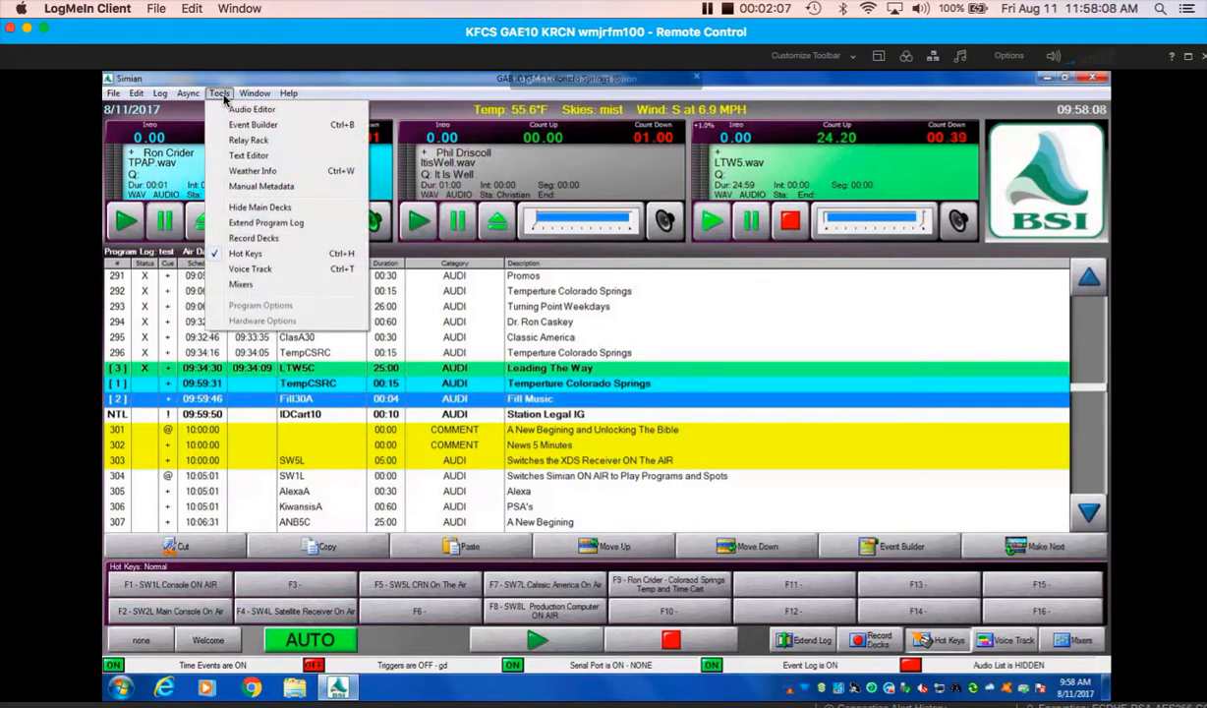
left_click(289, 92)
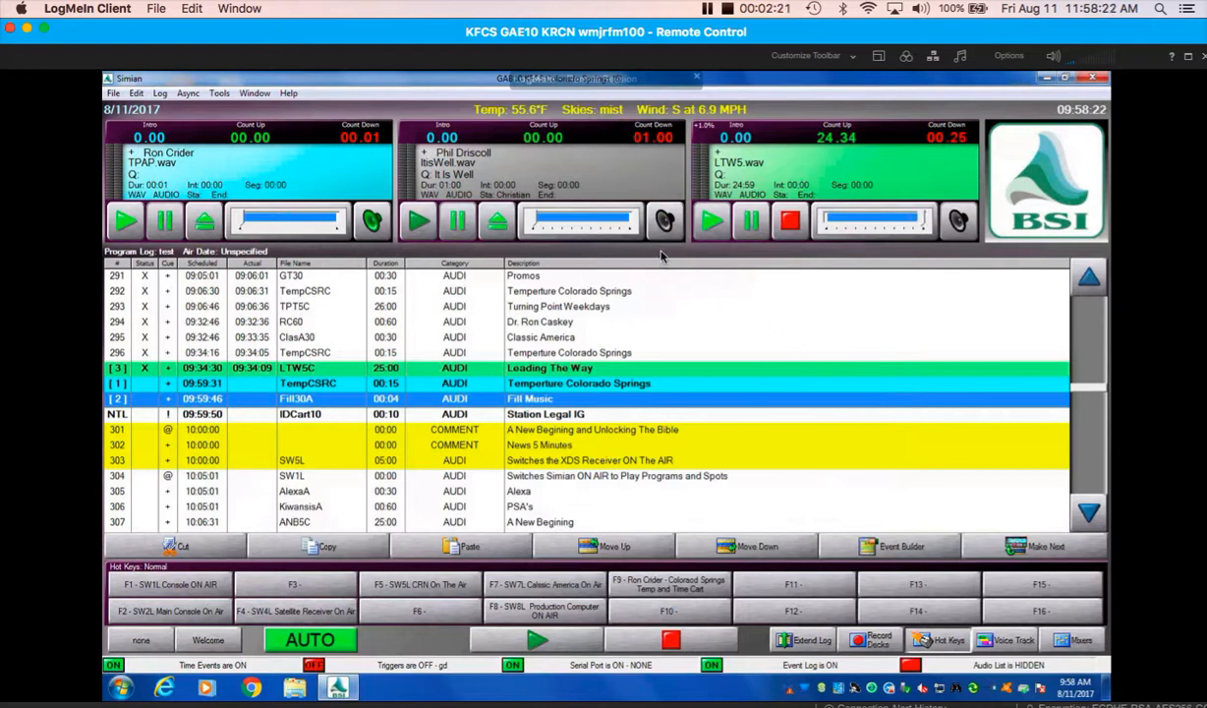
mouse_move(660, 252)
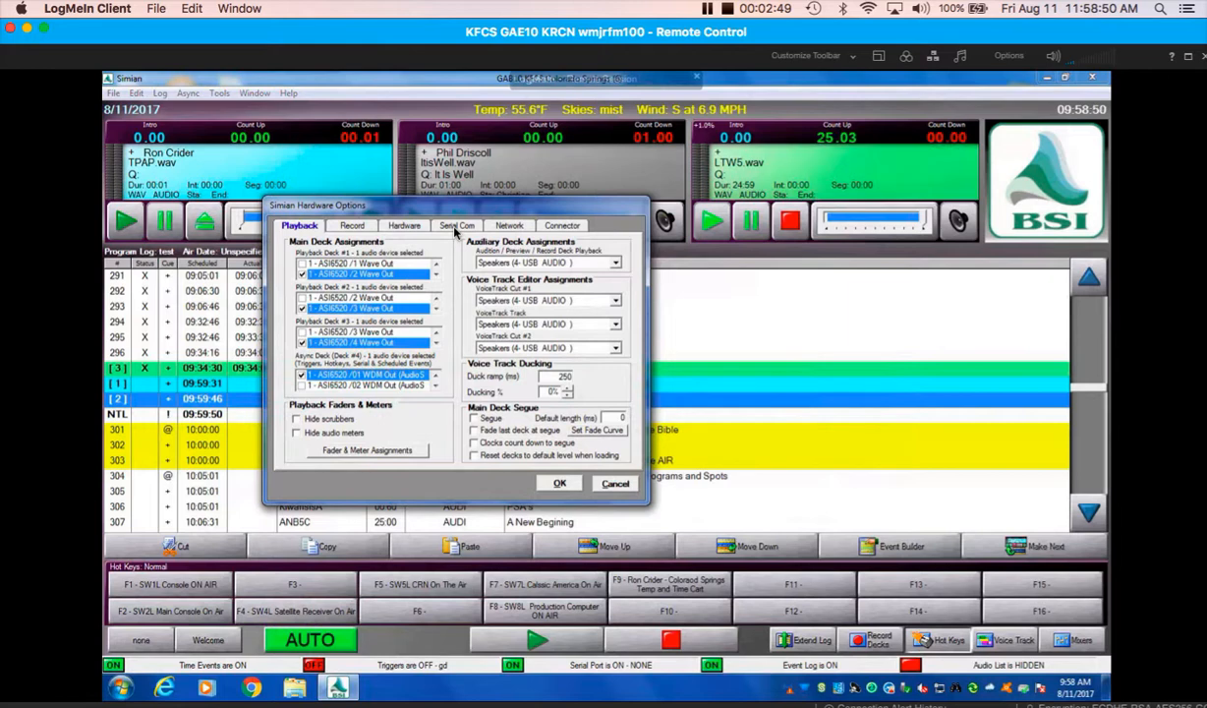
left_click(403, 225)
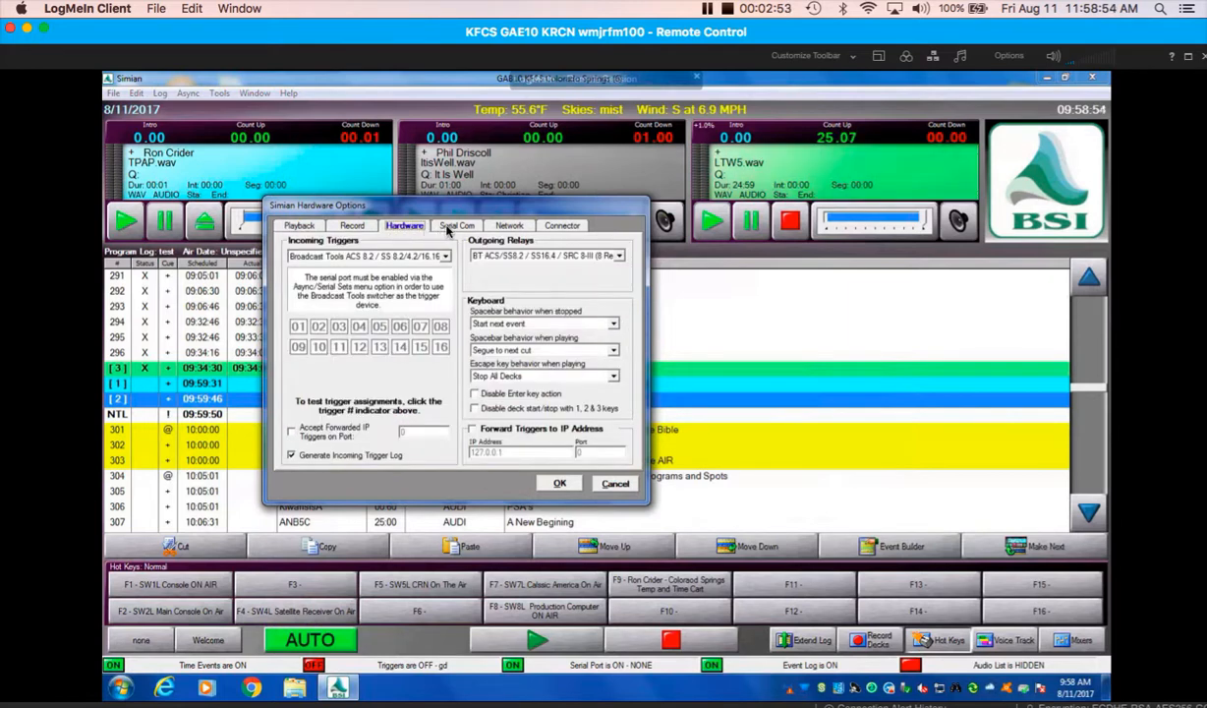
left_click(456, 225)
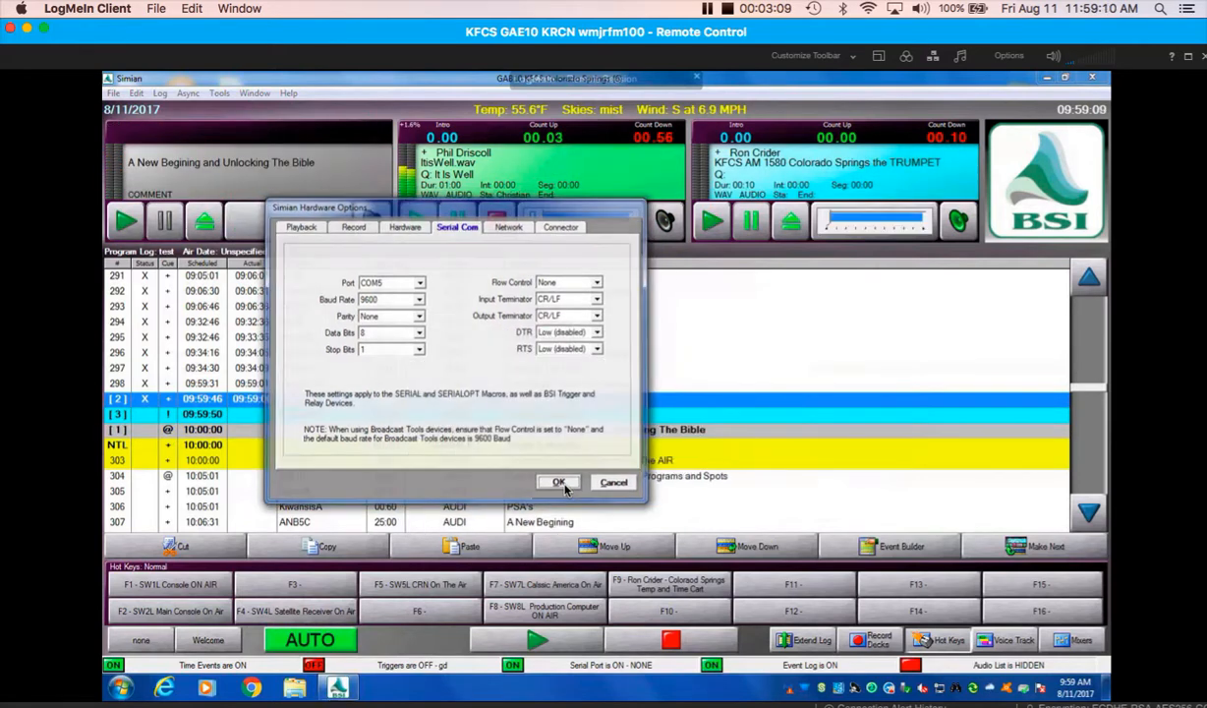
left_click(558, 481)
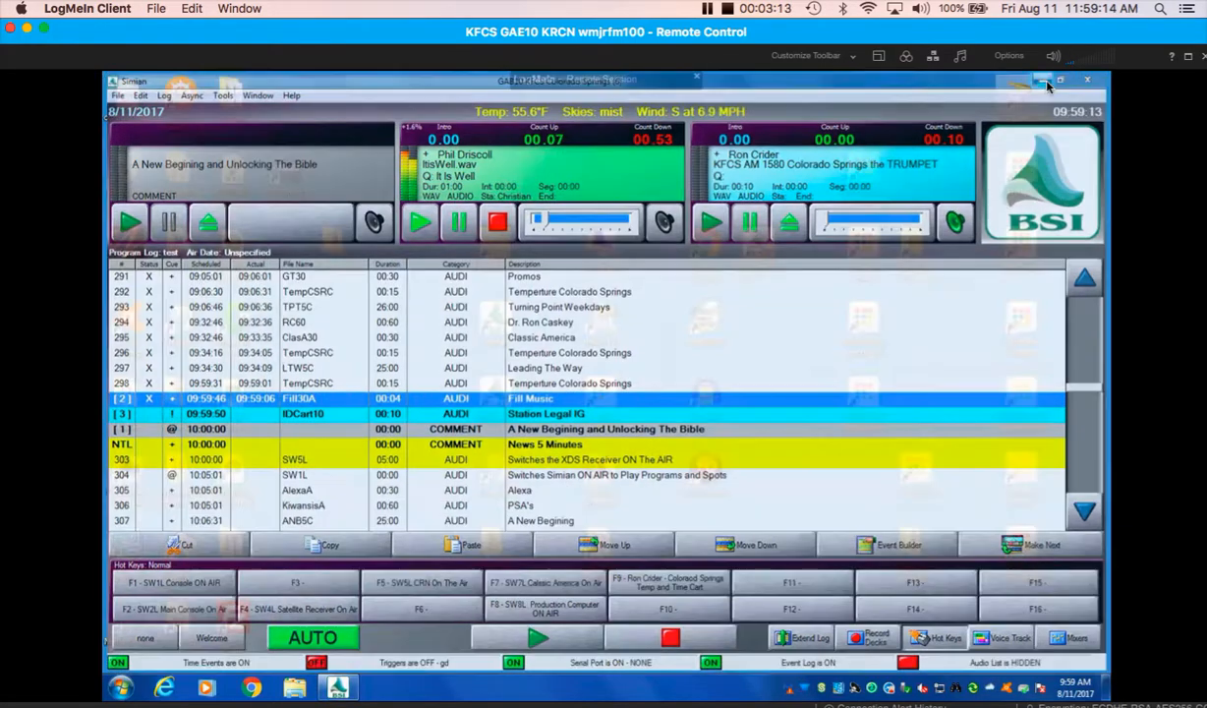
Step: Minimise Simian and open Control Panel from the Start menu
left_click(1058, 79)
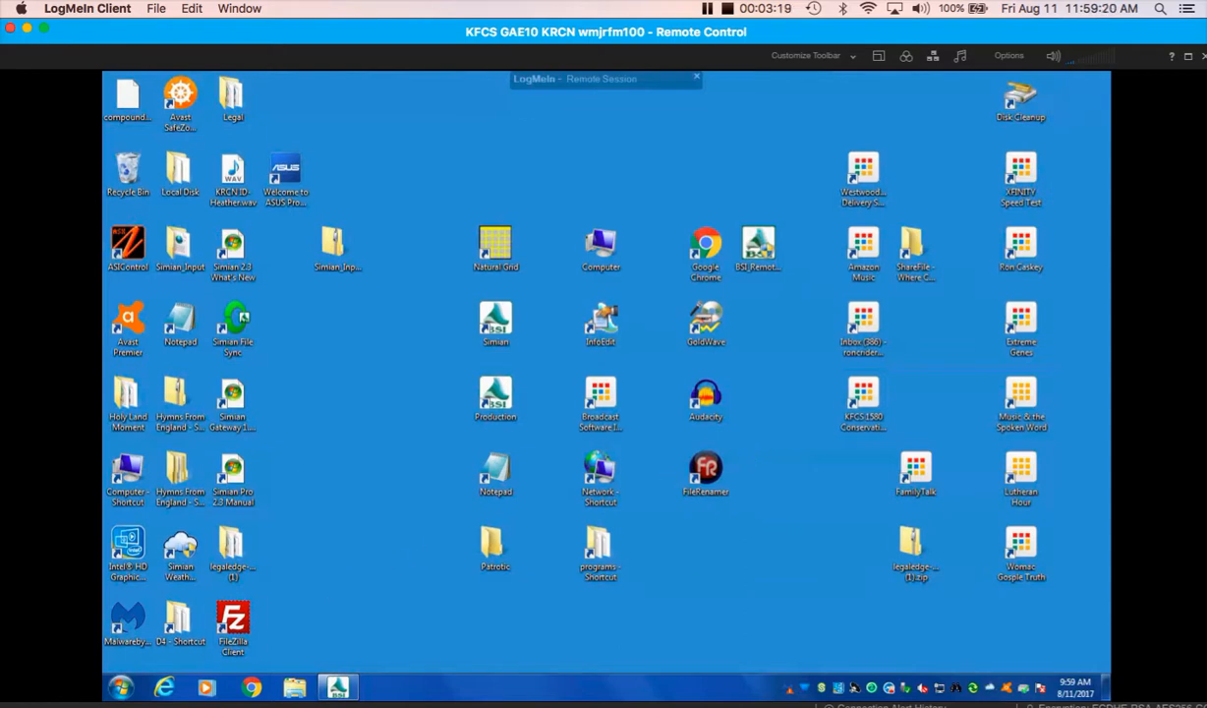
left_click(120, 686)
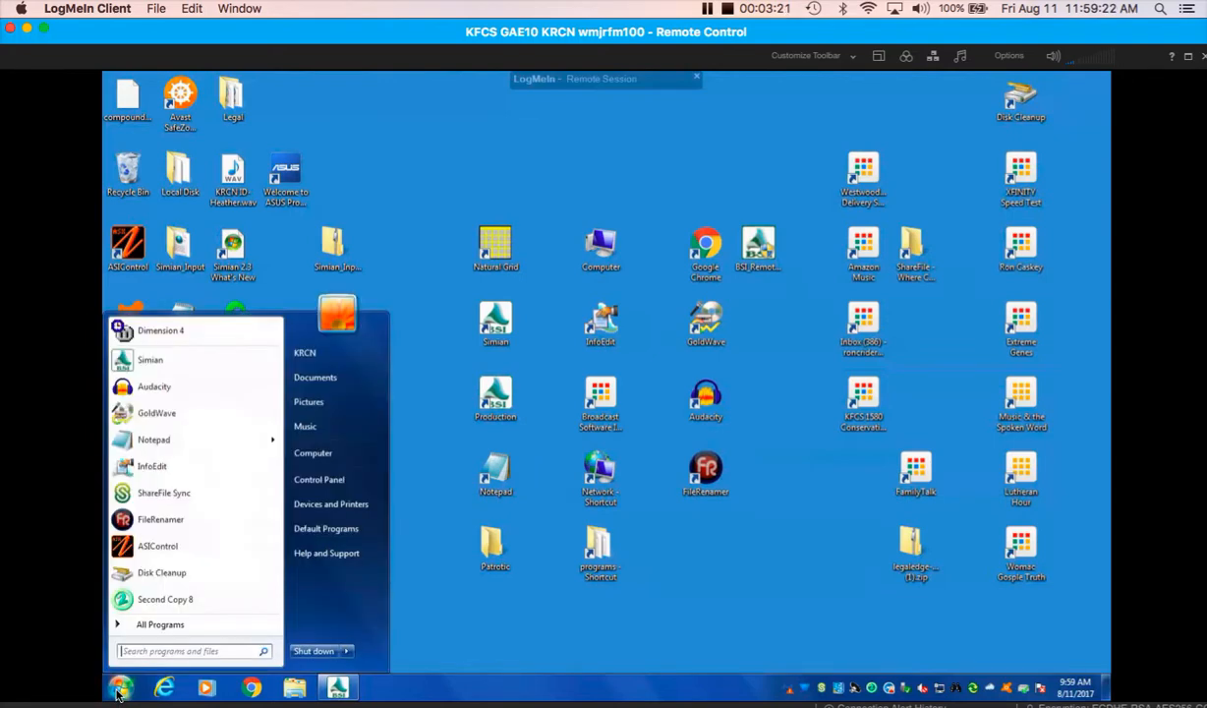
mouse_move(318, 479)
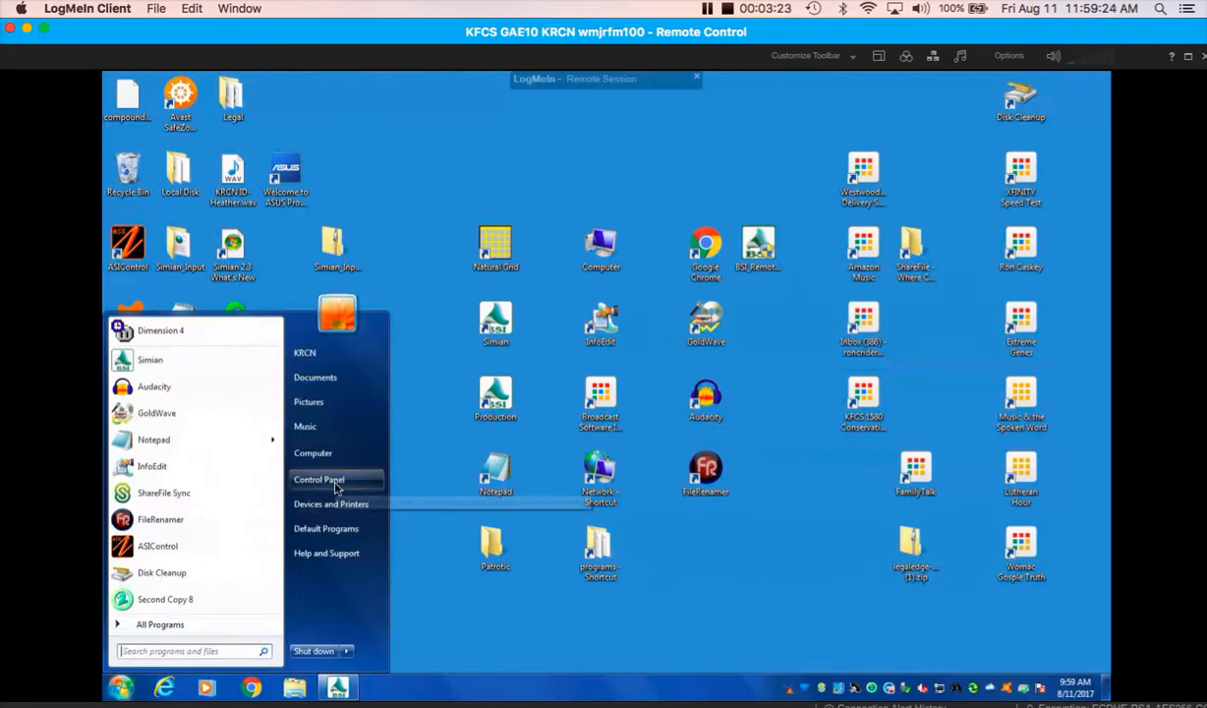
left_click(319, 480)
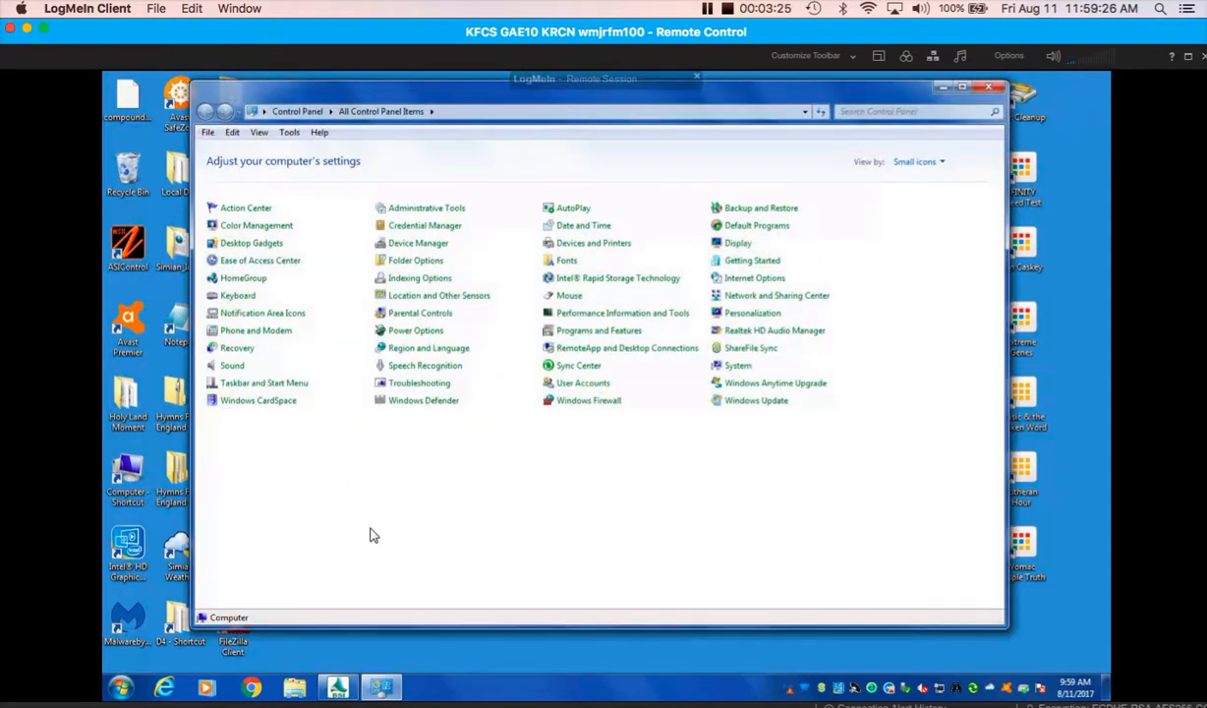
mouse_move(593, 242)
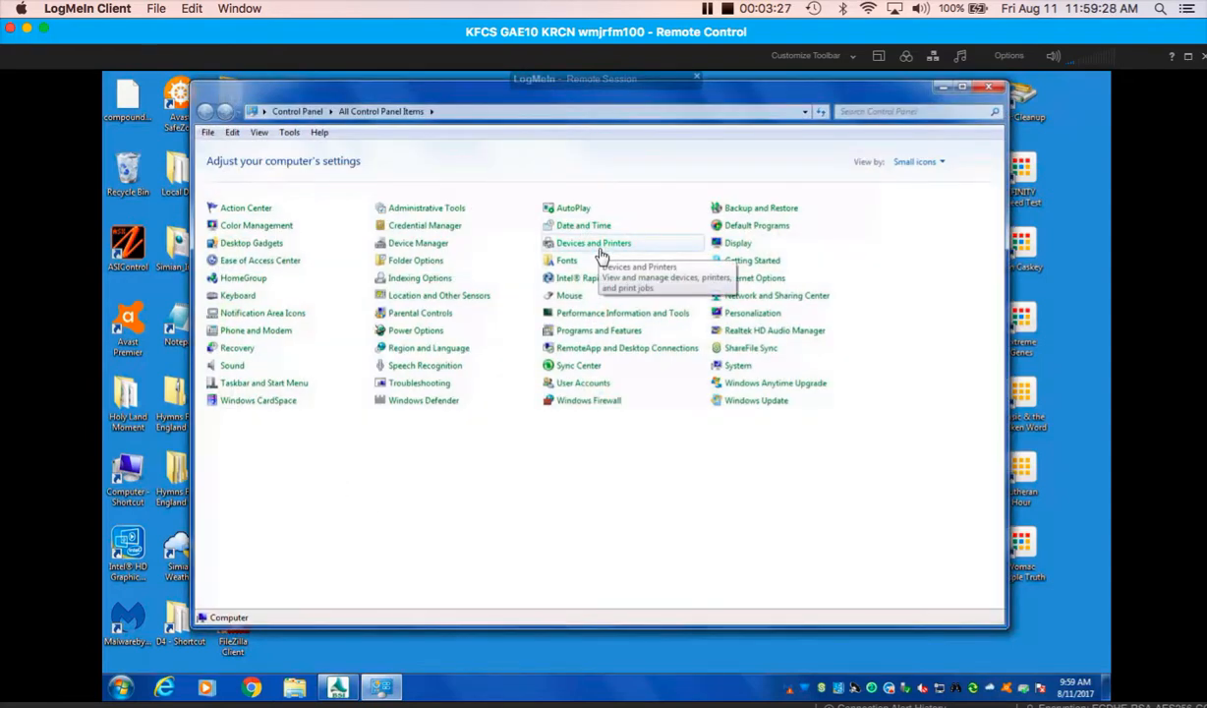
mouse_move(575, 251)
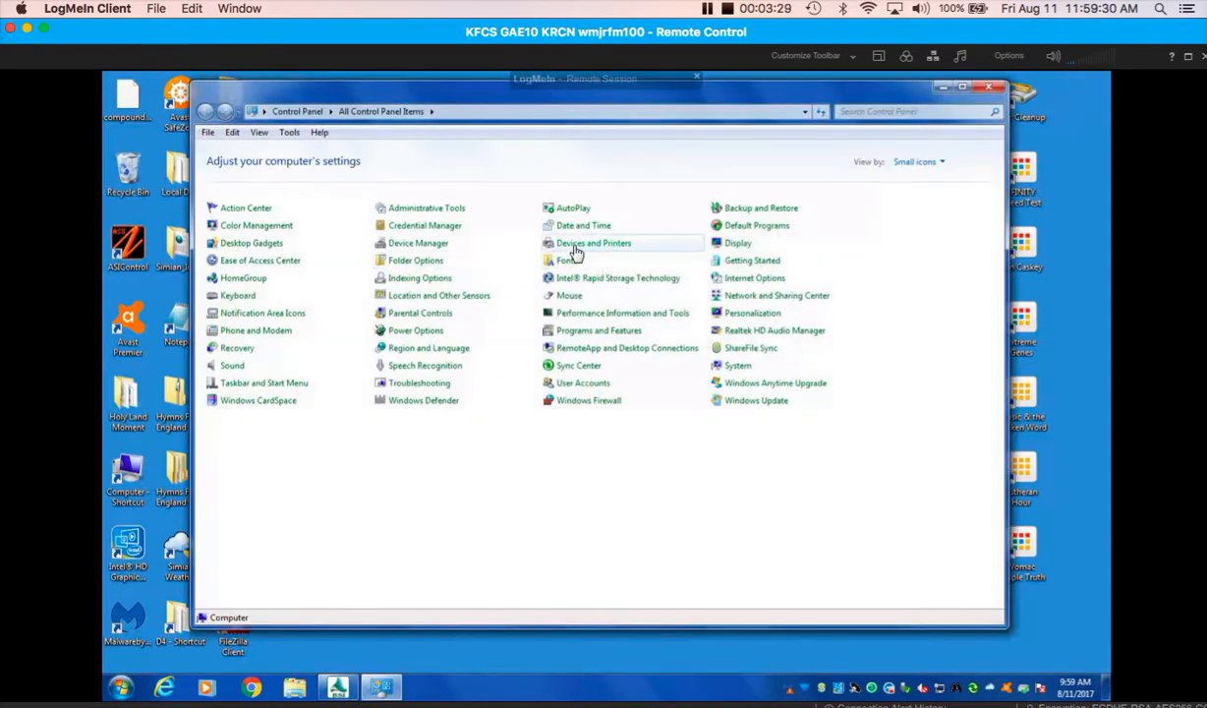
mouse_move(417, 243)
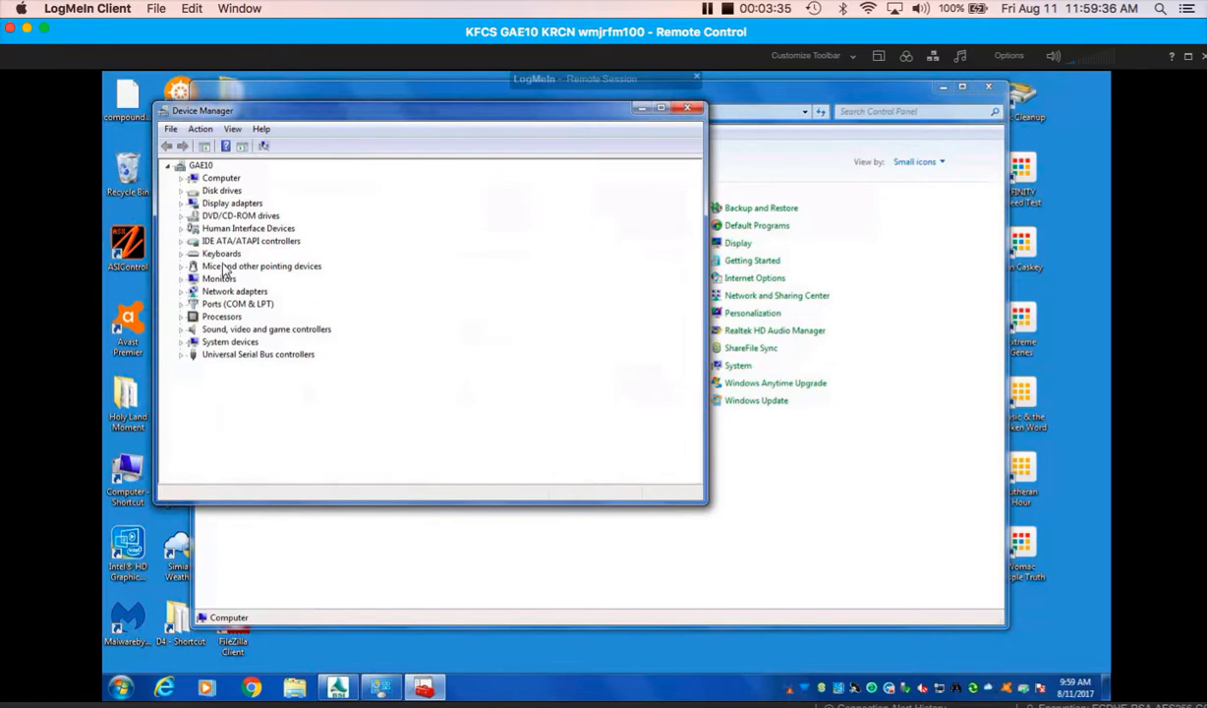
mouse_move(216, 312)
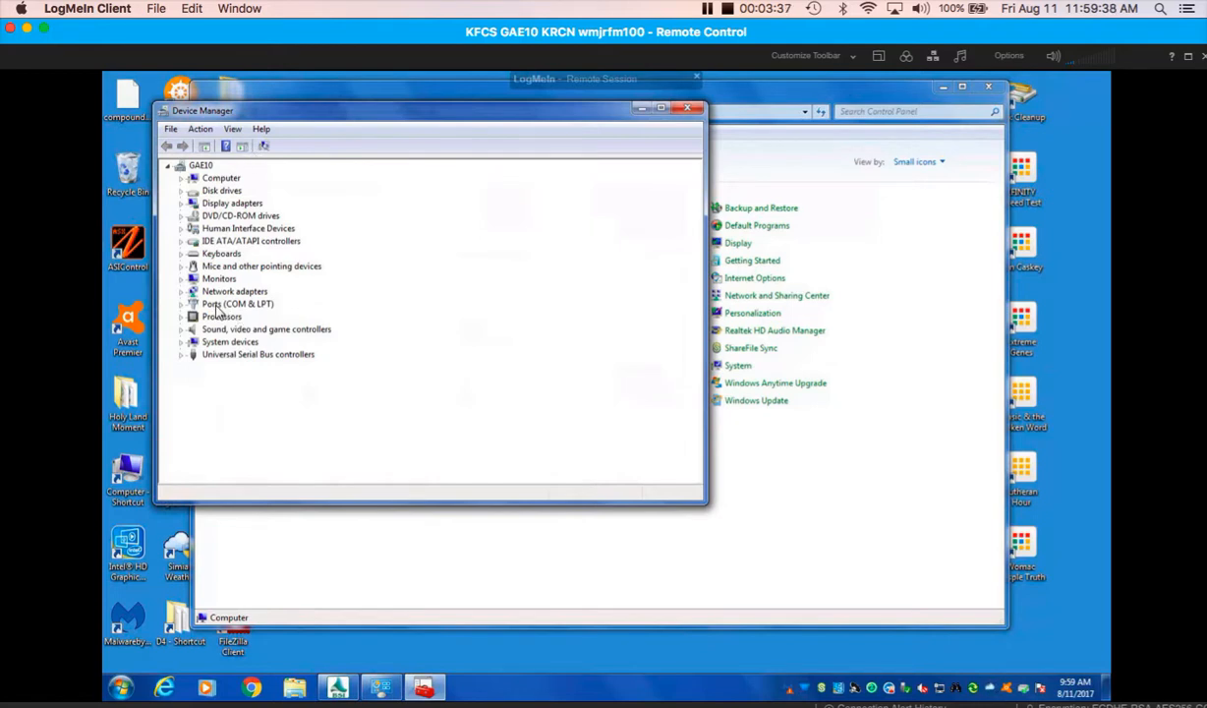
Step: Open Device Manager and expand Ports (COM & LPT) to find the Prolific USB-to-Serial port on COM5
left_click(238, 303)
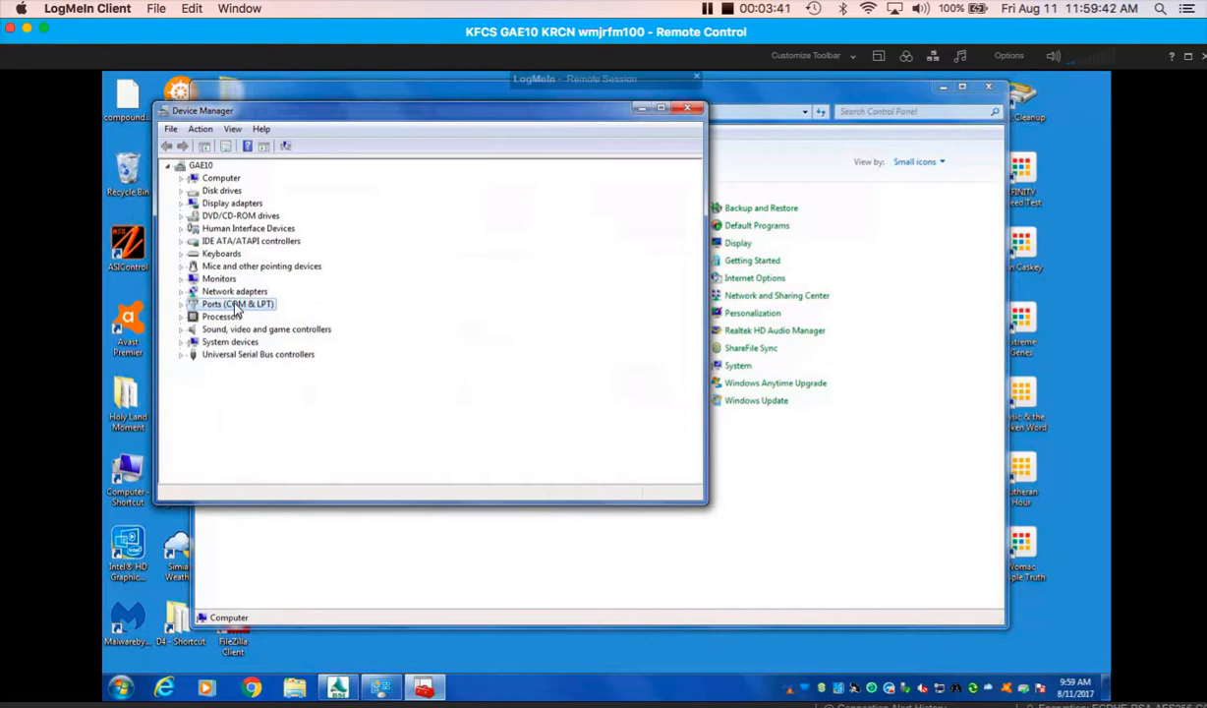
mouse_move(265, 303)
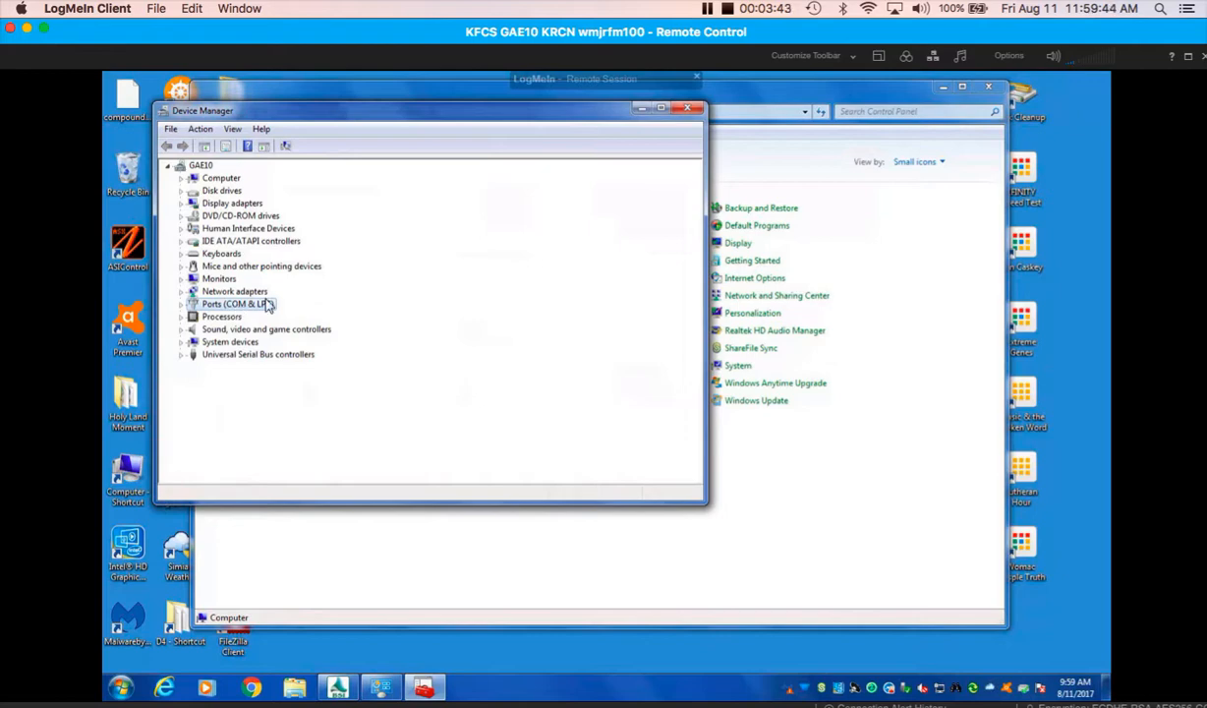
left_click(181, 304)
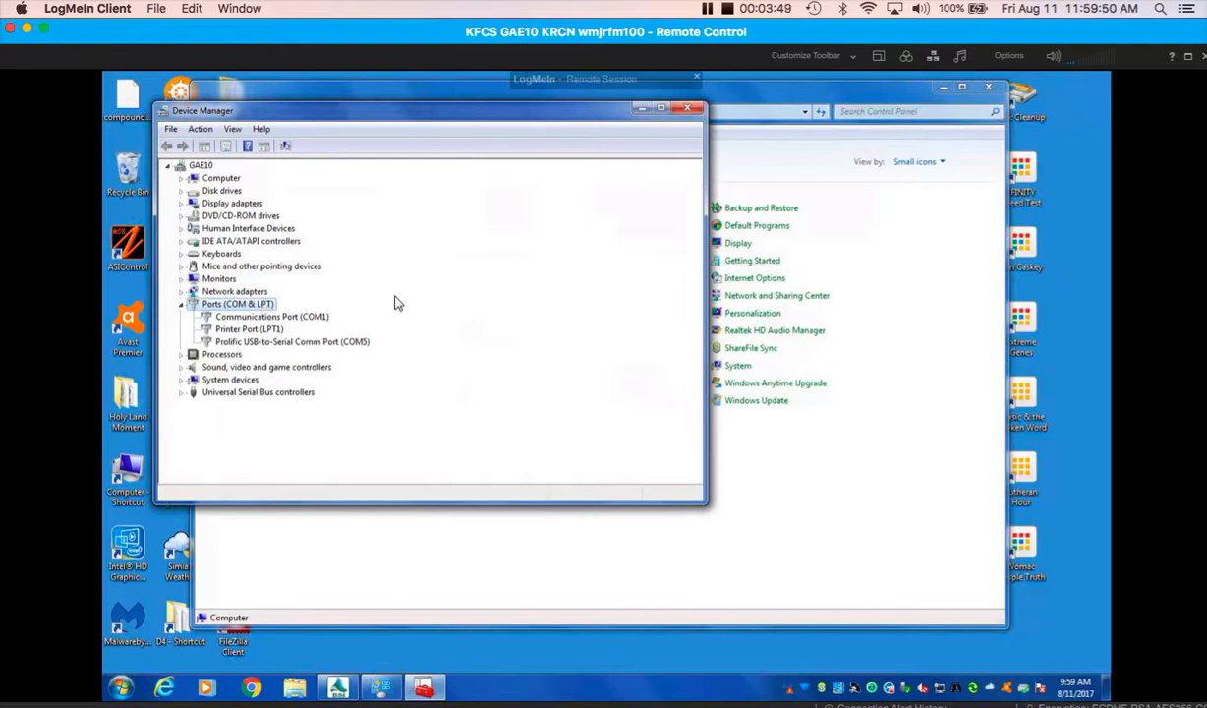
mouse_move(249, 357)
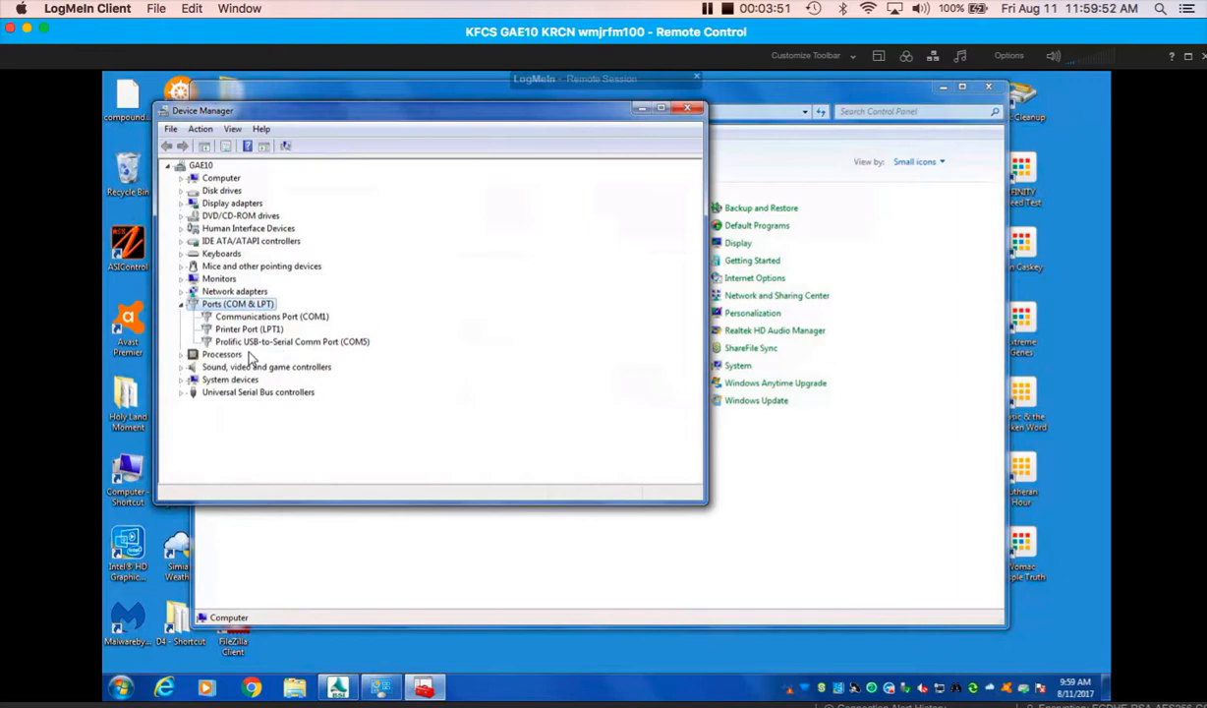
mouse_move(270, 355)
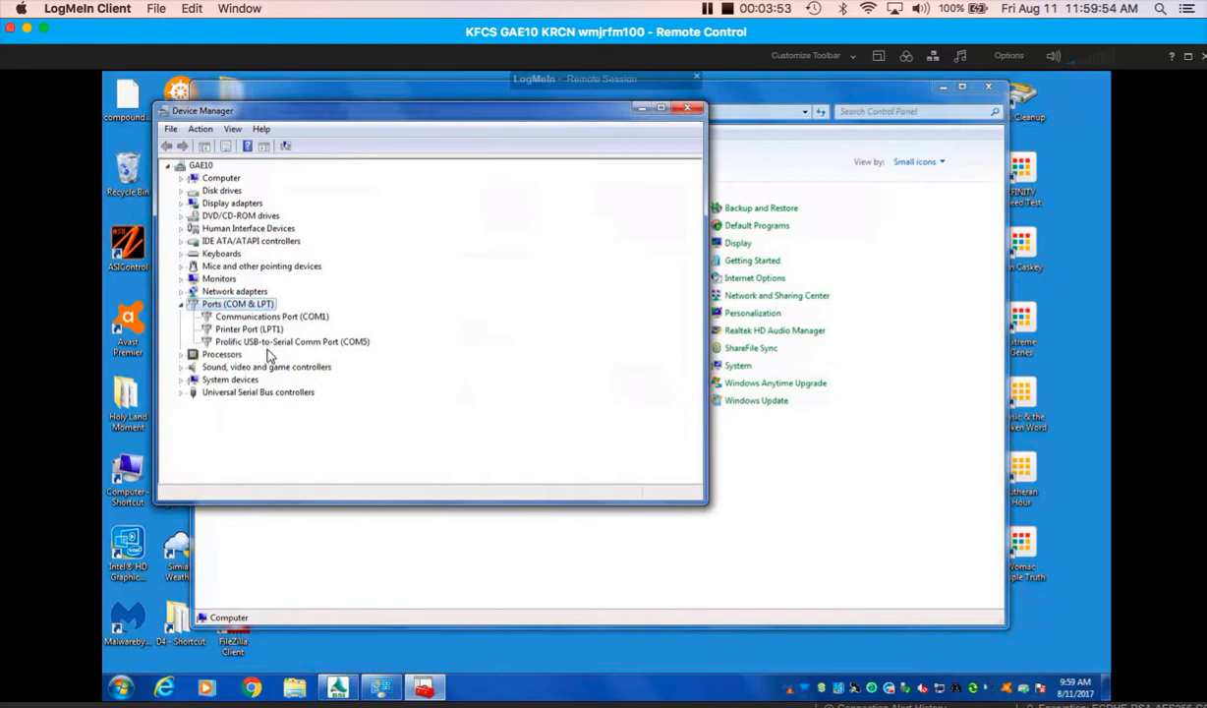
mouse_move(371, 360)
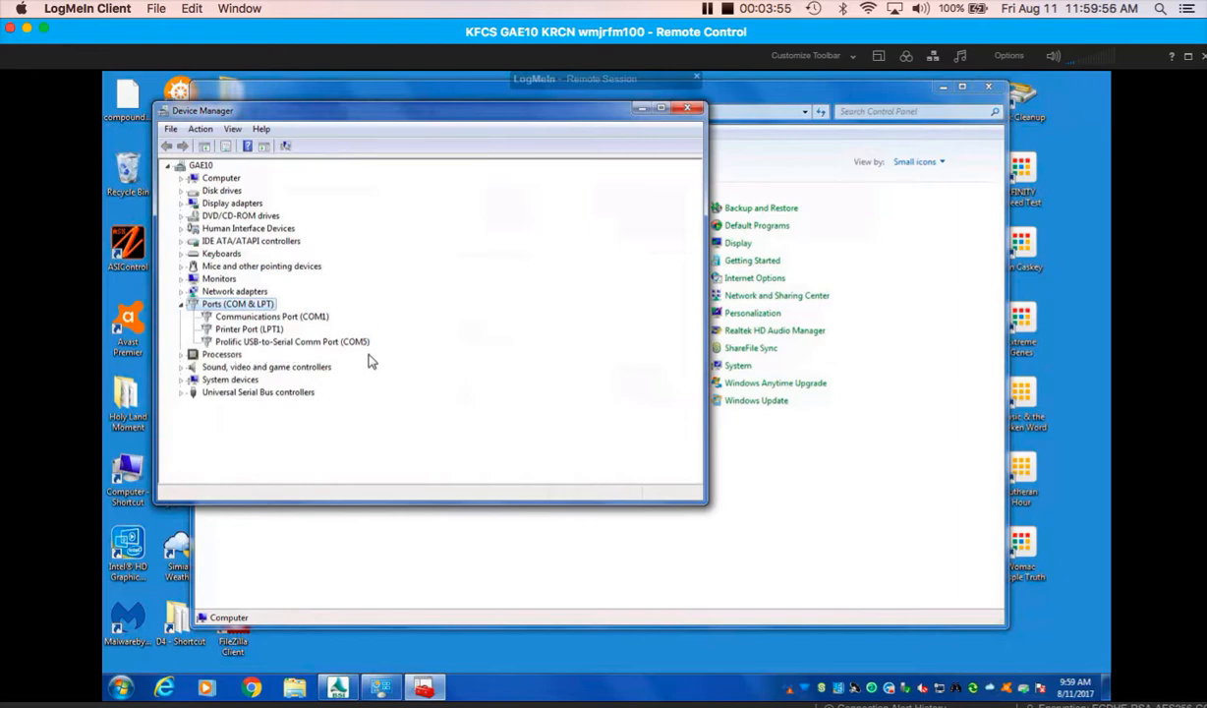
mouse_move(413, 339)
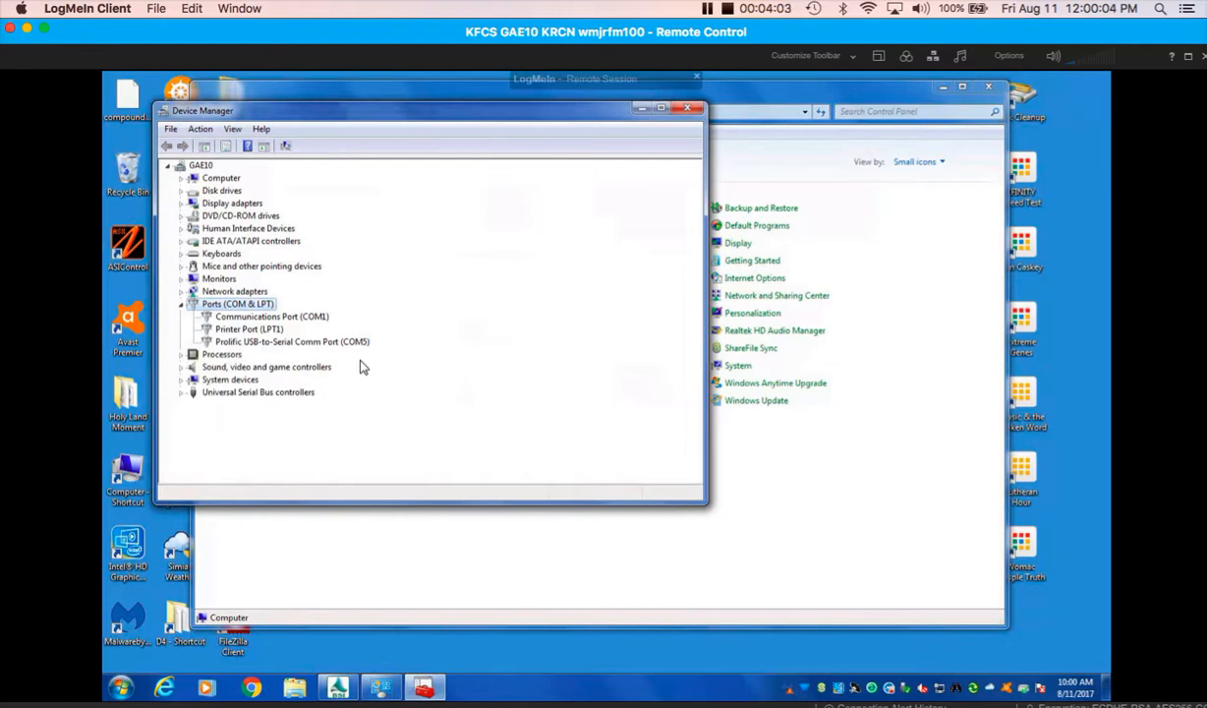
mouse_move(302, 356)
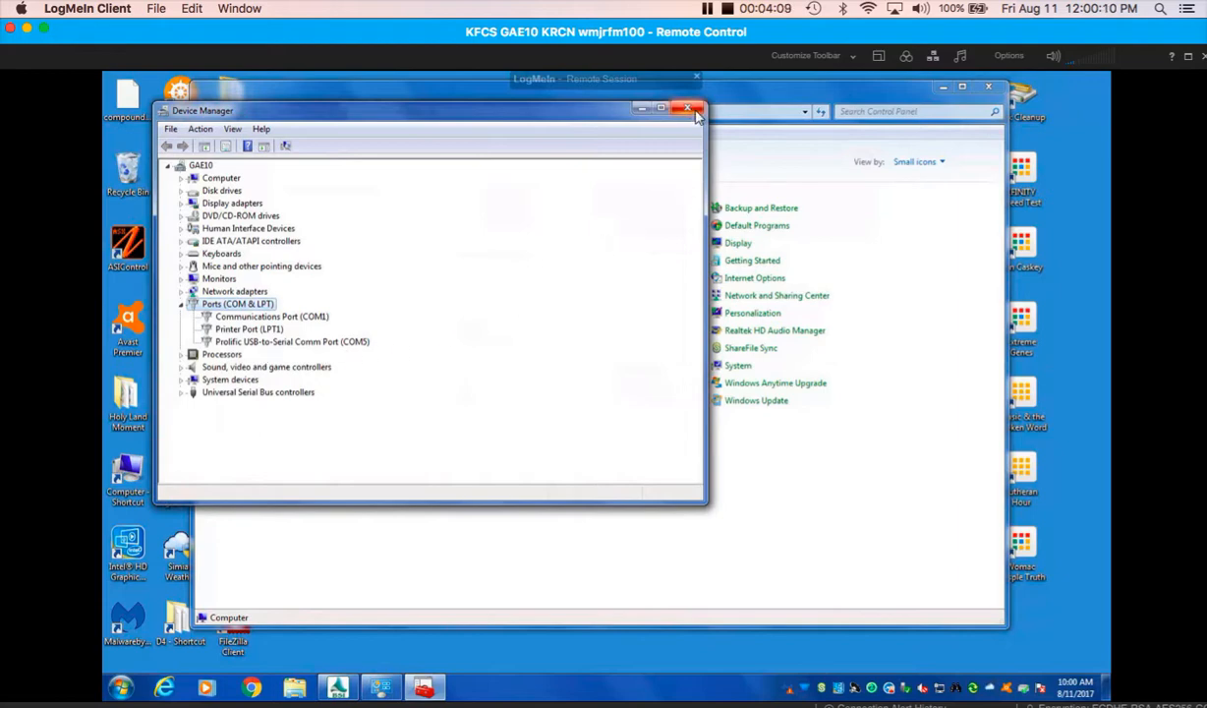
Step: Close Device Manager and Control Panel and restore Simian from the taskbar
left_click(685, 108)
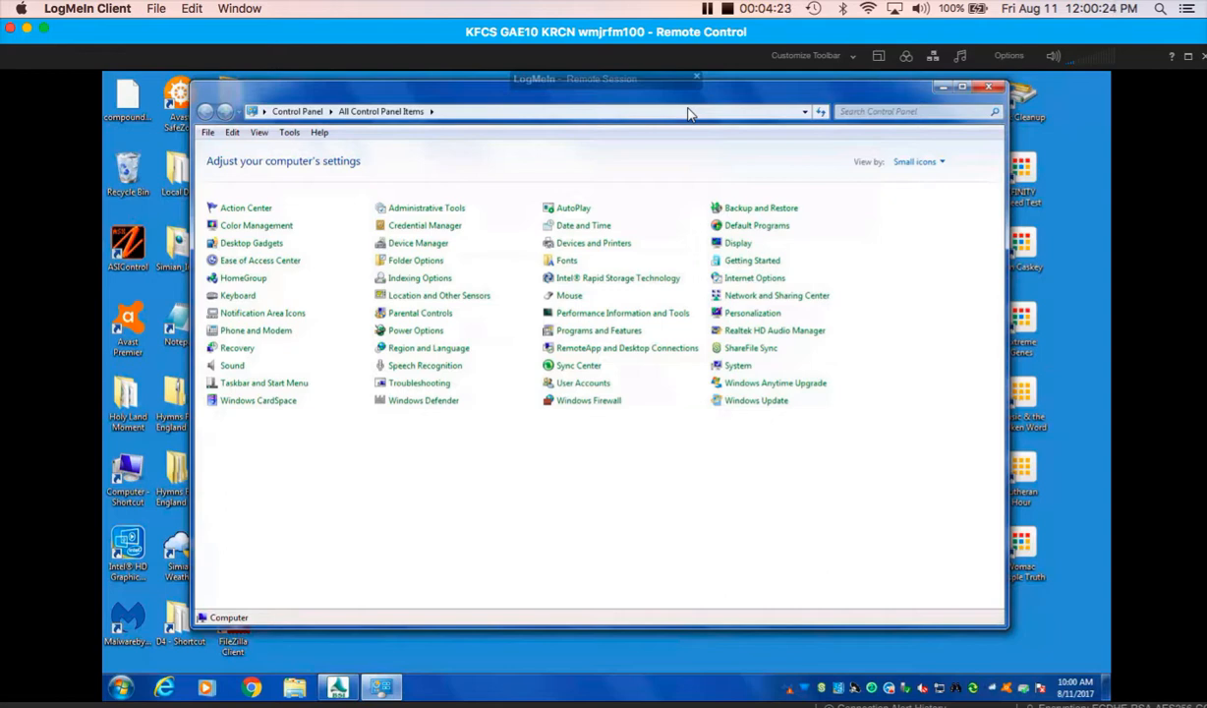
mouse_move(993, 143)
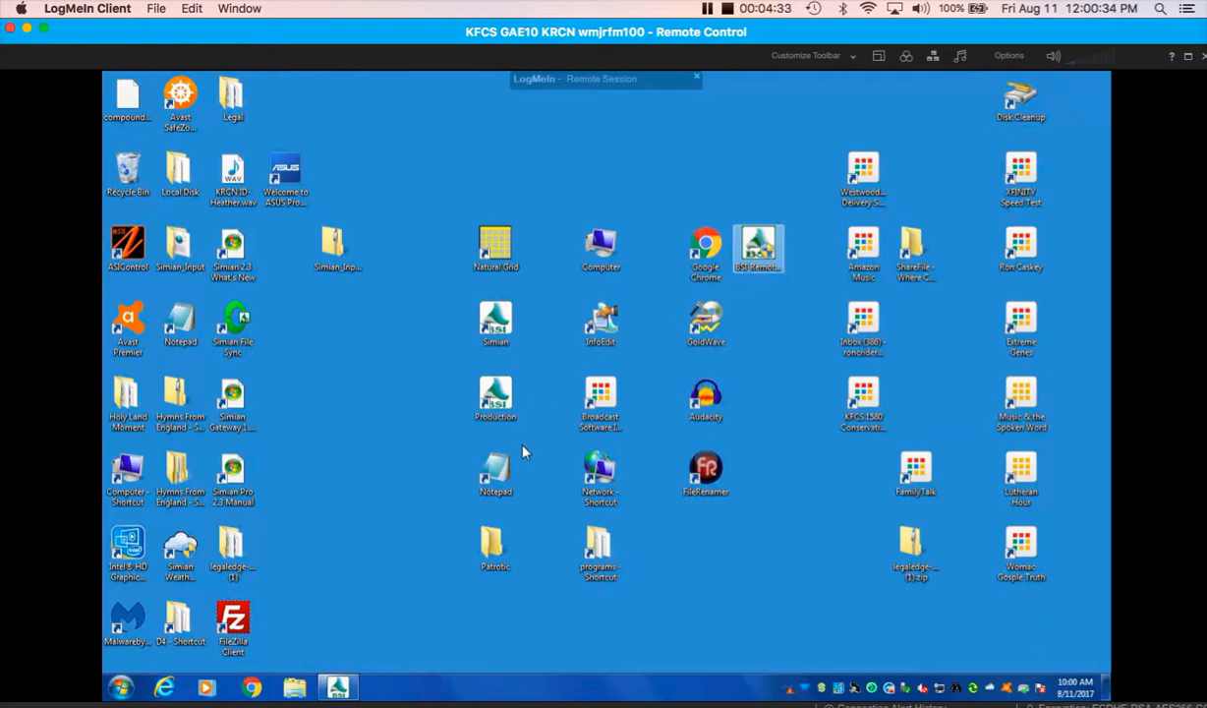
left_click(337, 686)
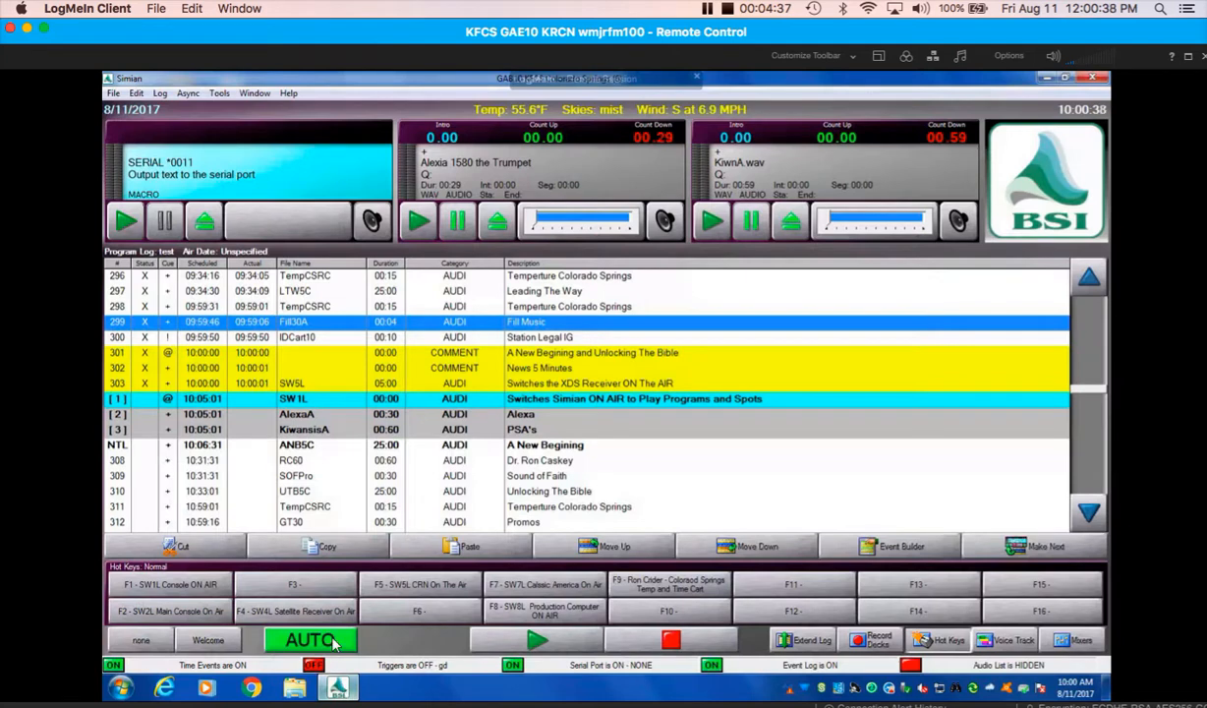
left_click(309, 640)
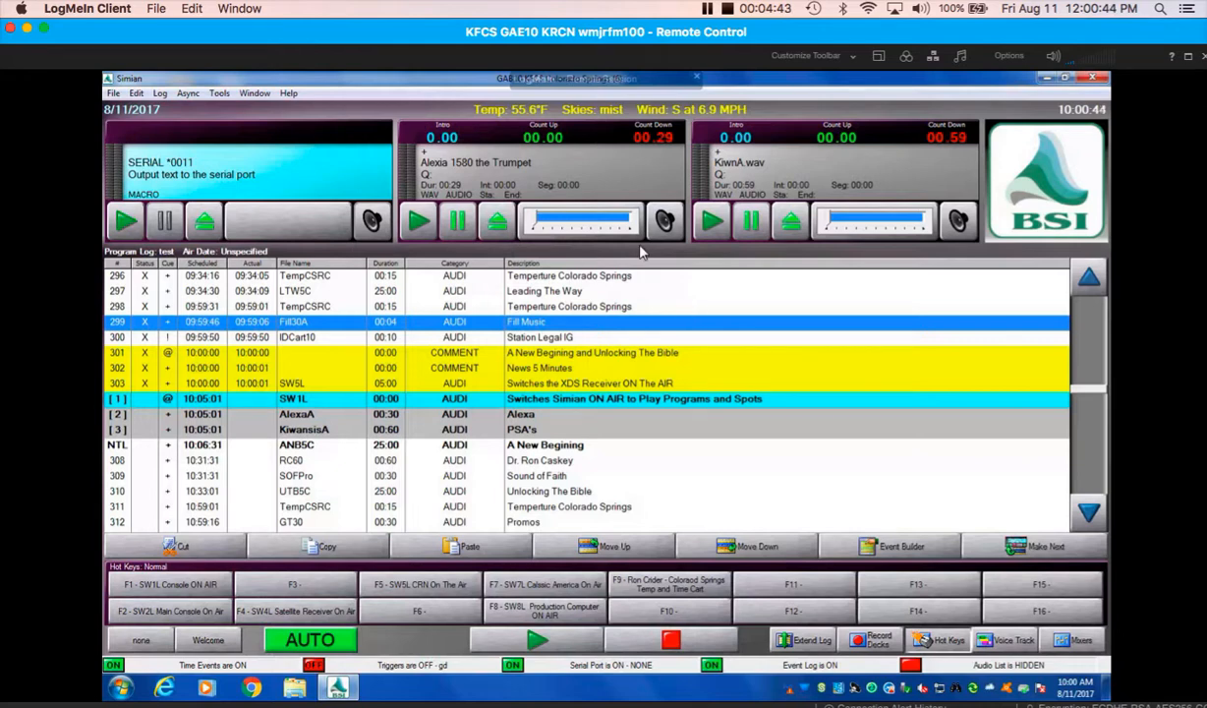
mouse_move(642, 255)
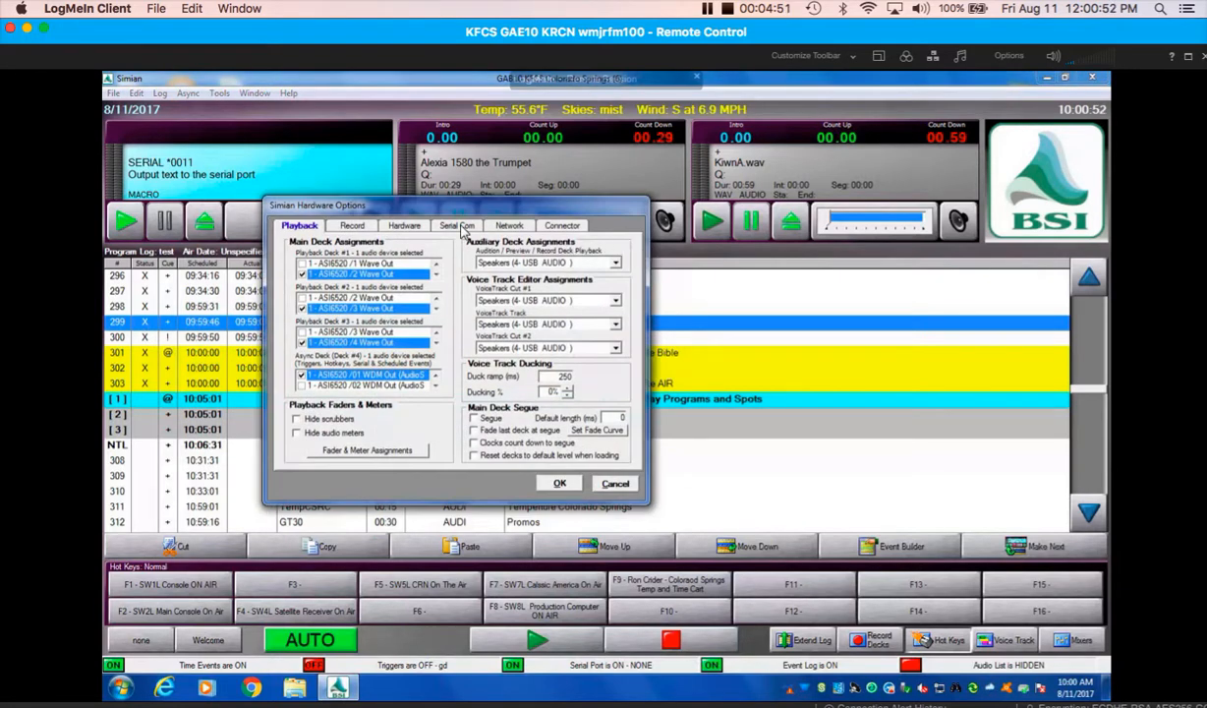
Step: Set serial flow control to None, keeping COM5, 9600 baud and CR/LF terminators, and save
left_click(456, 225)
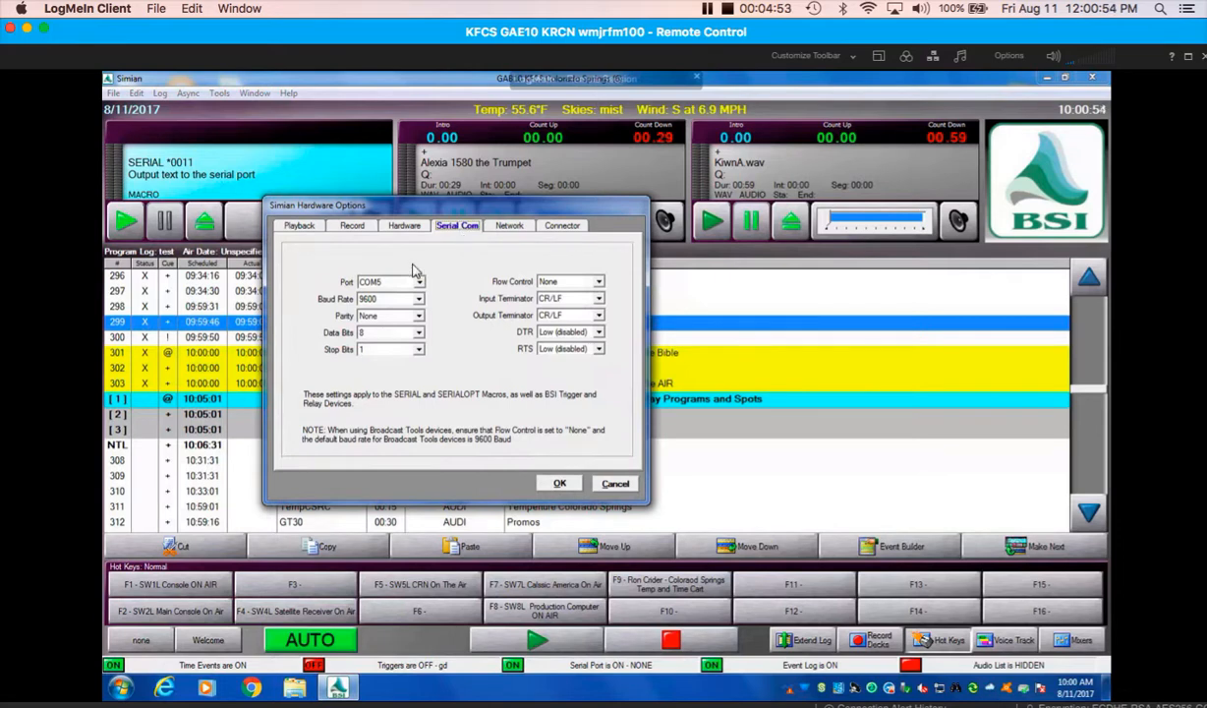
mouse_move(400, 288)
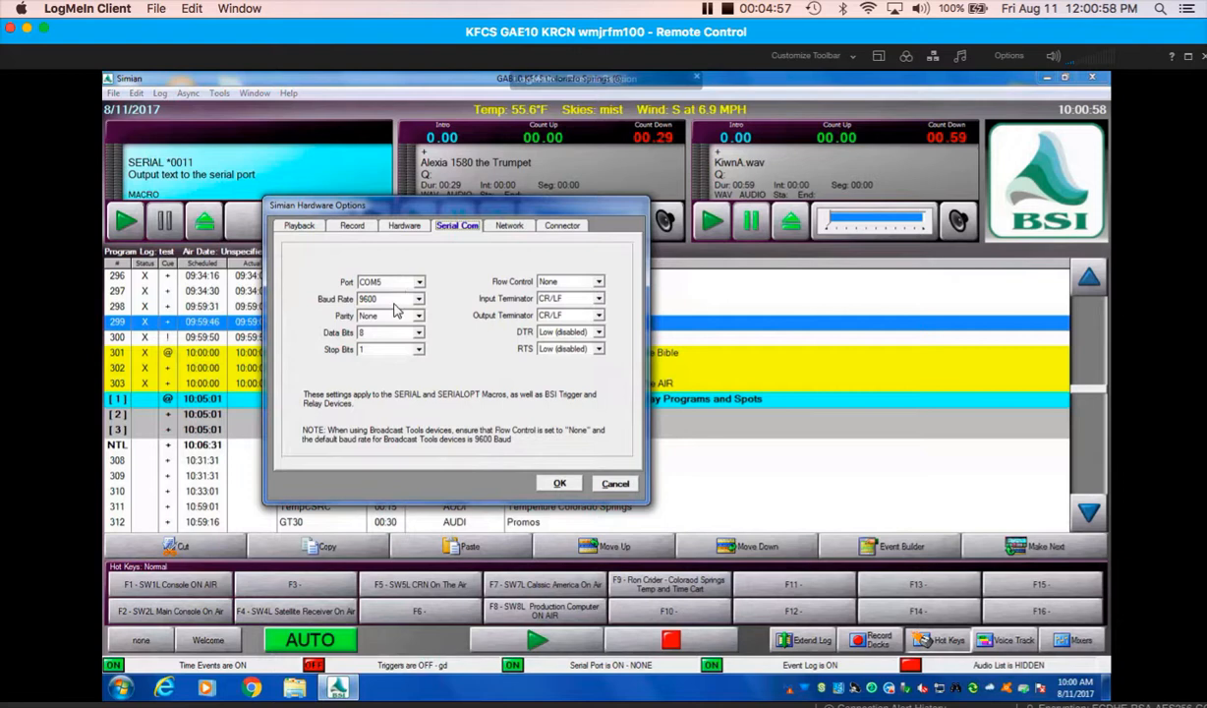
mouse_move(383, 306)
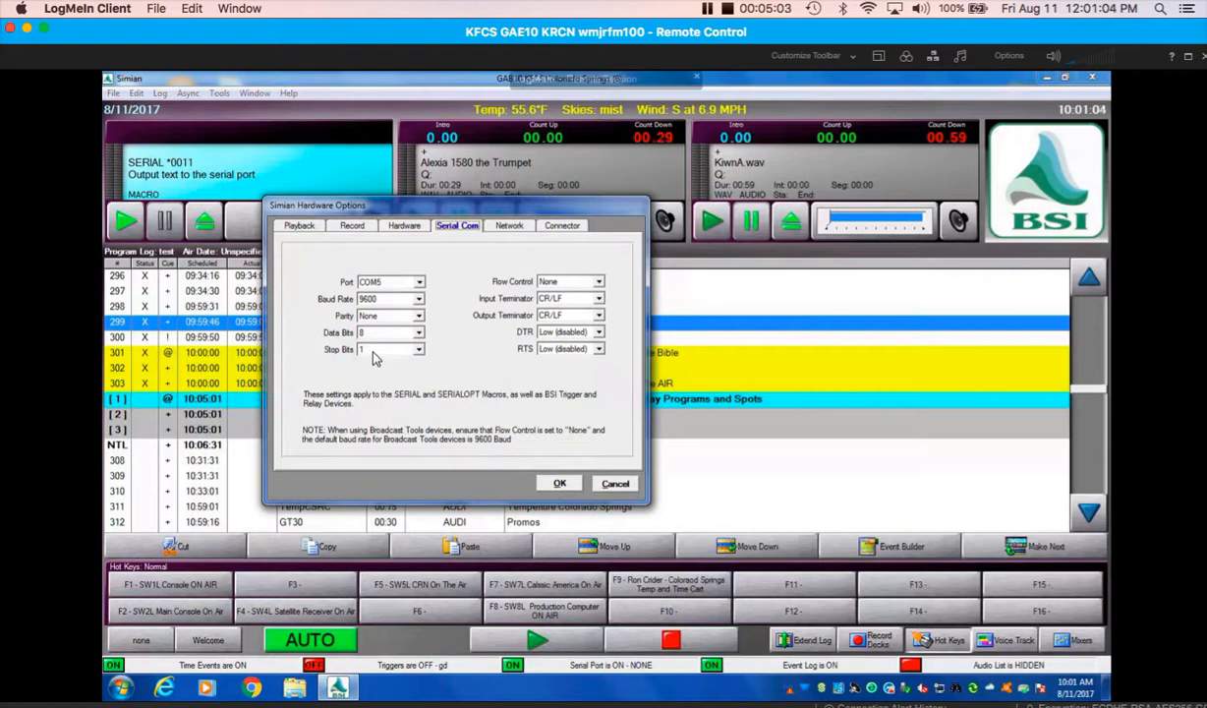
mouse_move(602, 290)
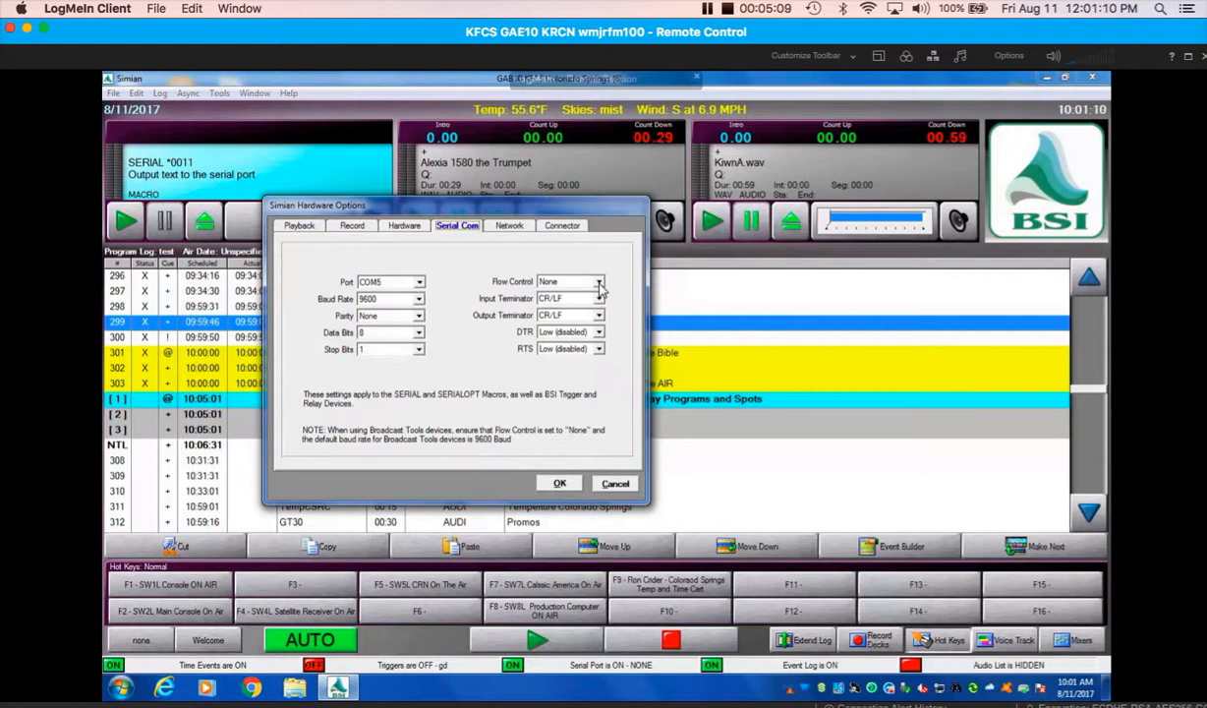
left_click(597, 282)
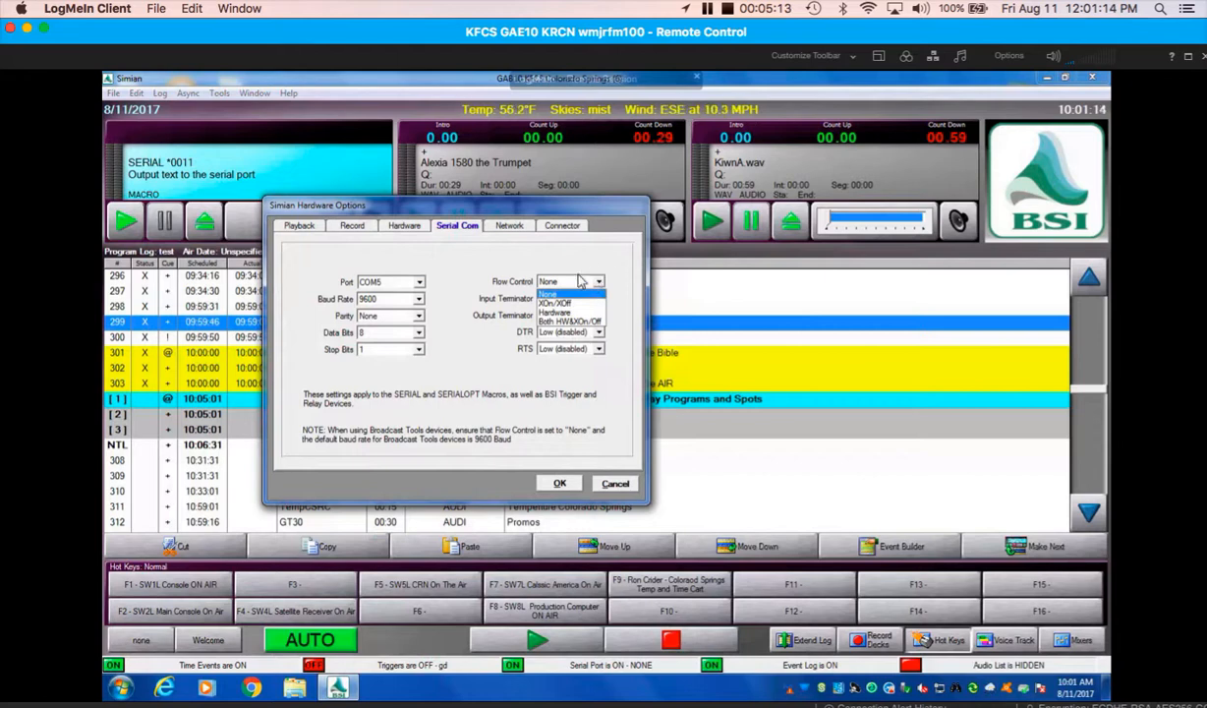
left_click(547, 294)
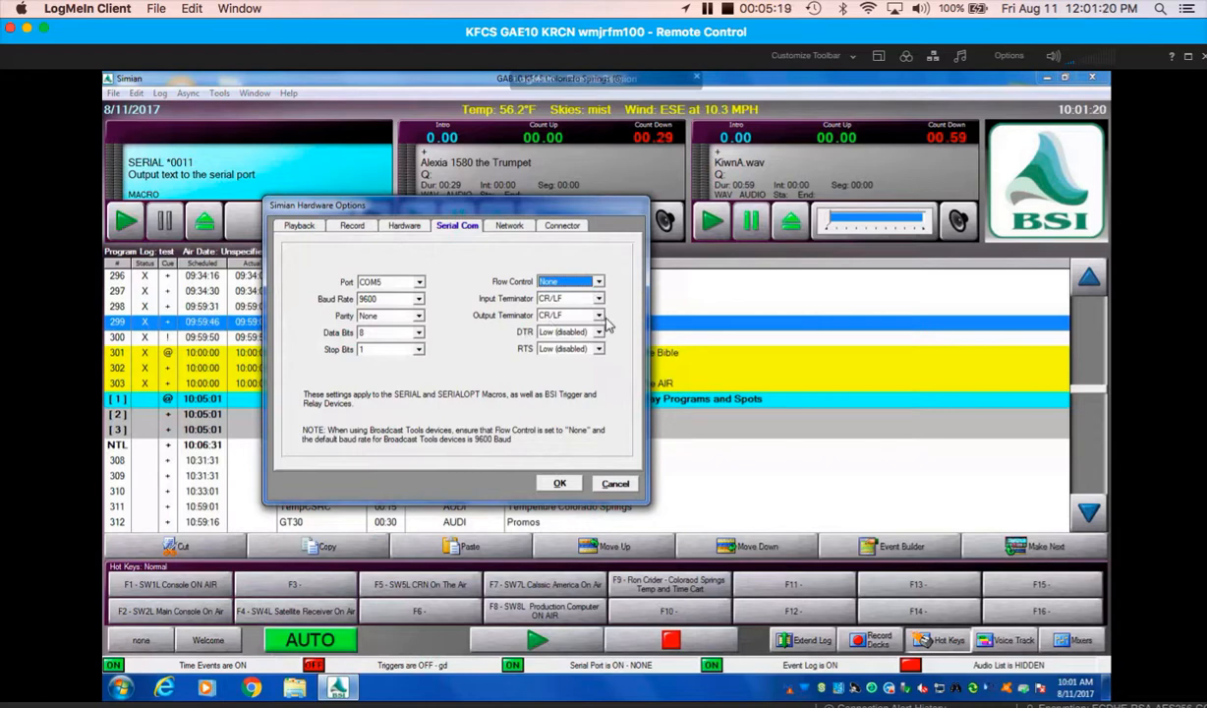
mouse_move(600, 363)
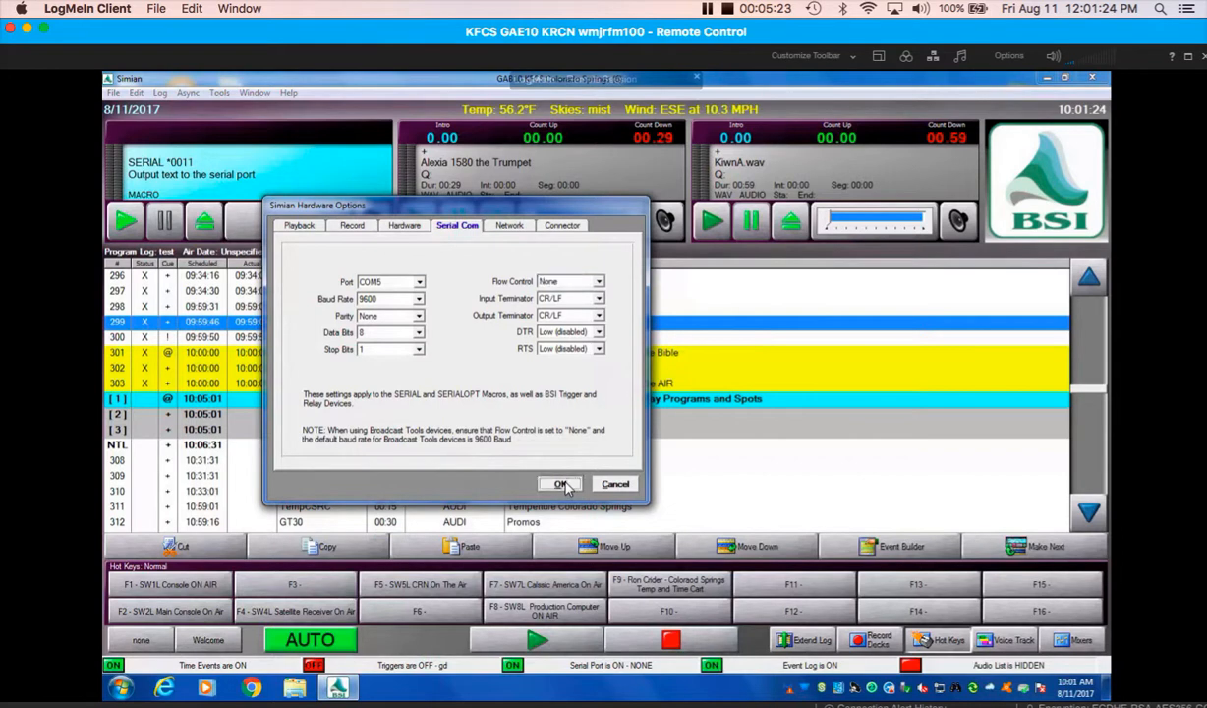
left_click(560, 482)
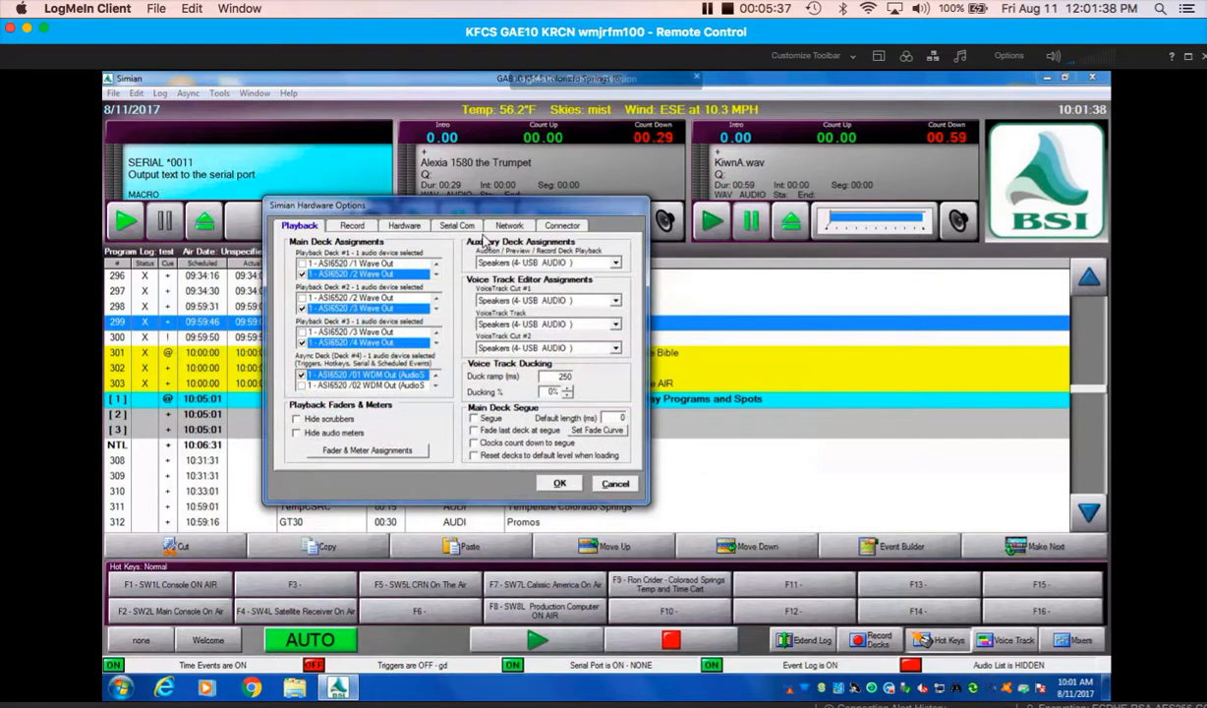
Step: Choose Broadcast Tools ACS 8.2 as the Incoming Triggers device and save the hardware options
left_click(456, 226)
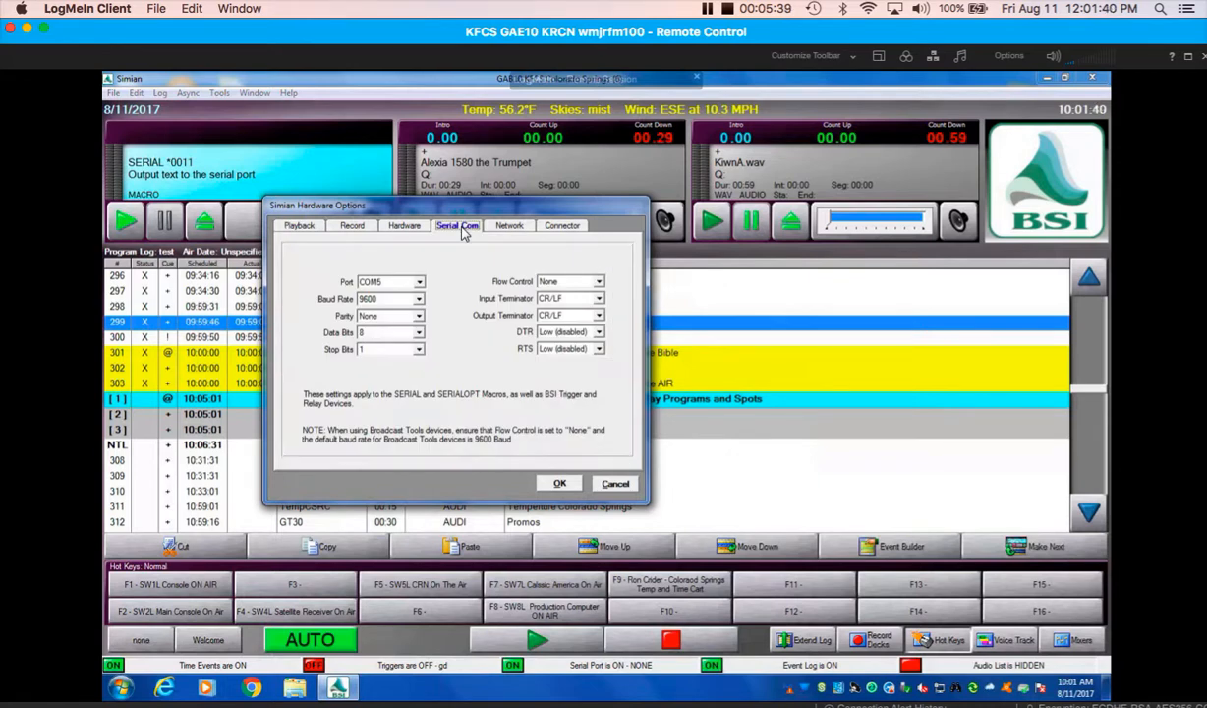
mouse_move(454, 256)
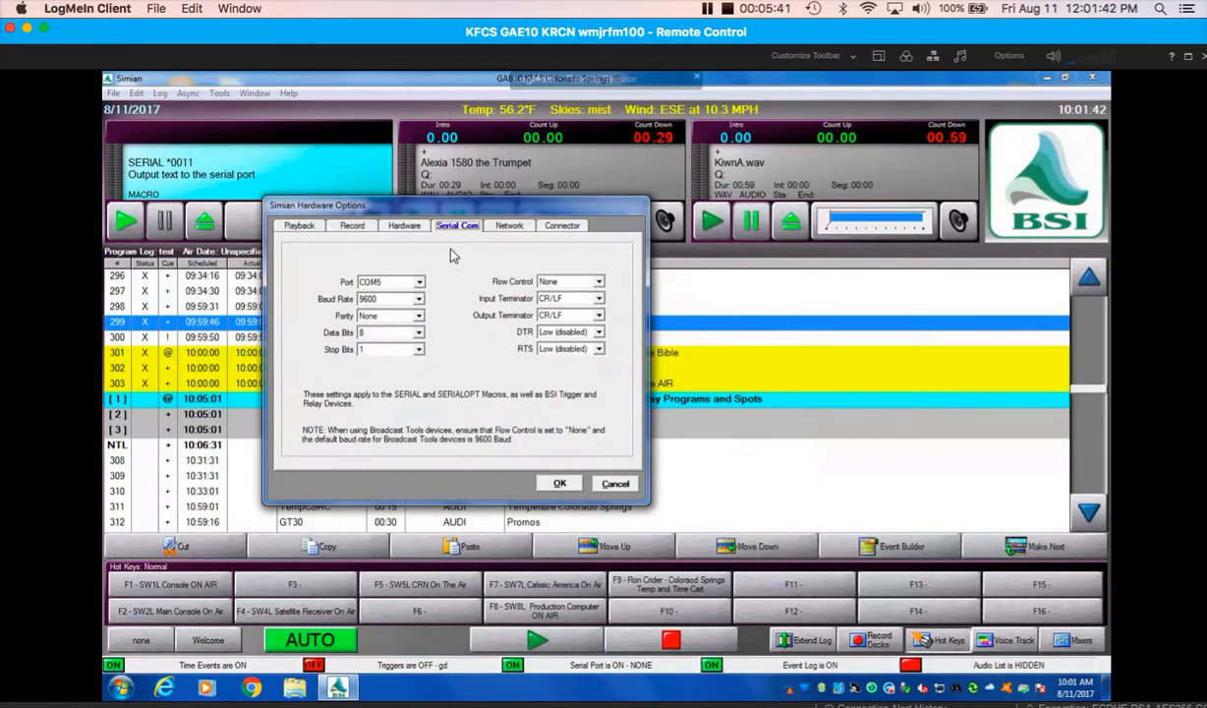
left_click(404, 225)
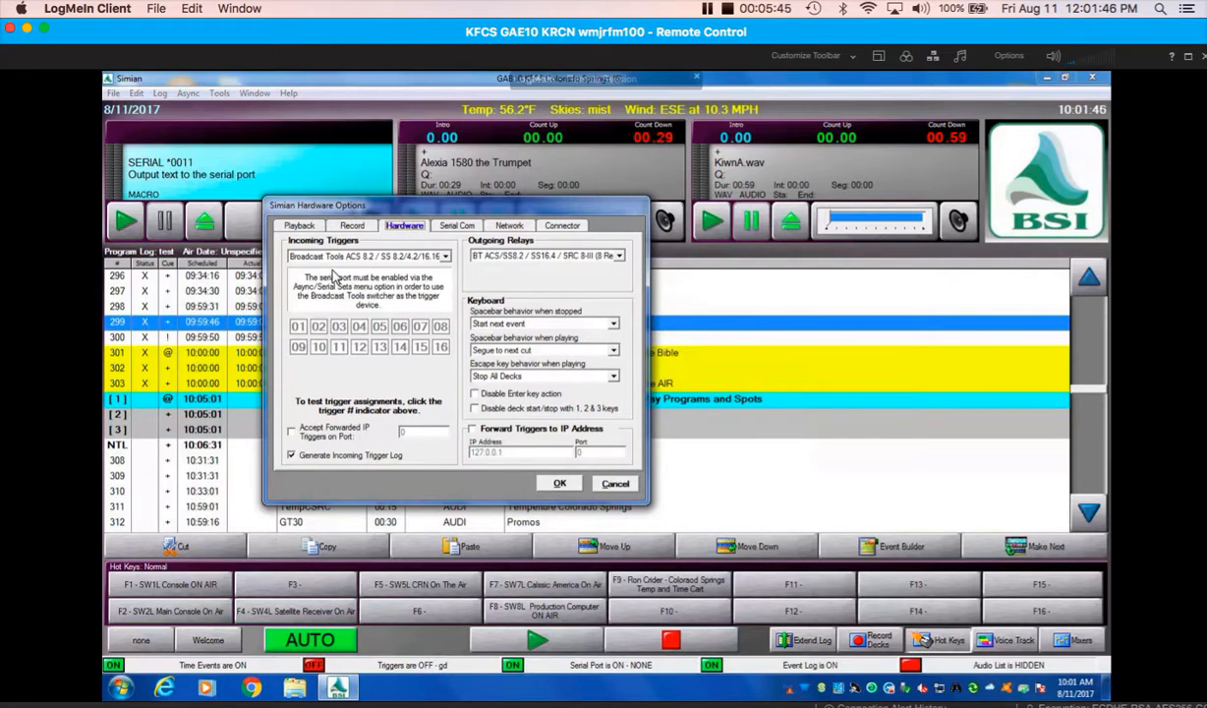
mouse_move(448, 266)
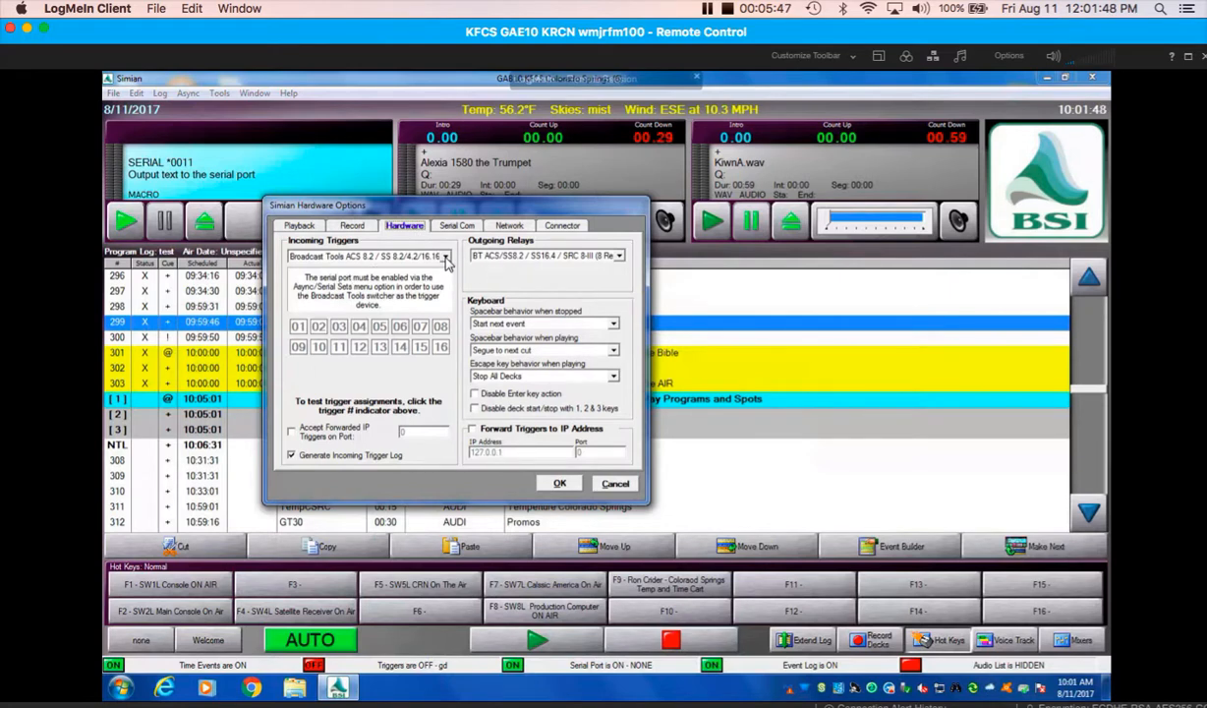
left_click(444, 256)
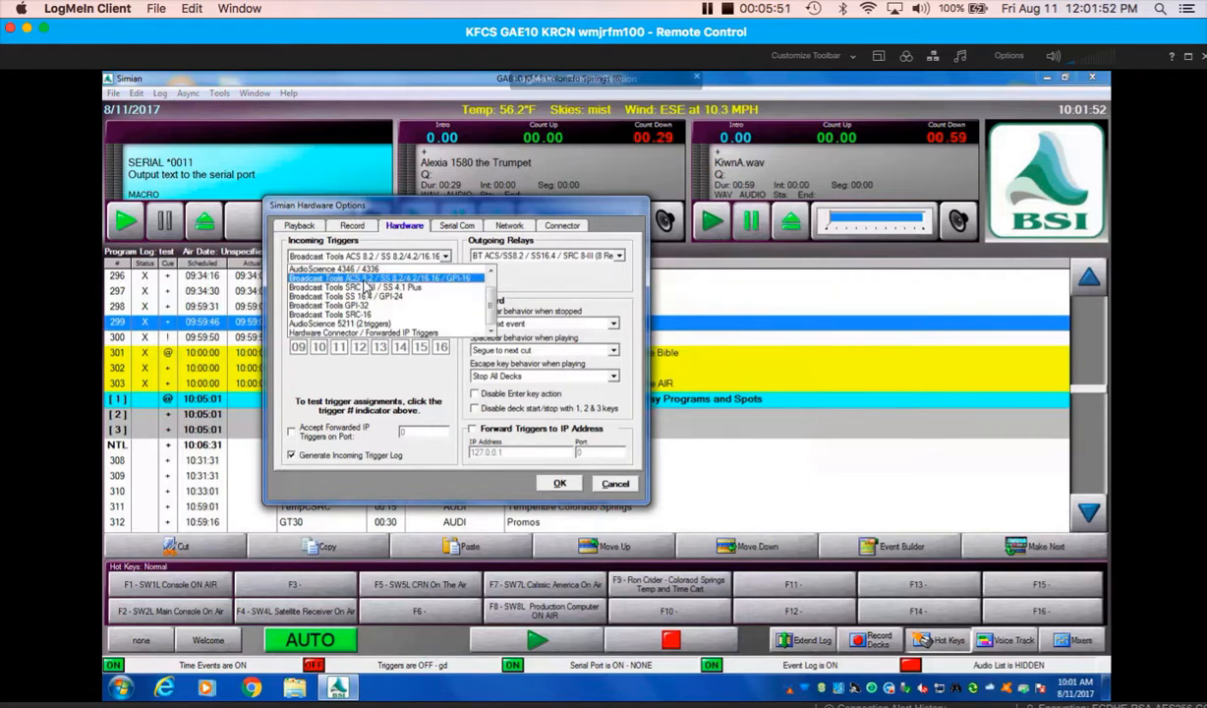
left_click(381, 277)
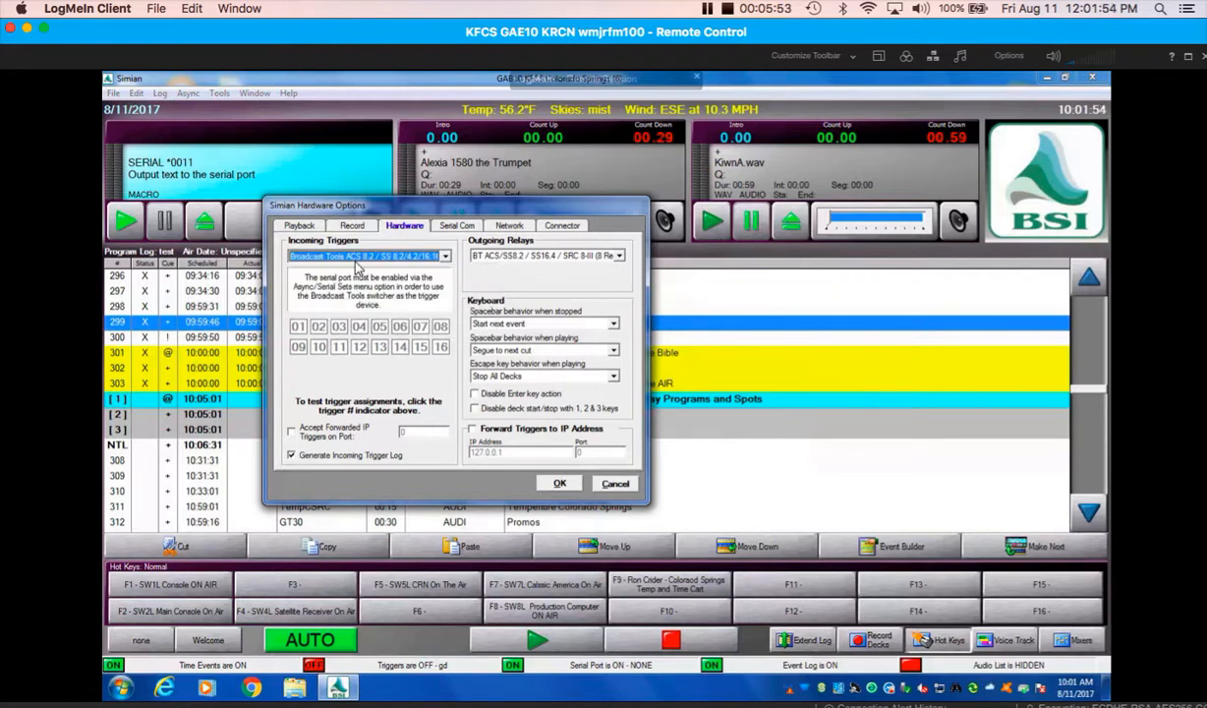
mouse_move(398, 259)
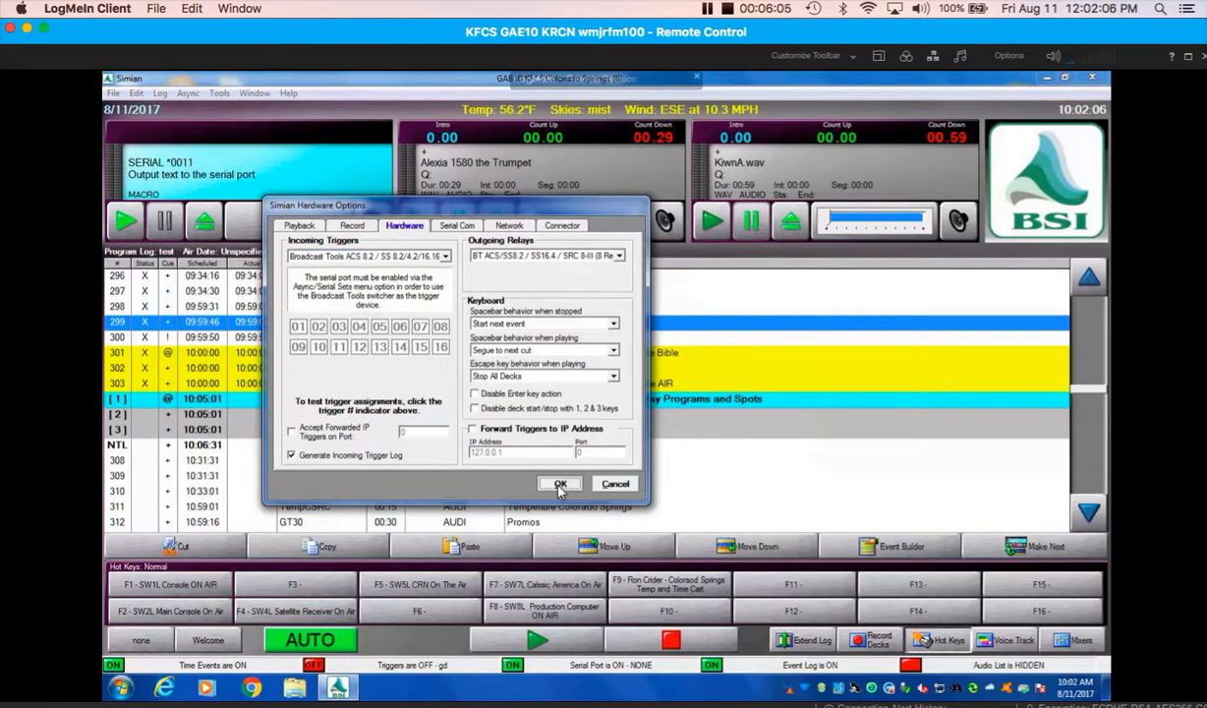
left_click(560, 482)
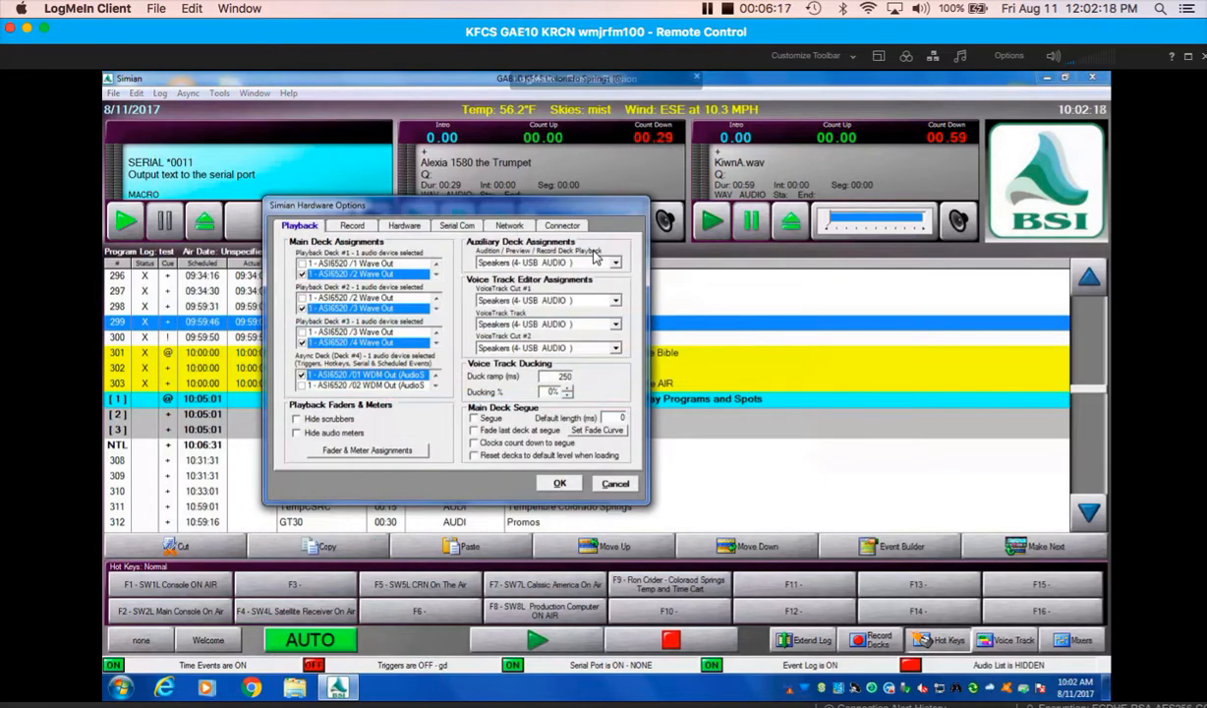
Step: Enable Generate Incoming Trigger Log, save the hardware options, and minimise Simian
left_click(404, 225)
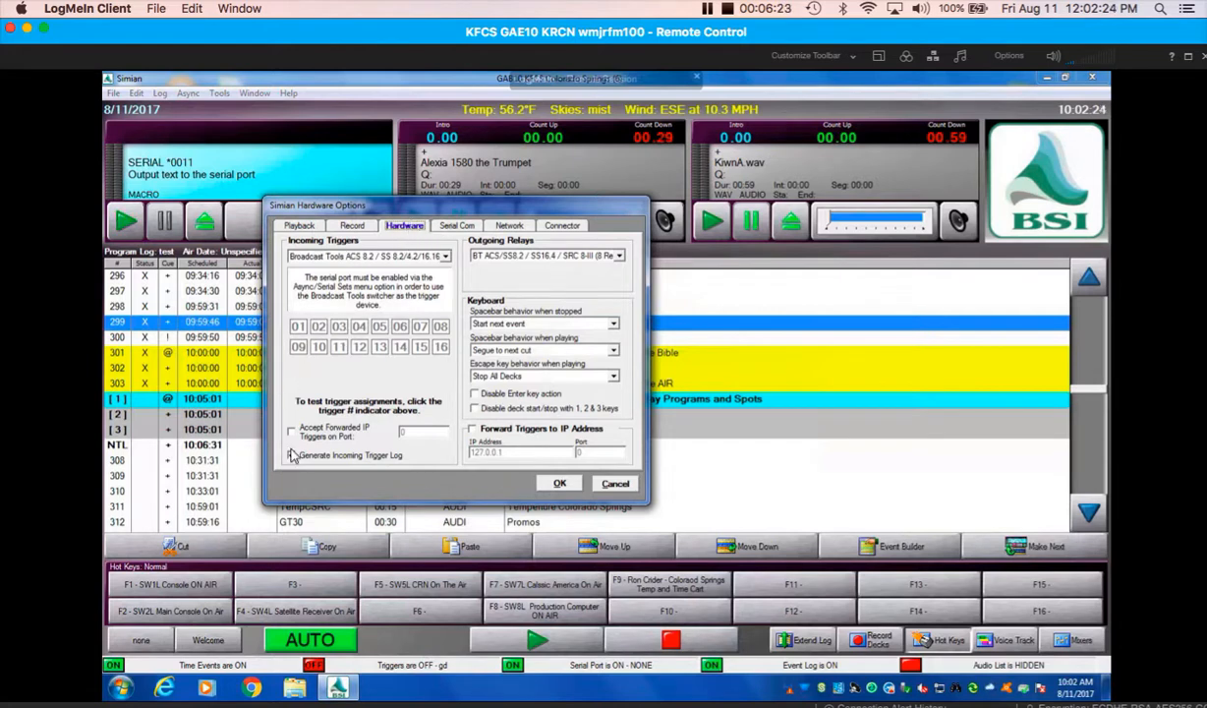
left_click(291, 455)
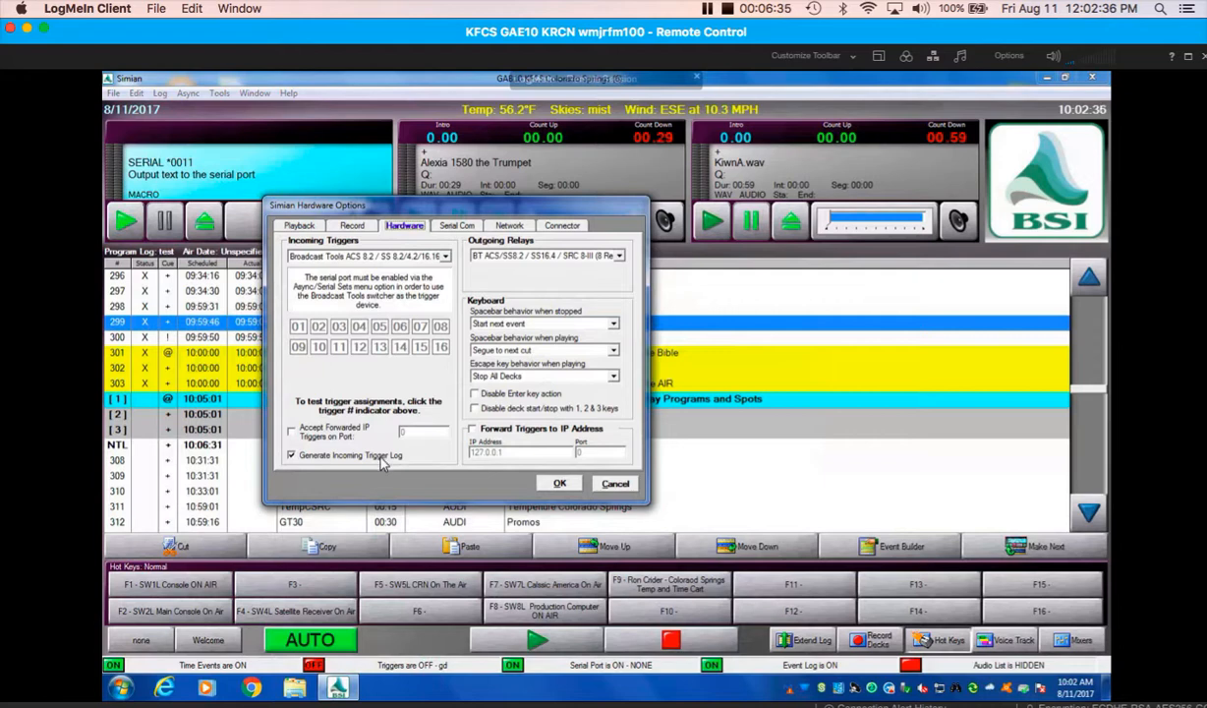
left_click(559, 483)
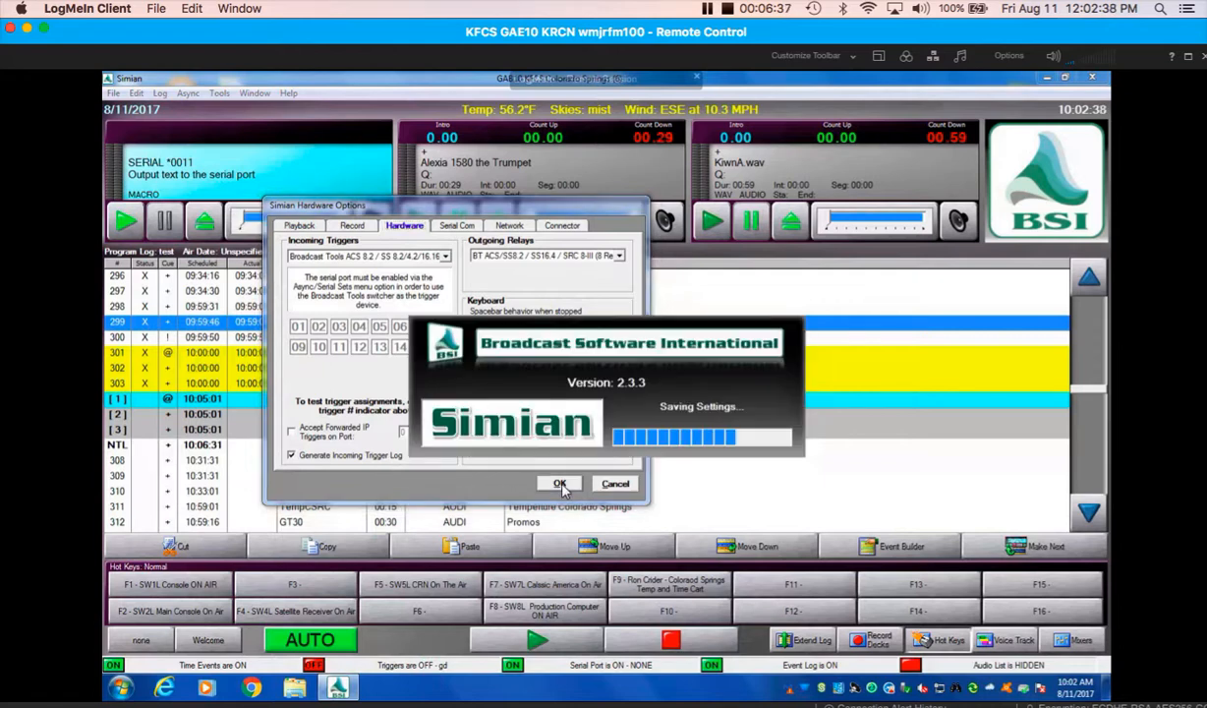
left_click(559, 482)
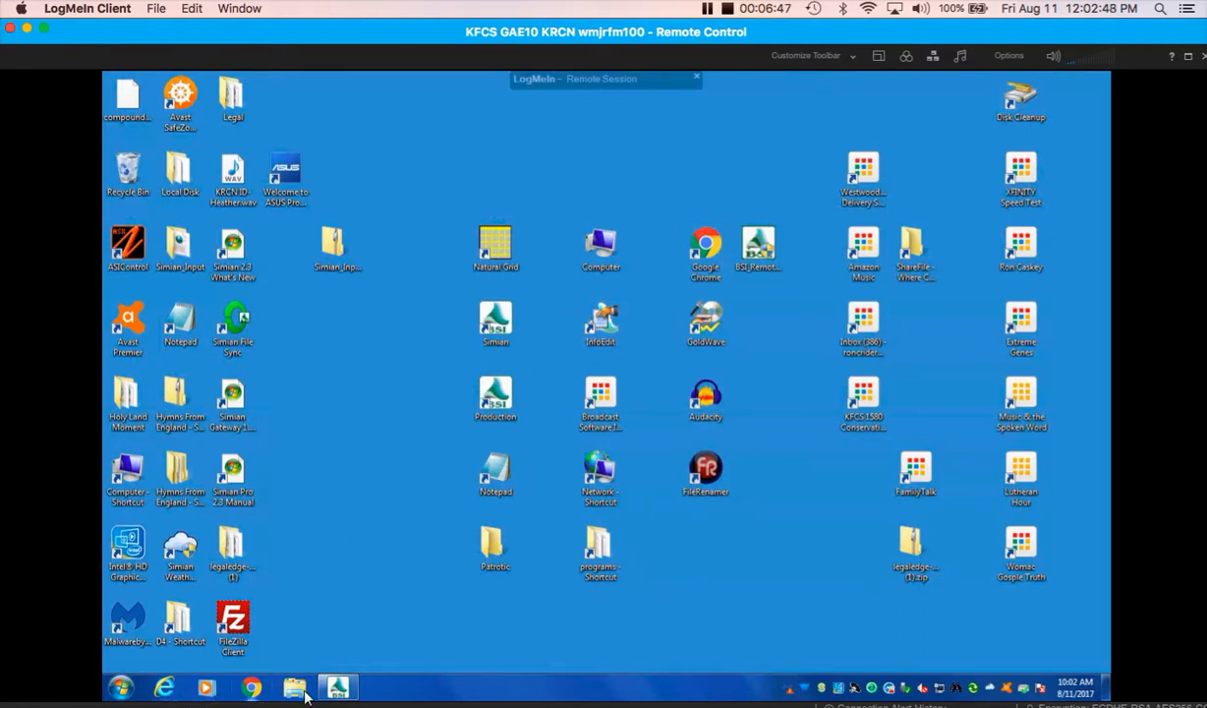
Step: Browse in Explorer to C:\BSI32\Trigger Logs and scroll through the daily log files
left_click(294, 686)
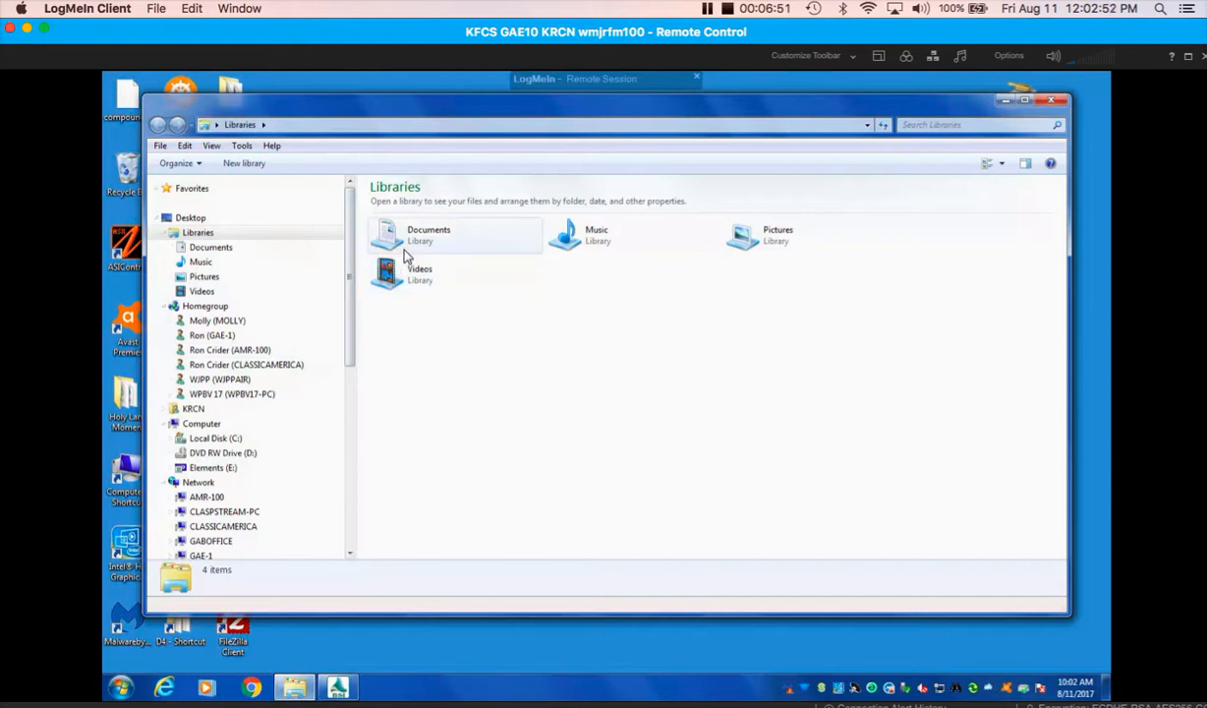
double_click(427, 234)
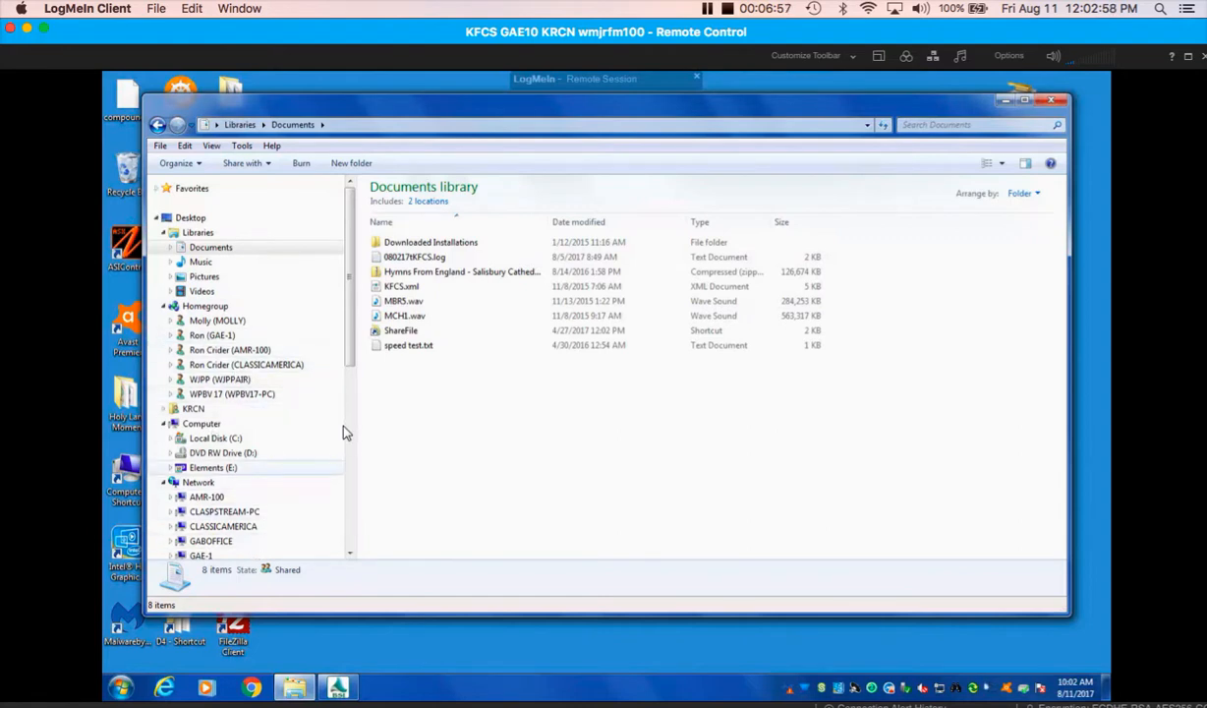
mouse_move(373, 431)
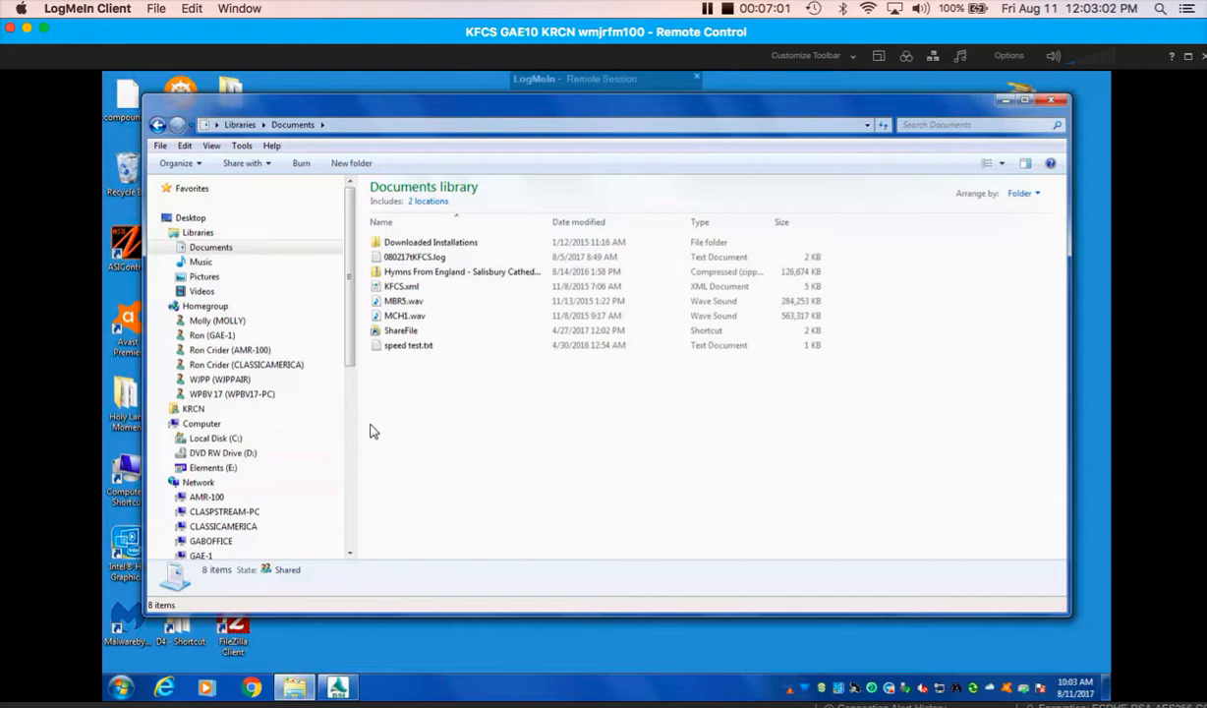
left_click(215, 437)
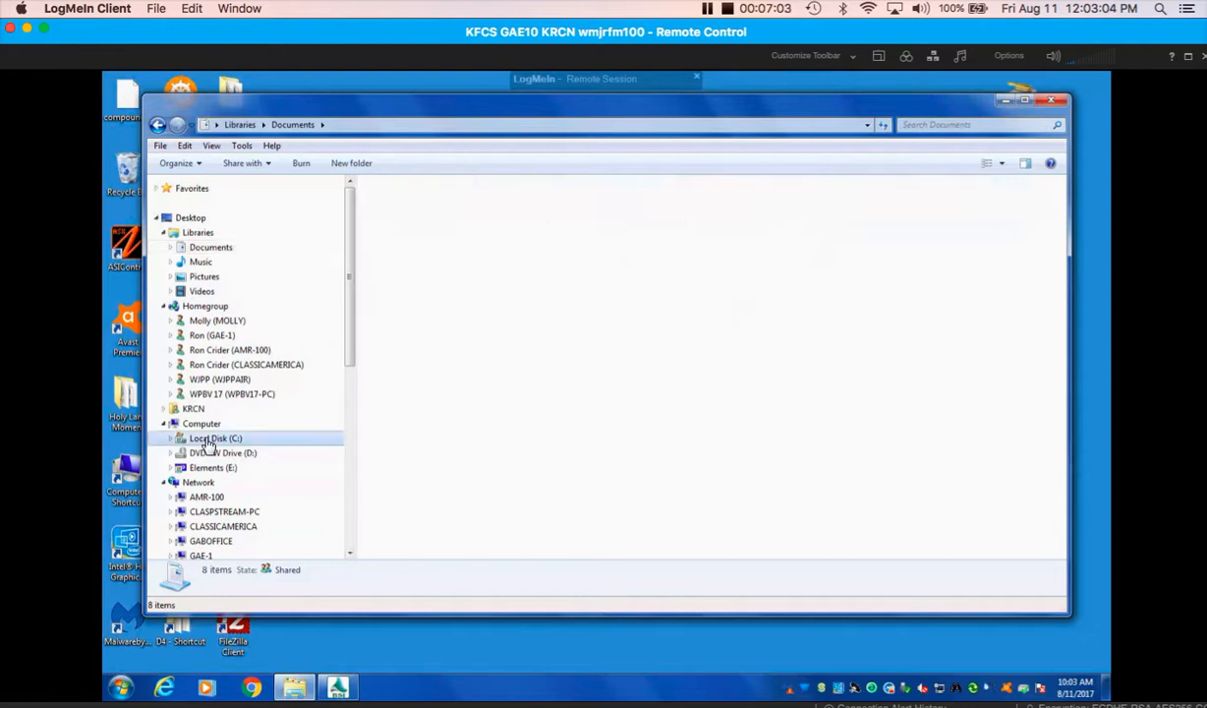
left_click(215, 437)
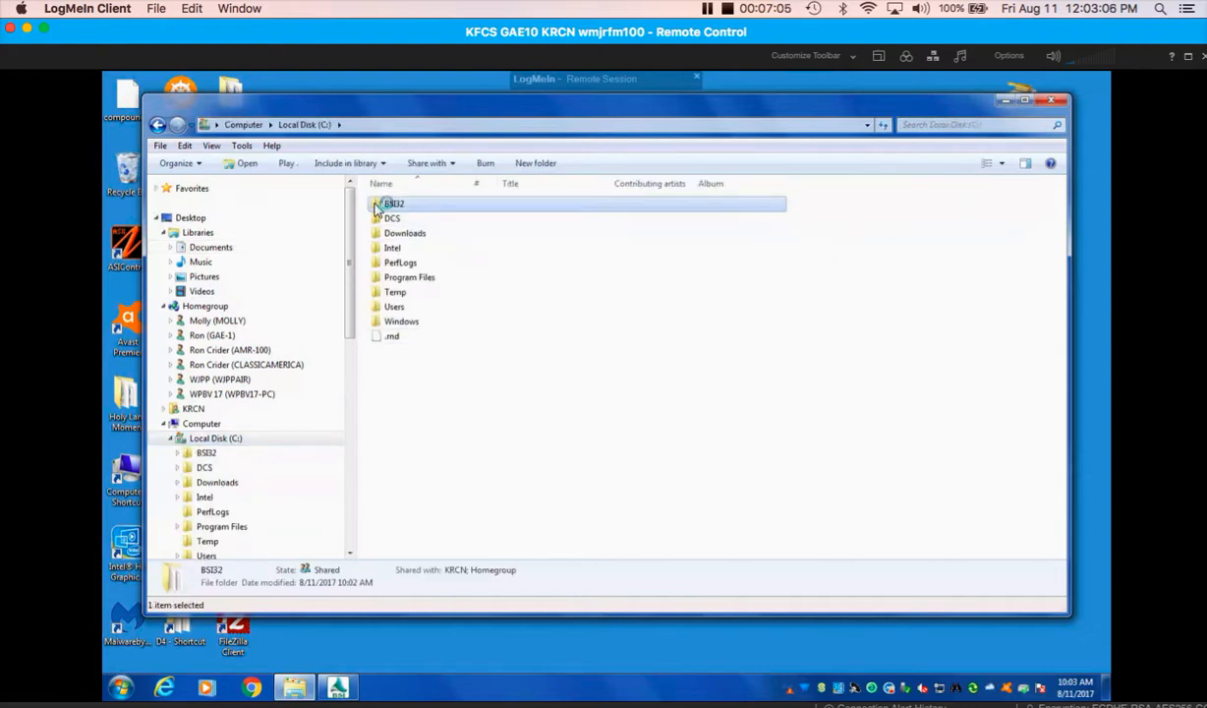
double_click(393, 203)
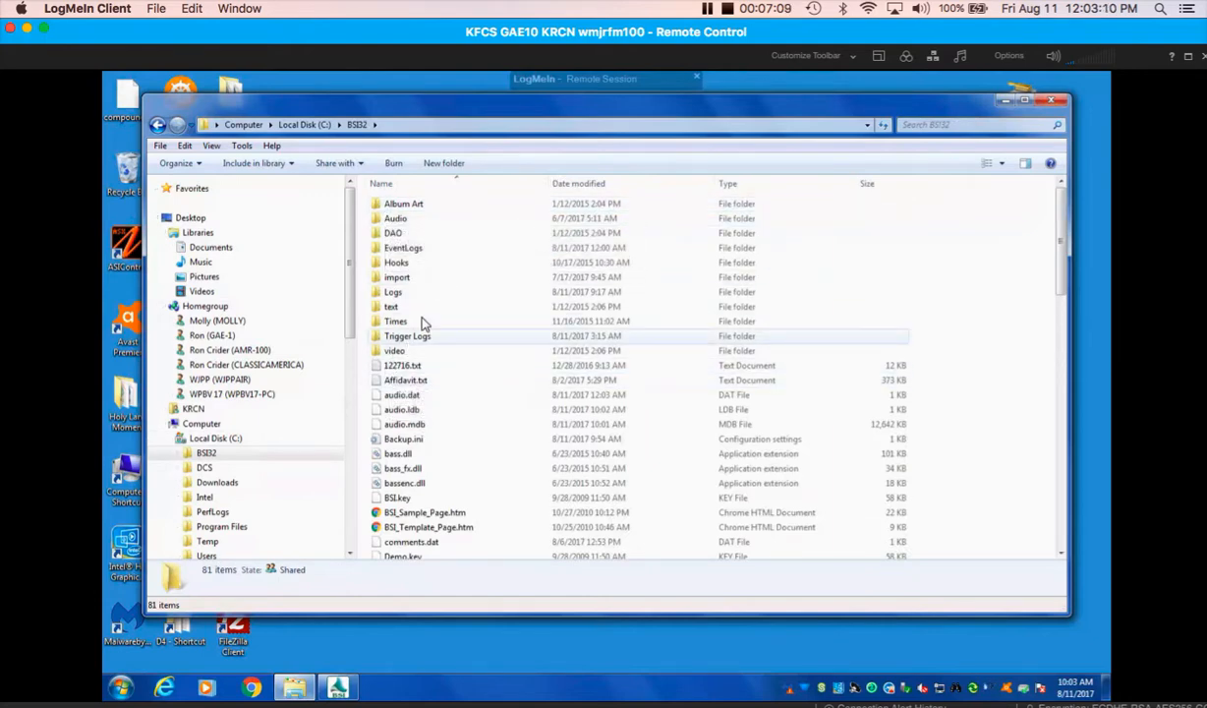
mouse_move(447, 342)
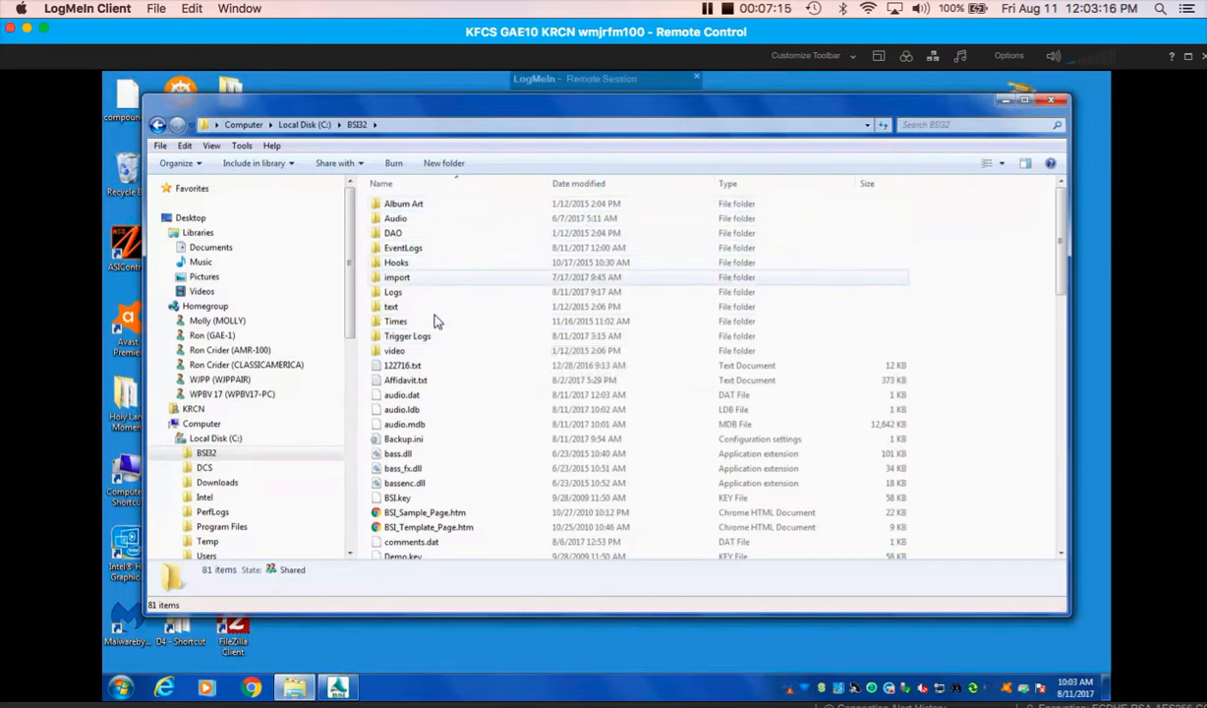
left_click(407, 335)
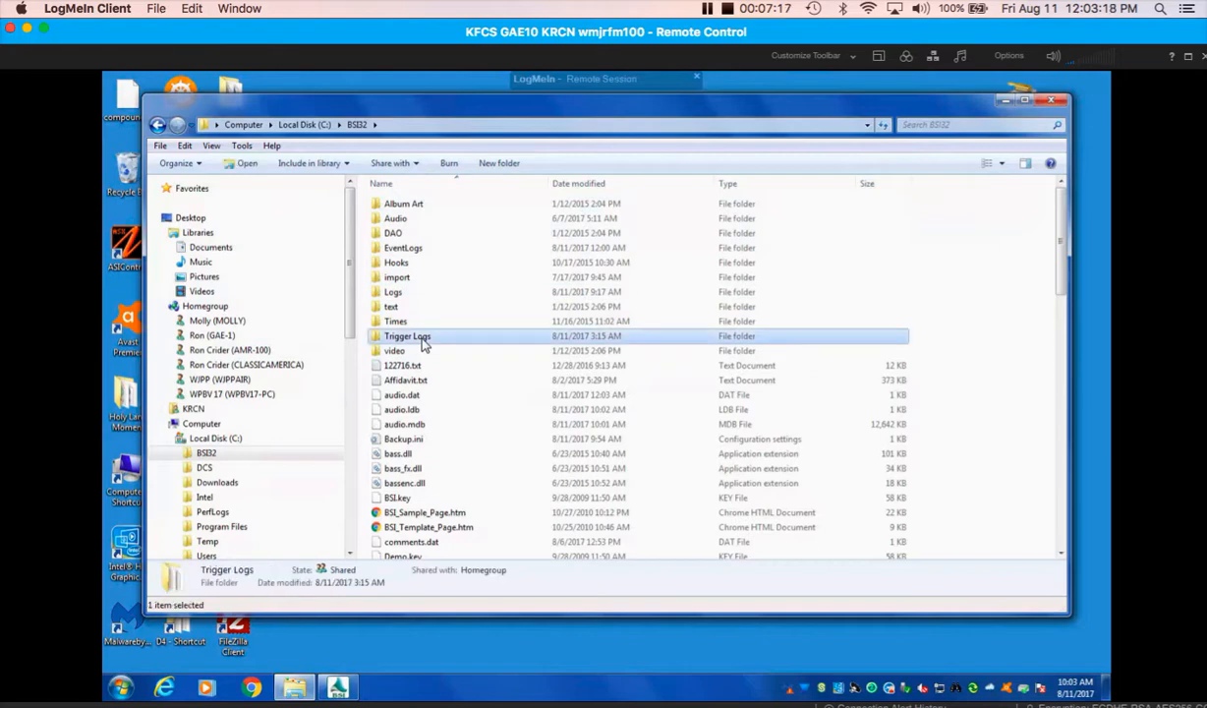
double_click(408, 336)
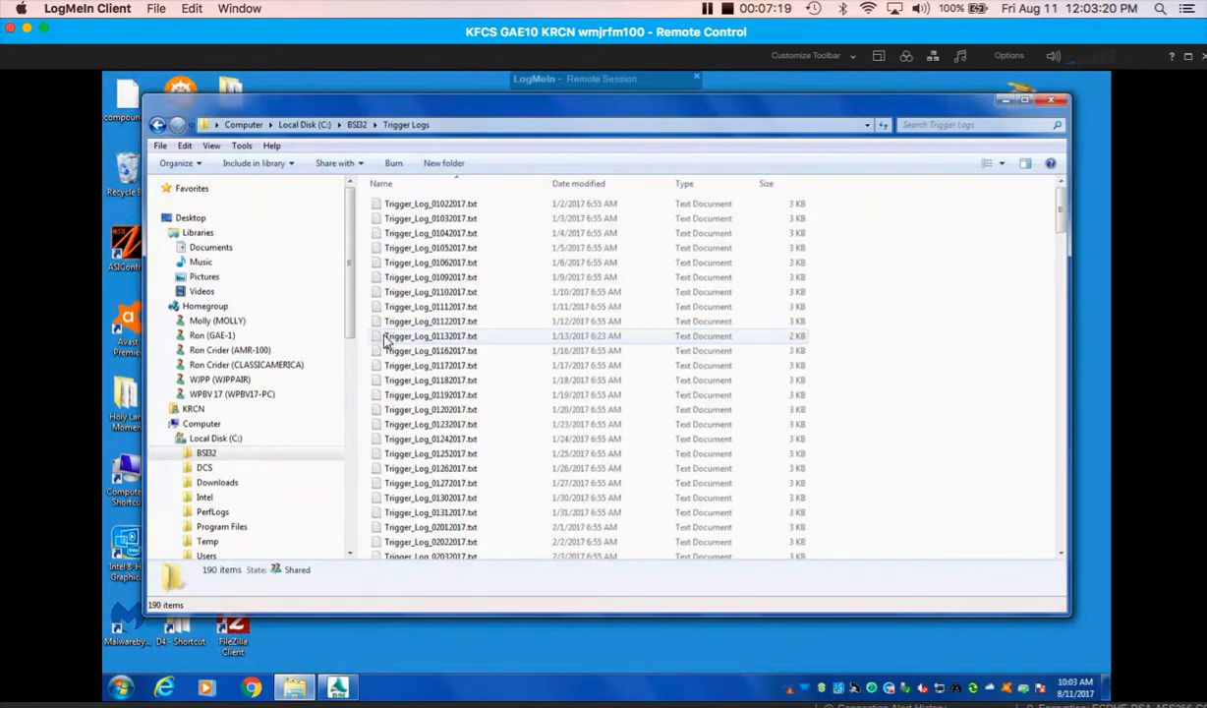
scroll("down", 3)
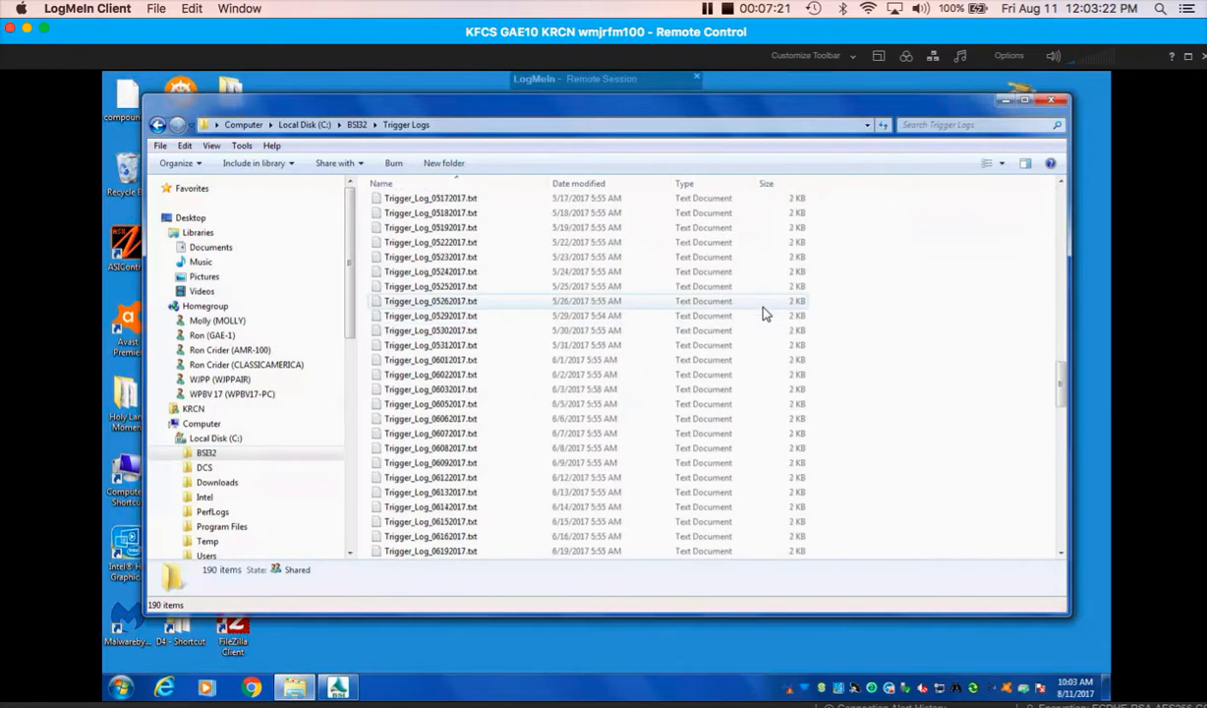
scroll("down", 3)
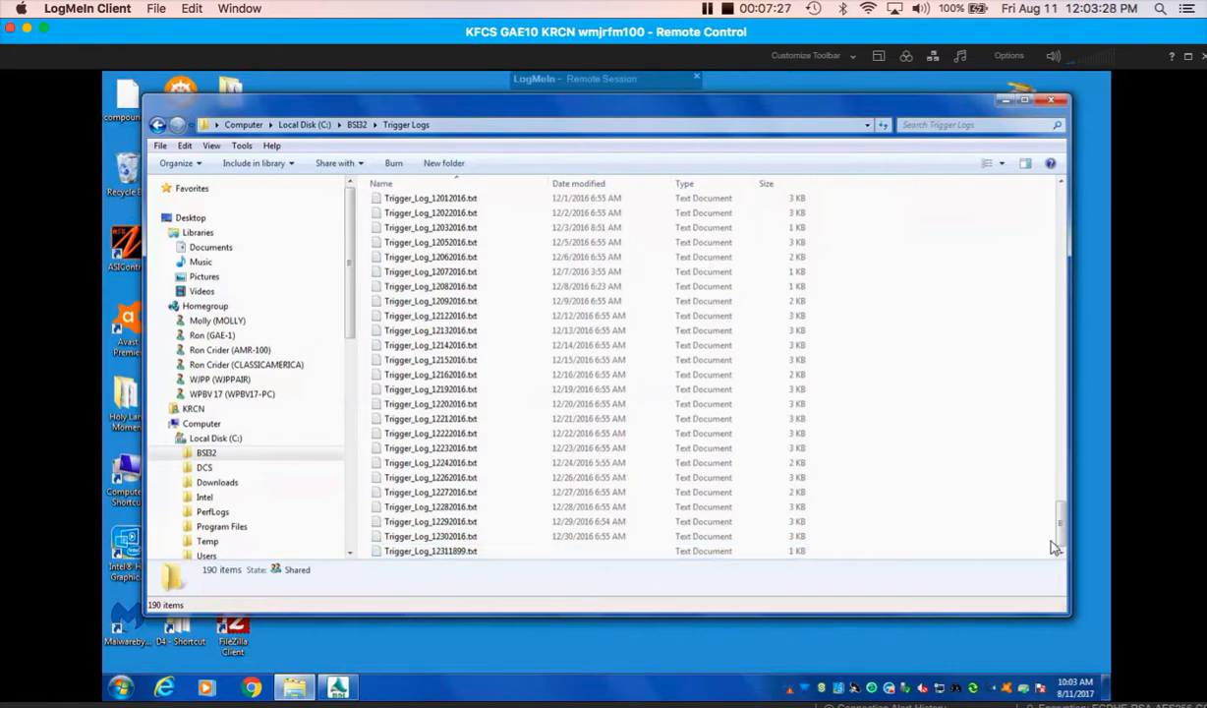
scroll("down", 3)
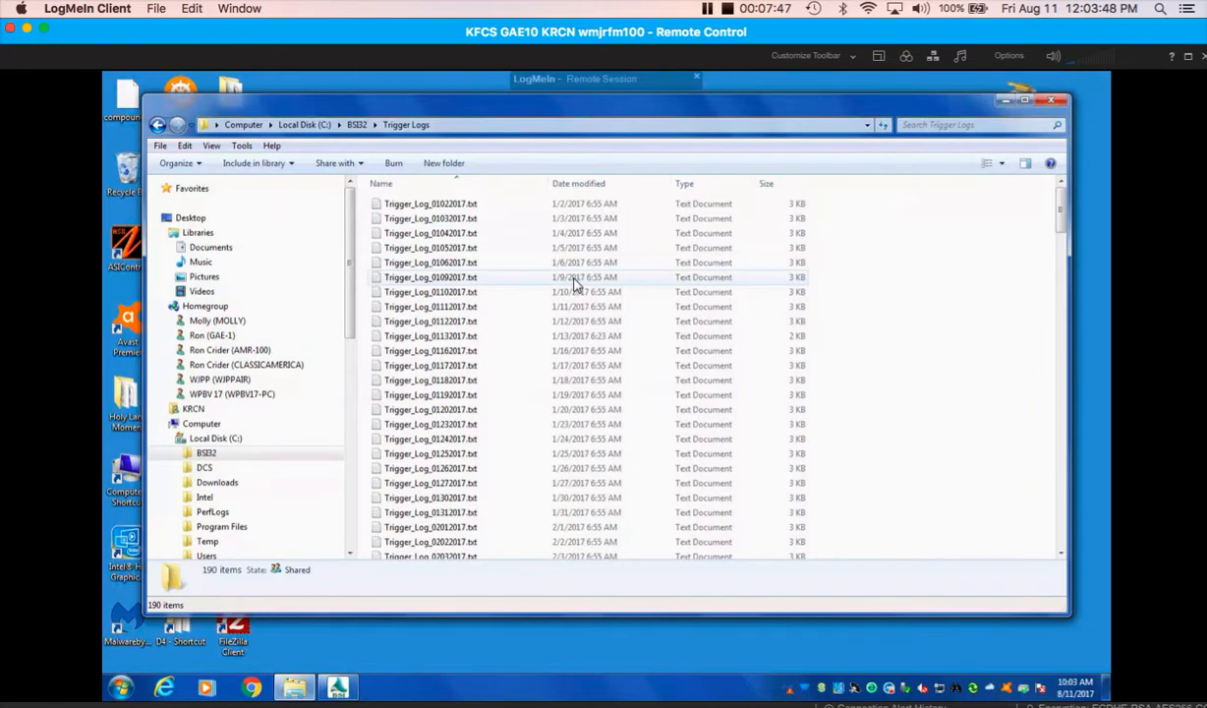
Step: Open Trigger_Log_01092017.txt to inspect its STARTNEXT events, then close Explorer and Notepad
double_click(430, 276)
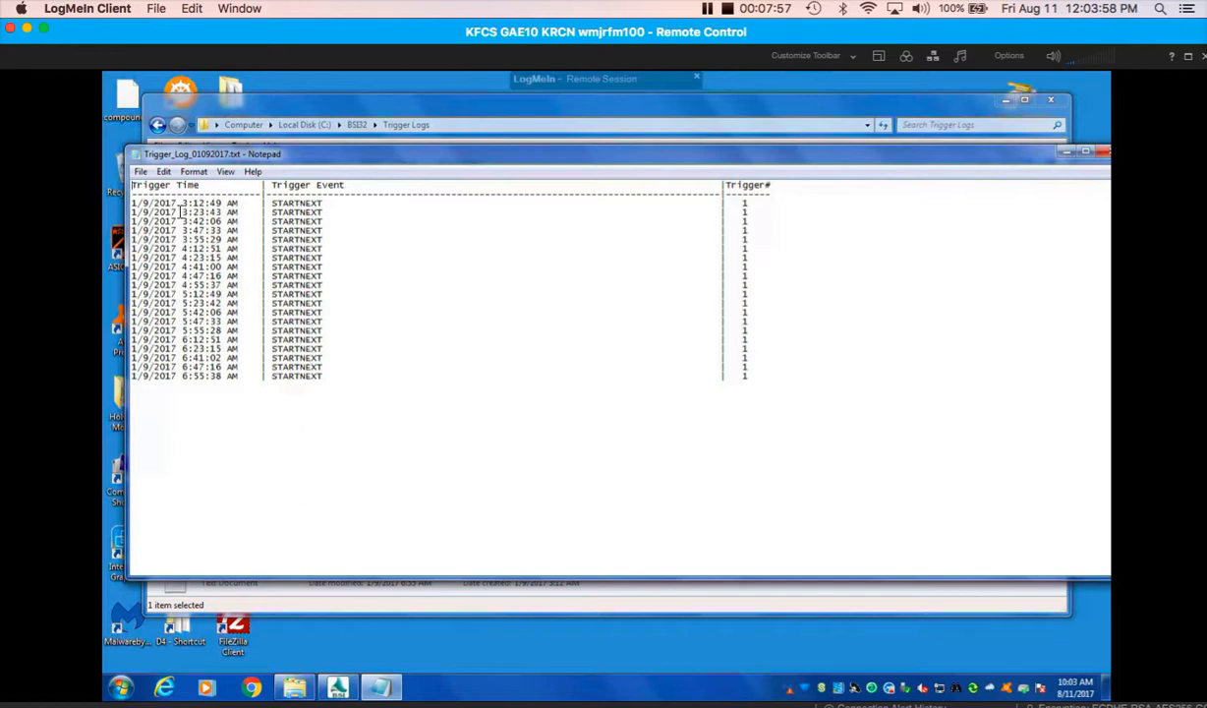
mouse_move(263, 254)
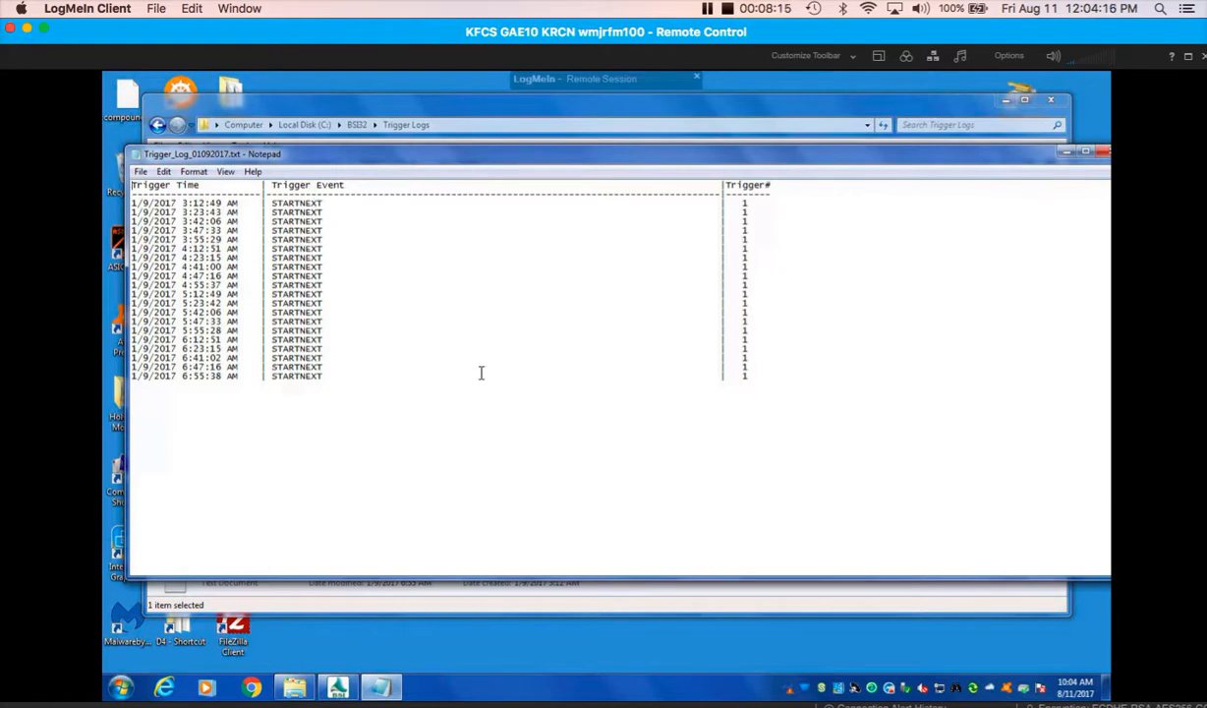
mouse_move(1106, 215)
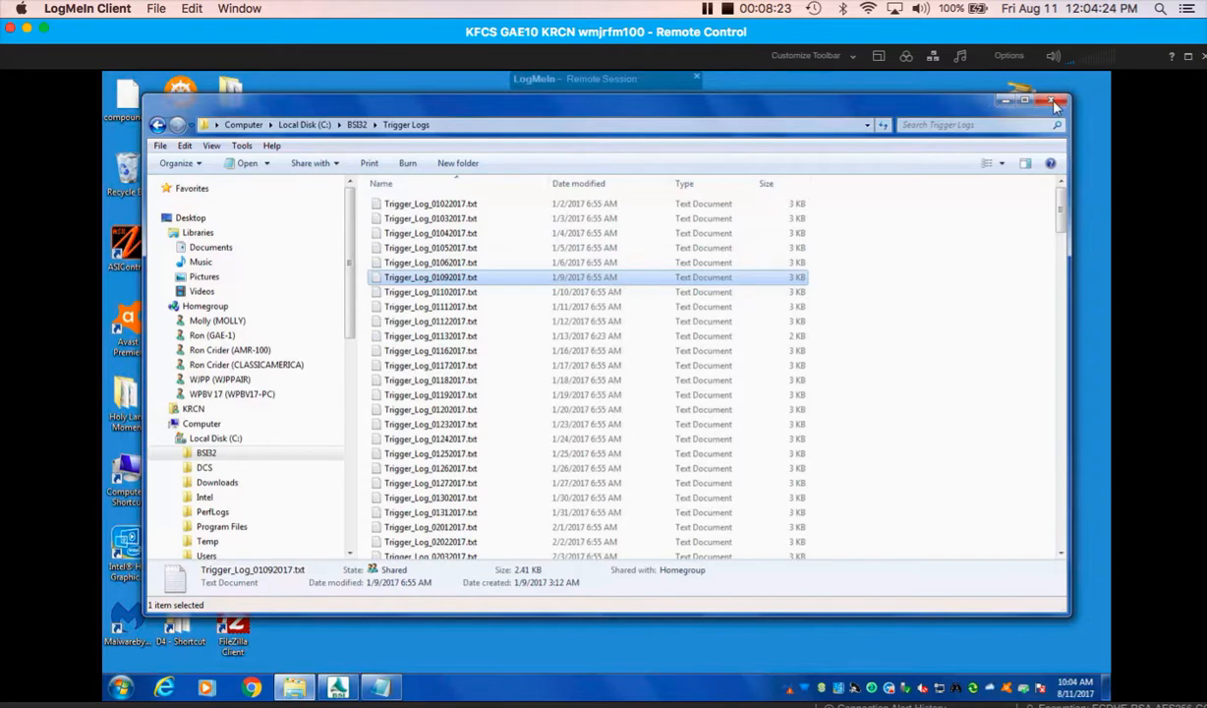
left_click(1052, 101)
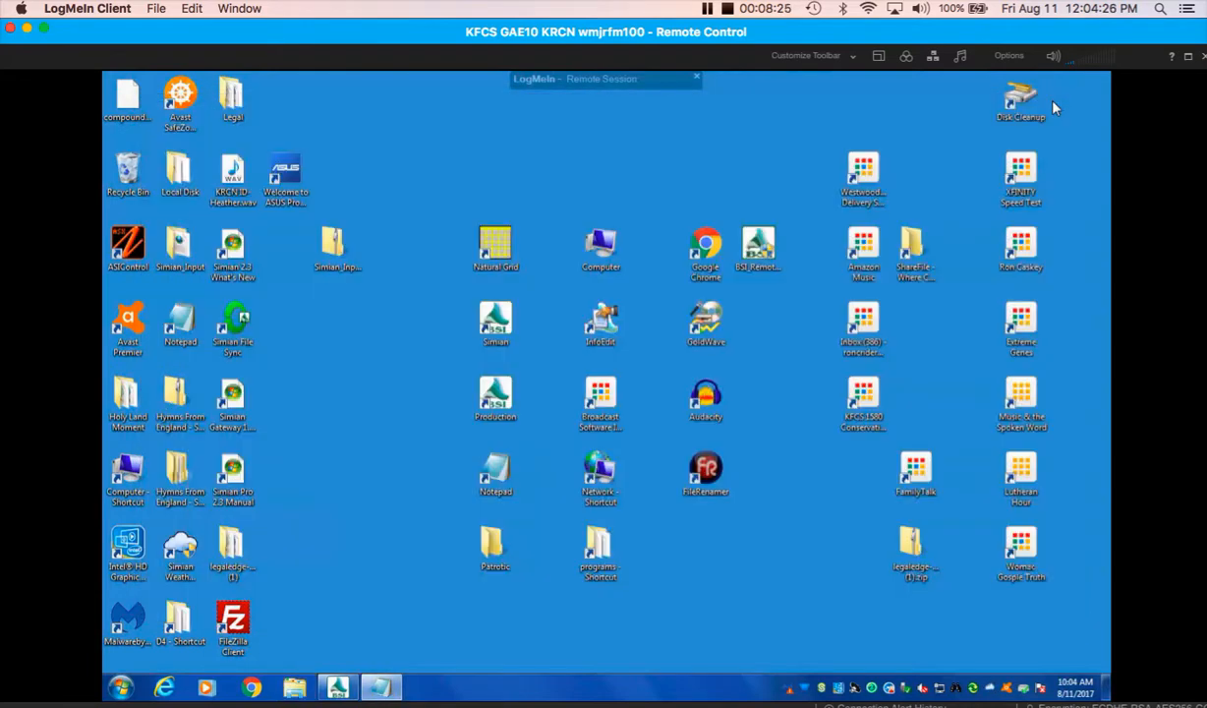
left_click(495, 547)
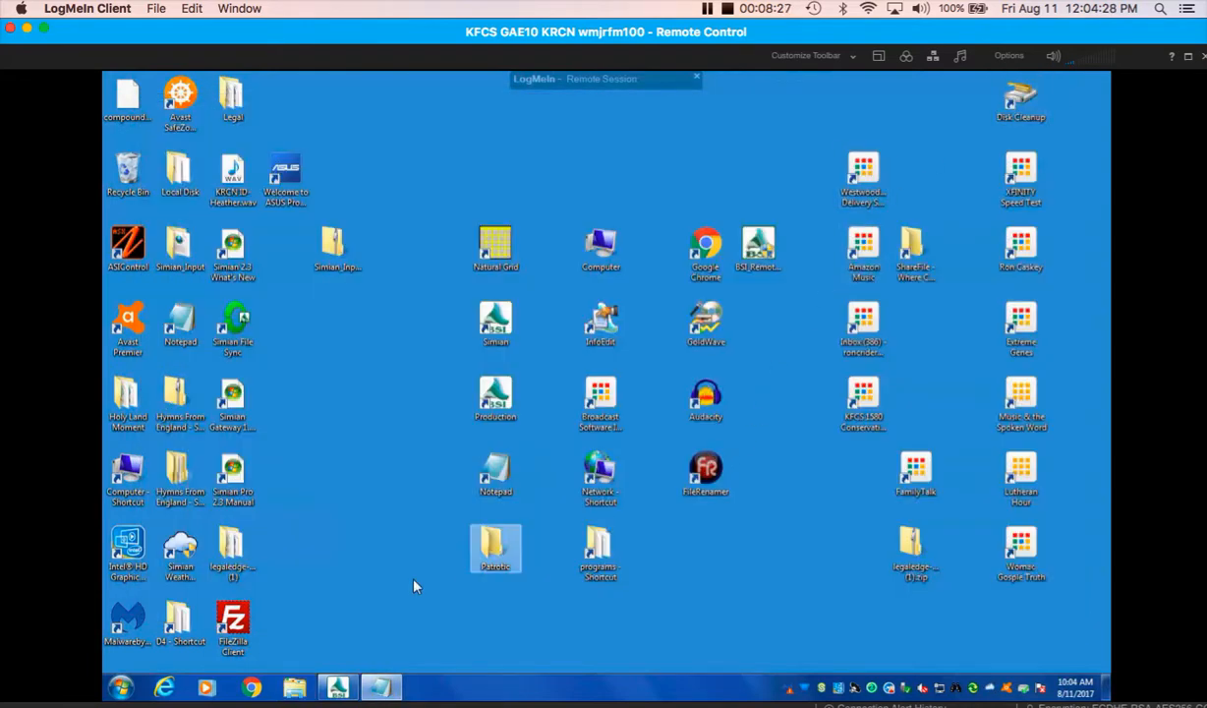
Step: Restore Simian and open Async > Triggers > Edit sets on GD.trg with its STARTNEXT macro
left_click(337, 685)
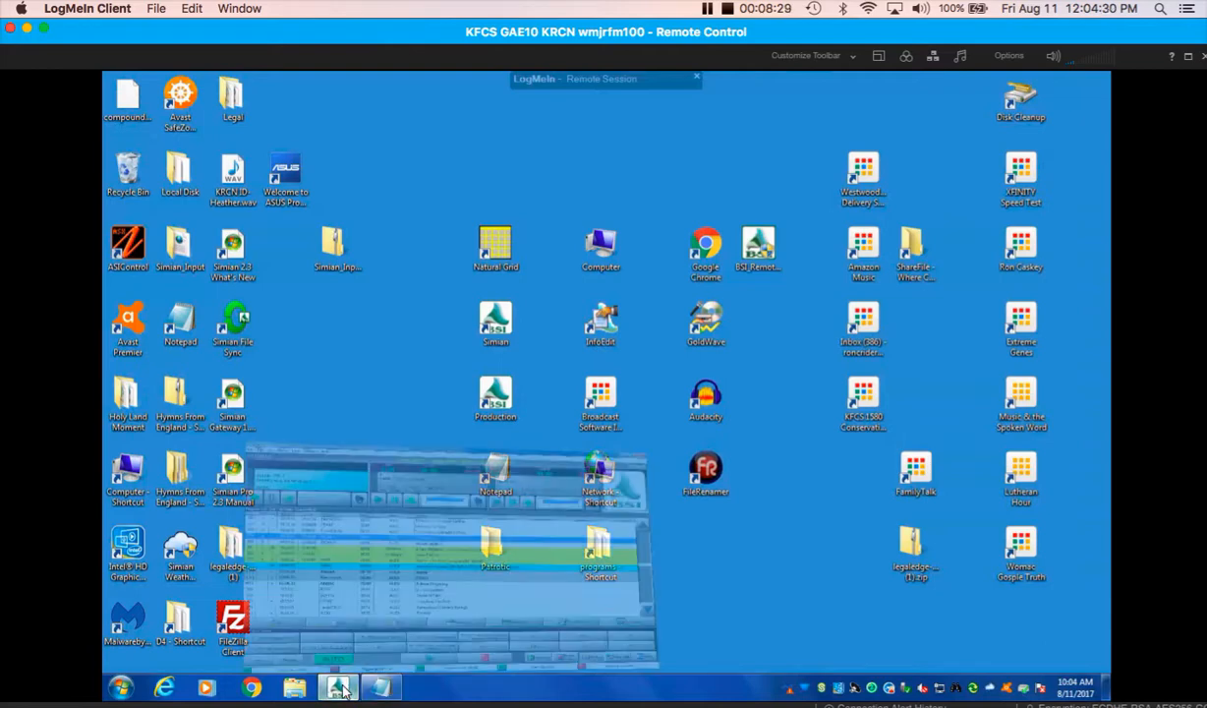
left_click(337, 686)
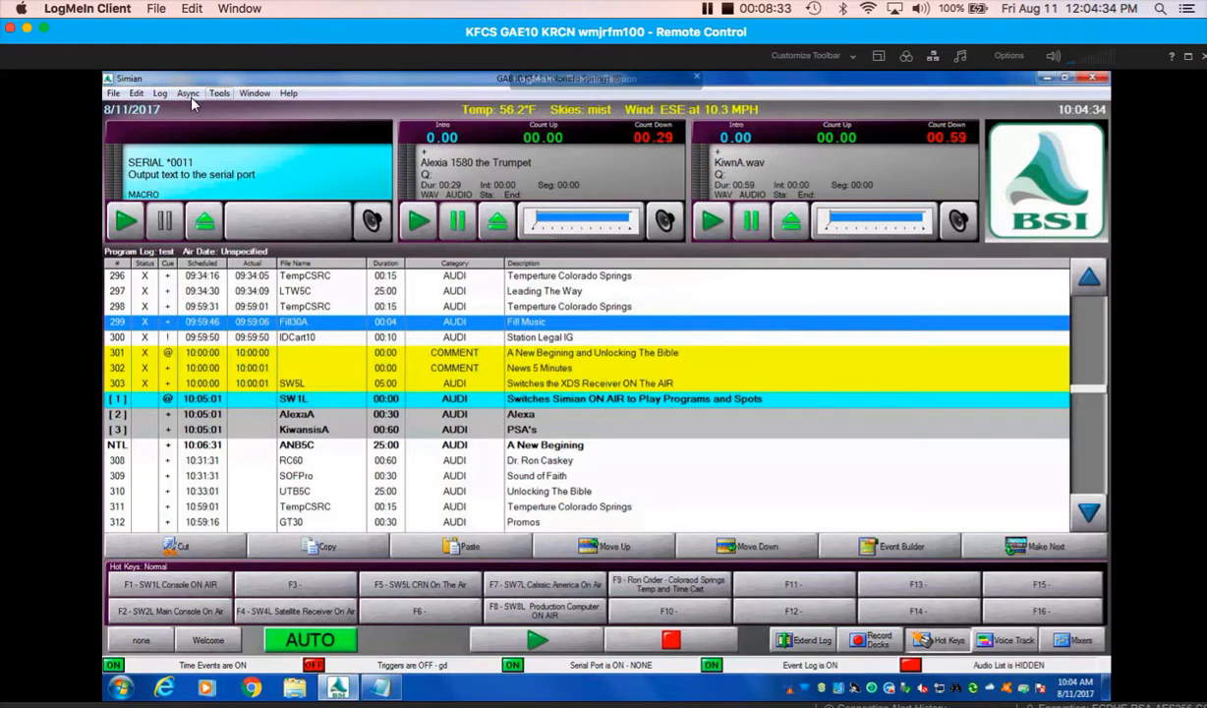
left_click(187, 93)
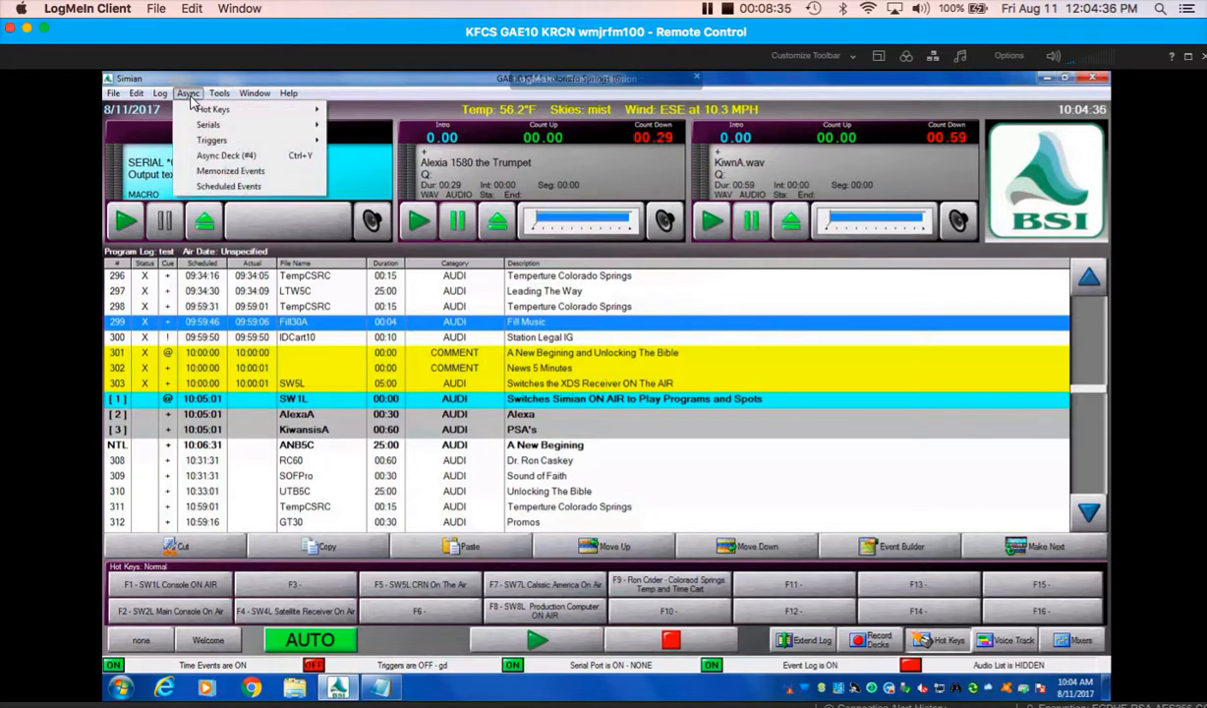
mouse_move(212, 140)
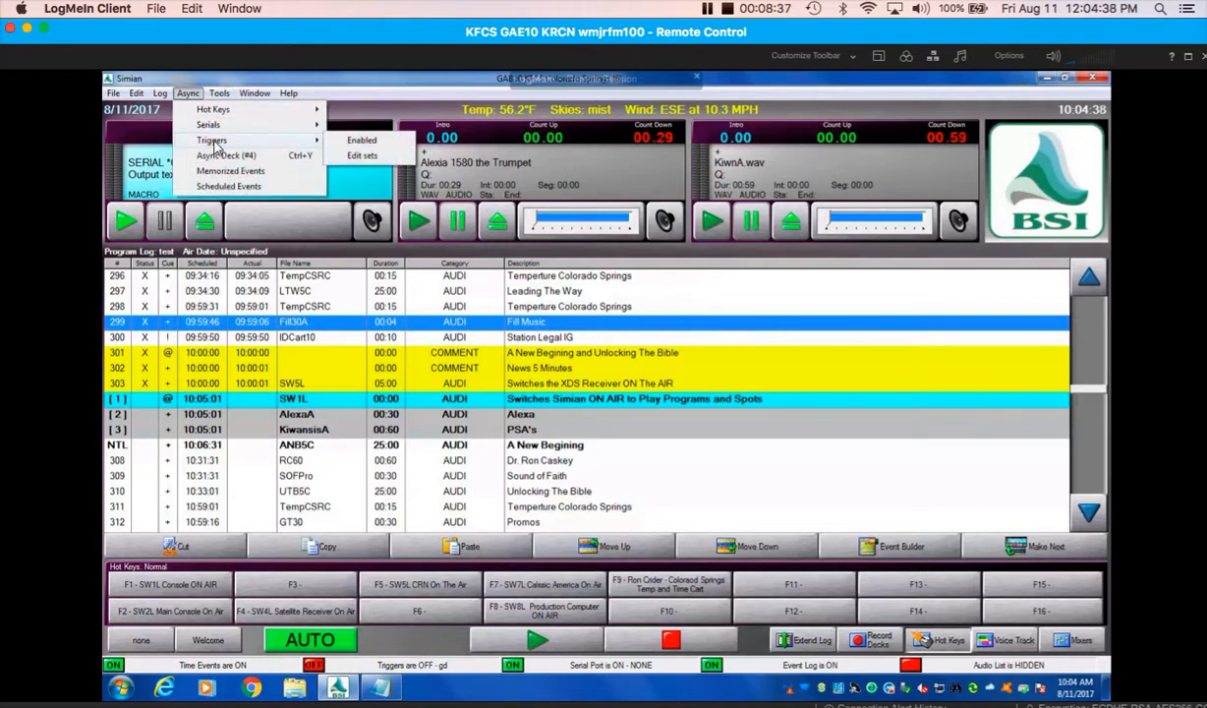
mouse_move(362, 161)
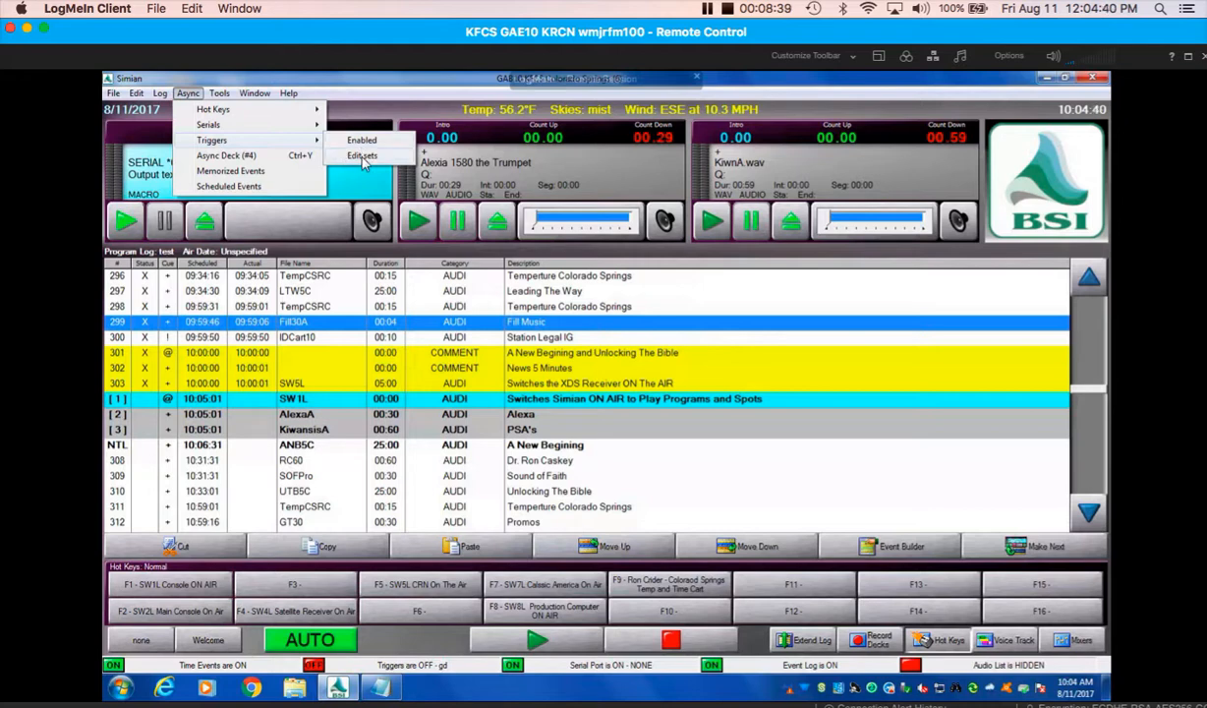
left_click(362, 156)
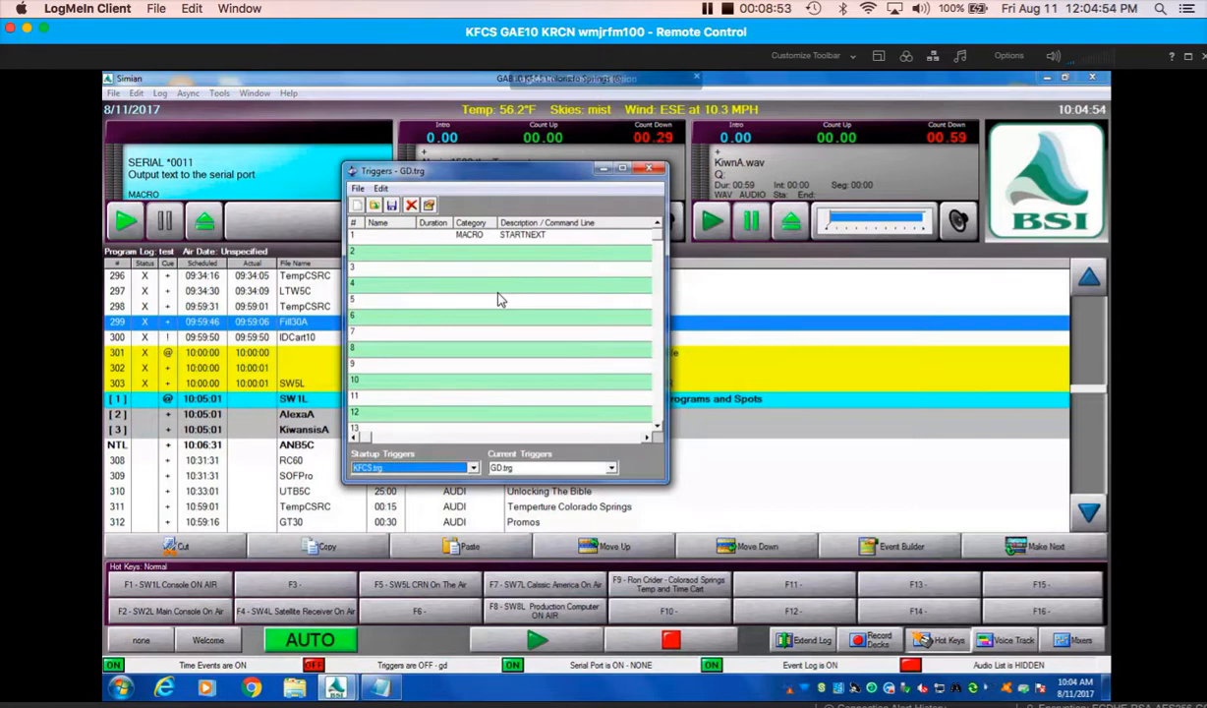
mouse_move(516, 246)
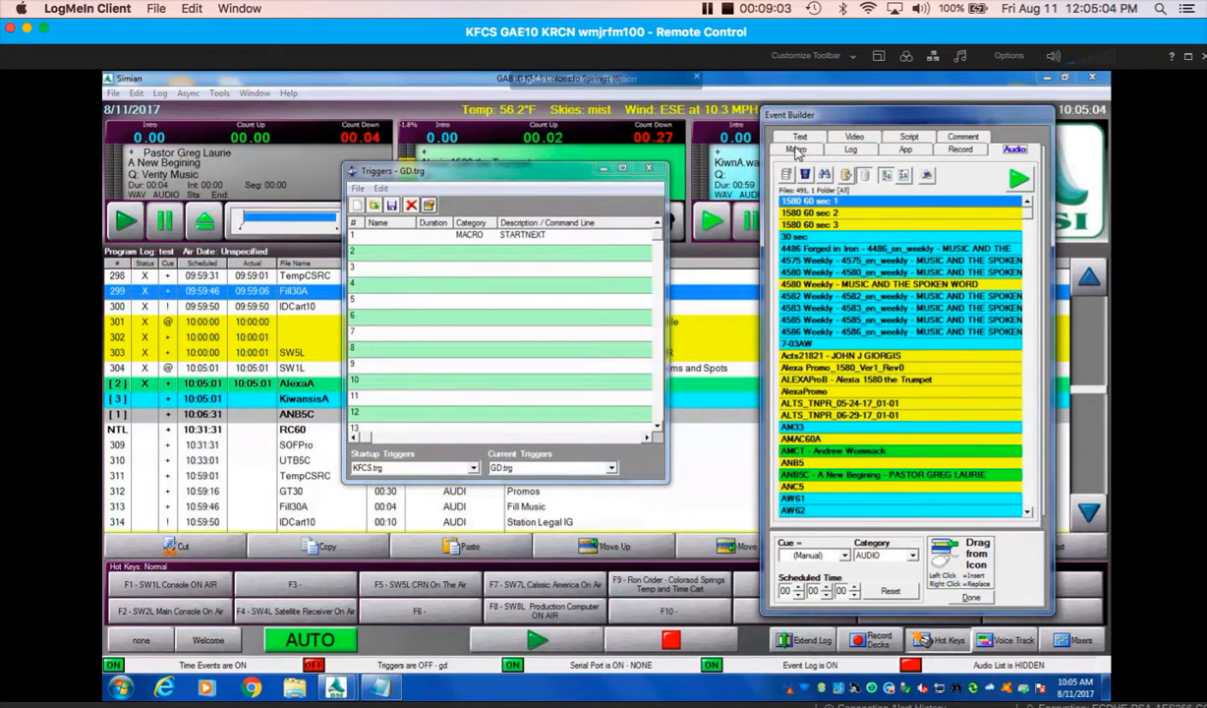
Step: Browse the Event Builder's macro command list down to STARTNEXT, leaving the selection unchanged
left_click(796, 149)
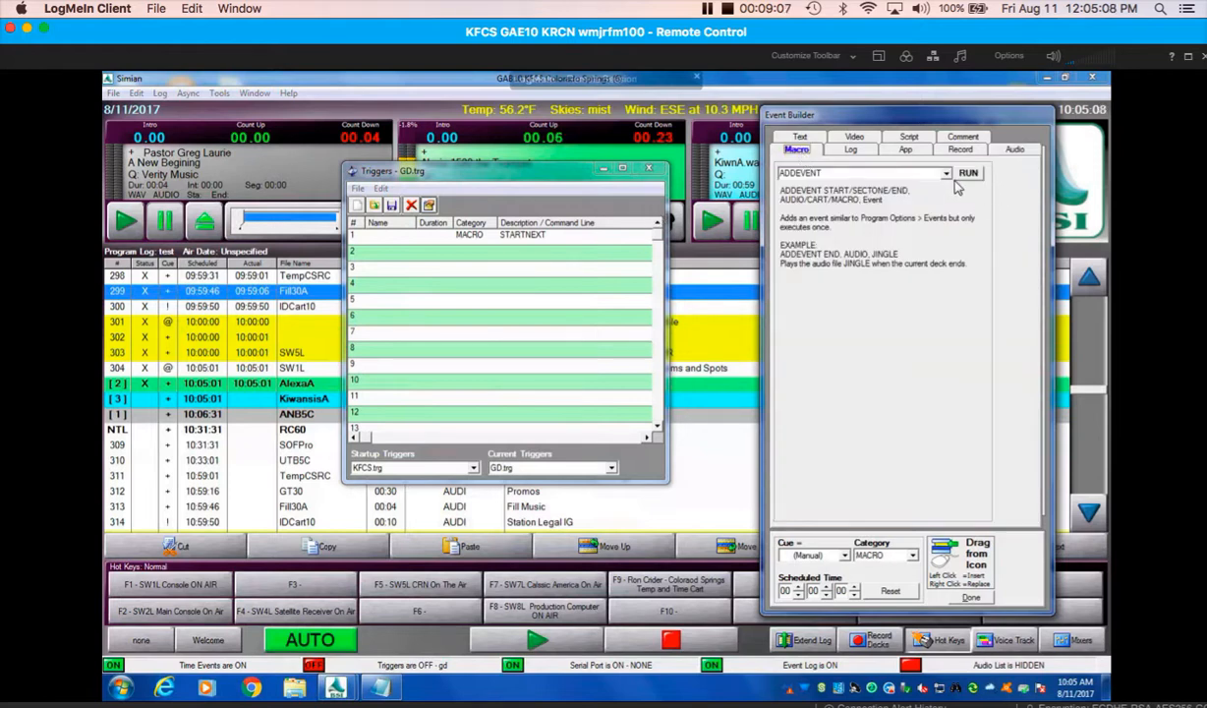
left_click(945, 173)
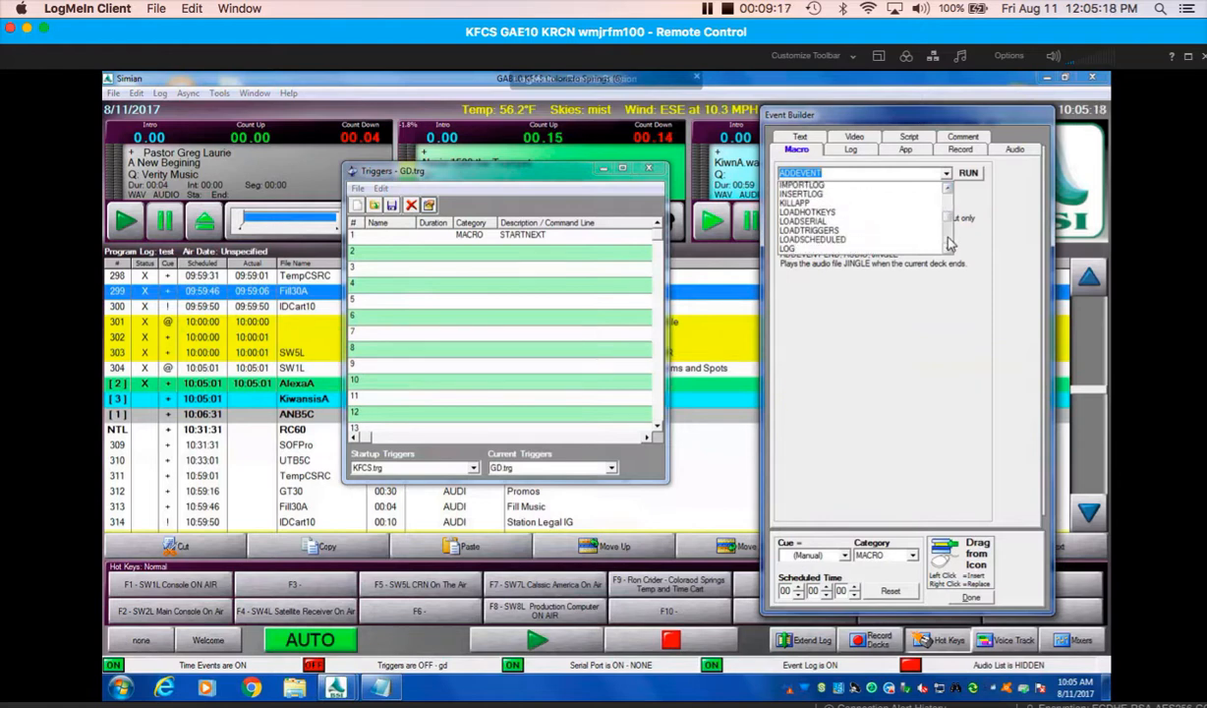
scroll("down", 3)
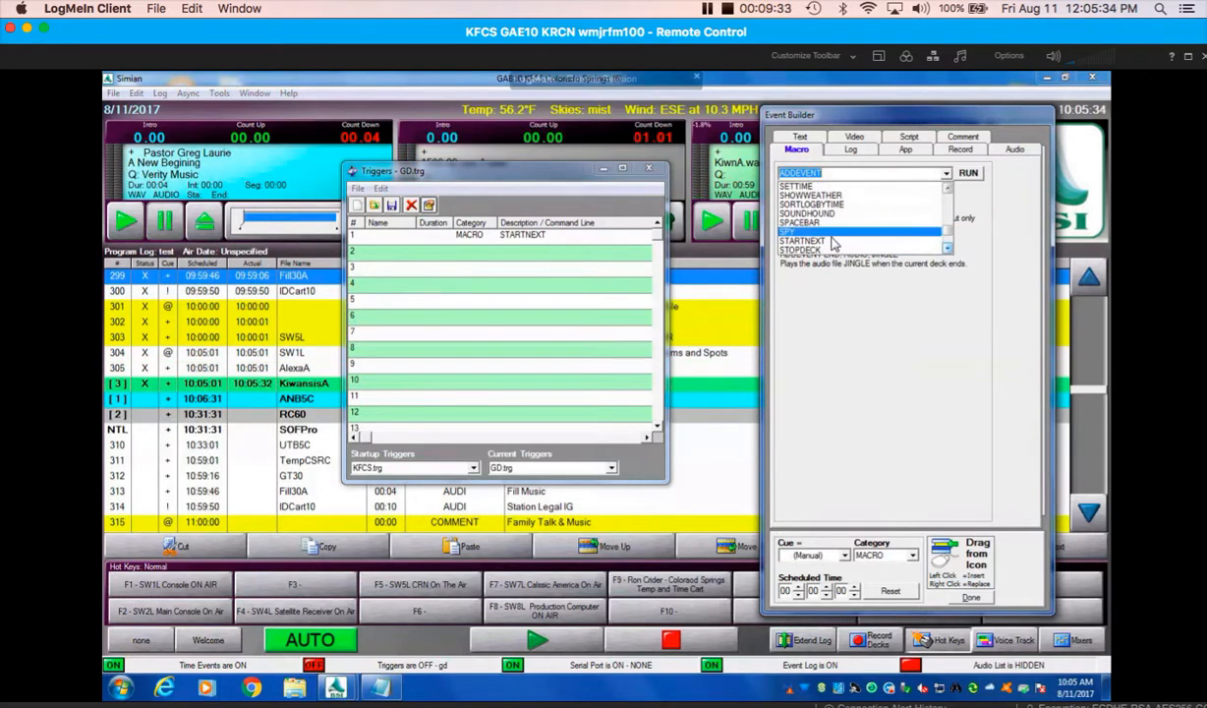
left_click(804, 241)
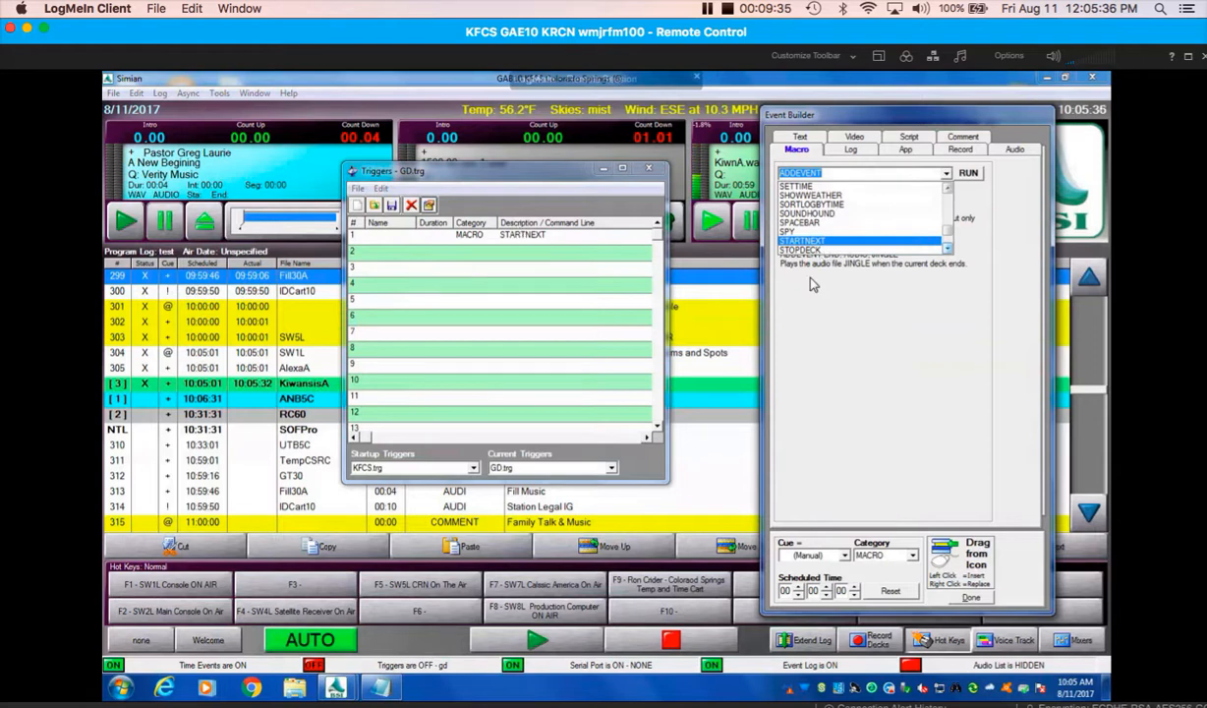
left_click(800, 173)
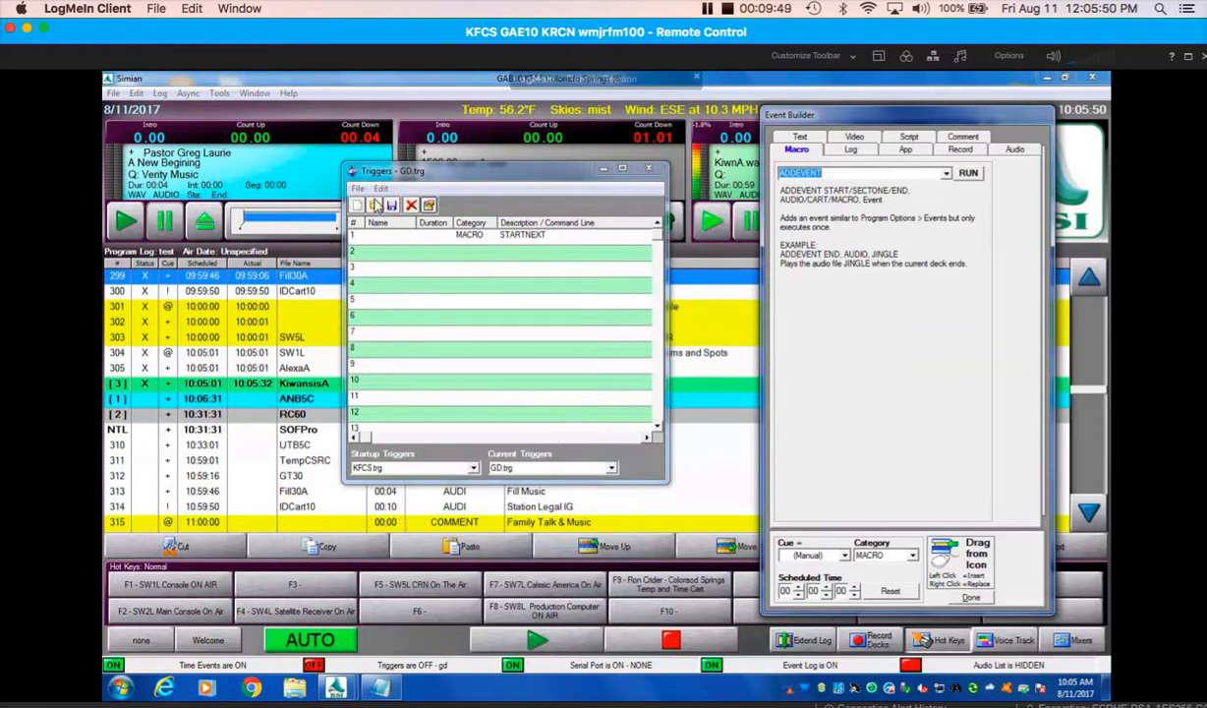
Step: Save the trigger set as GD.trg, overwriting the existing file, and close the trigger editor
left_click(358, 188)
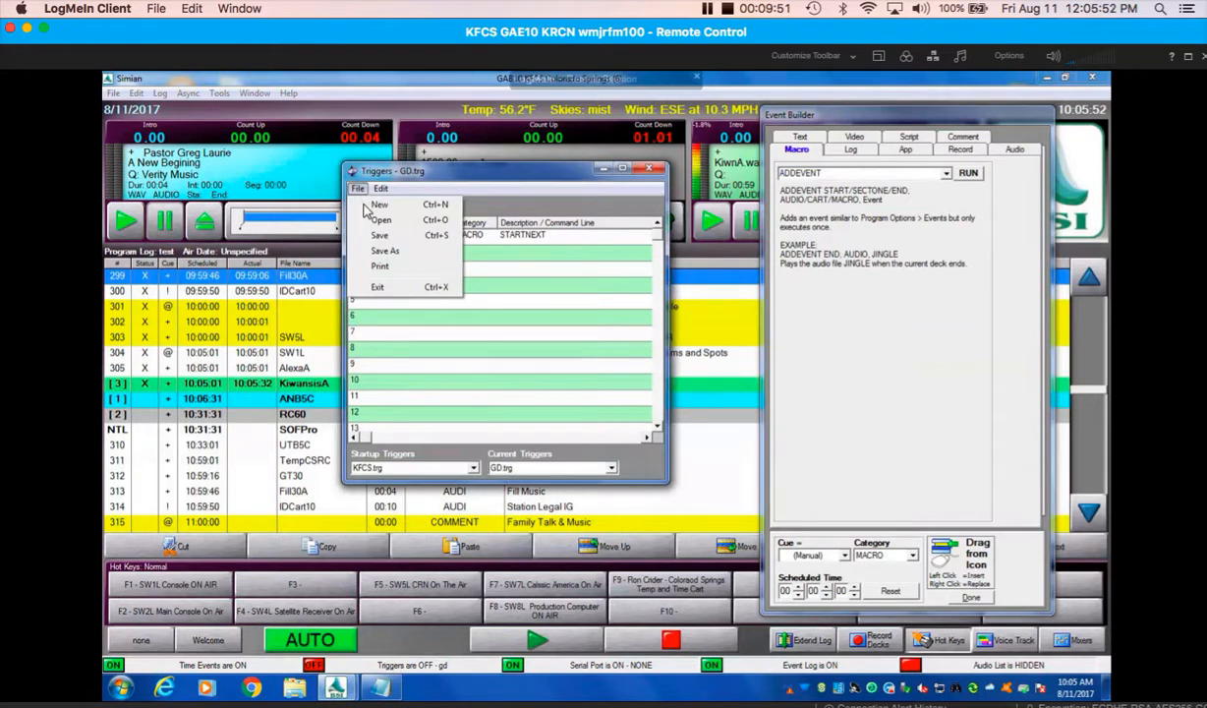
left_click(385, 251)
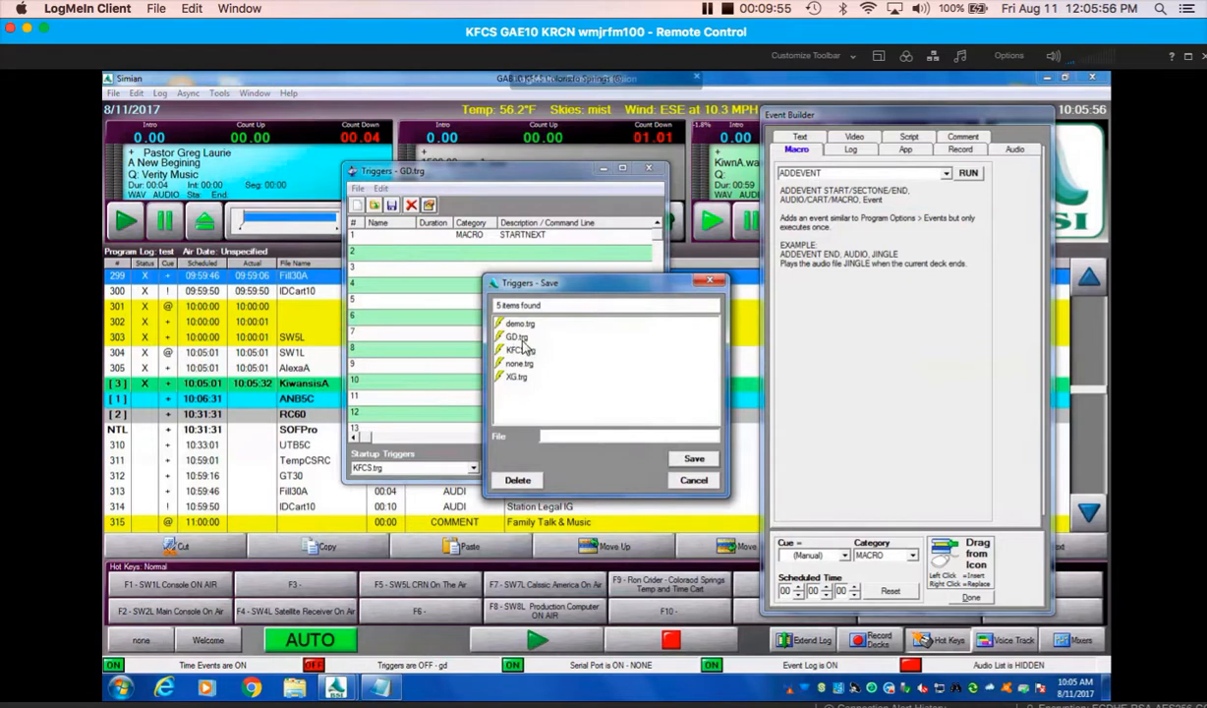
left_click(516, 336)
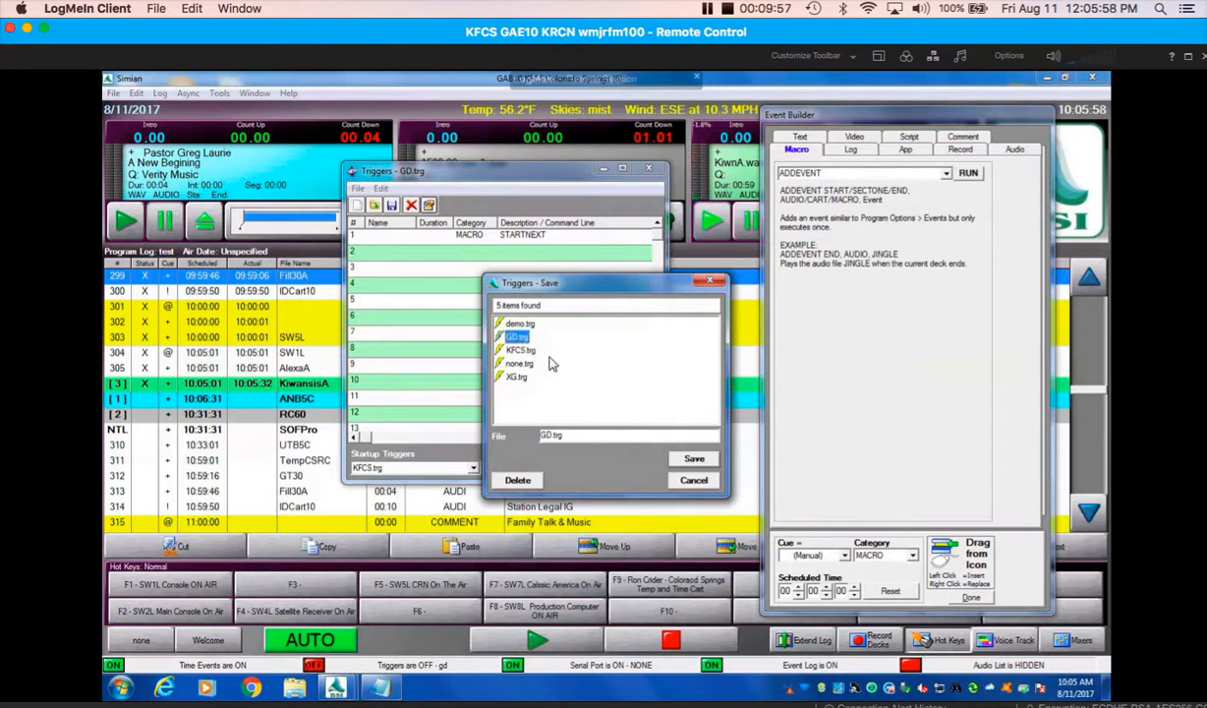
left_click(694, 458)
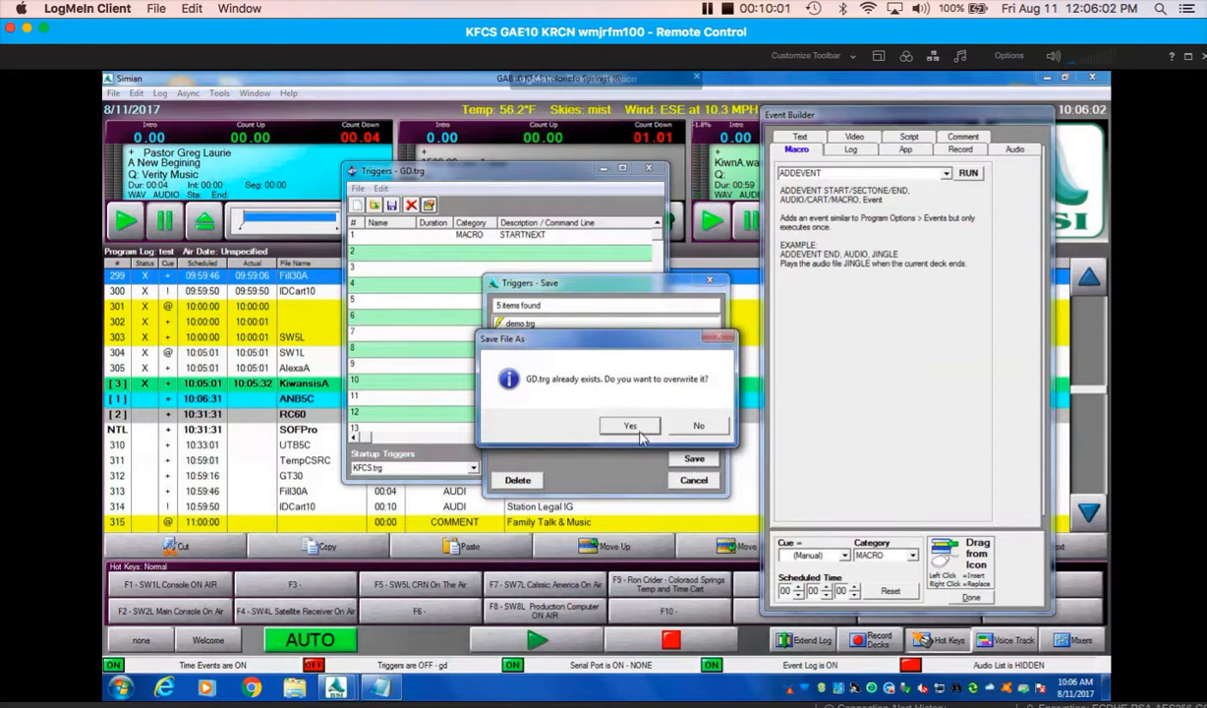
left_click(629, 425)
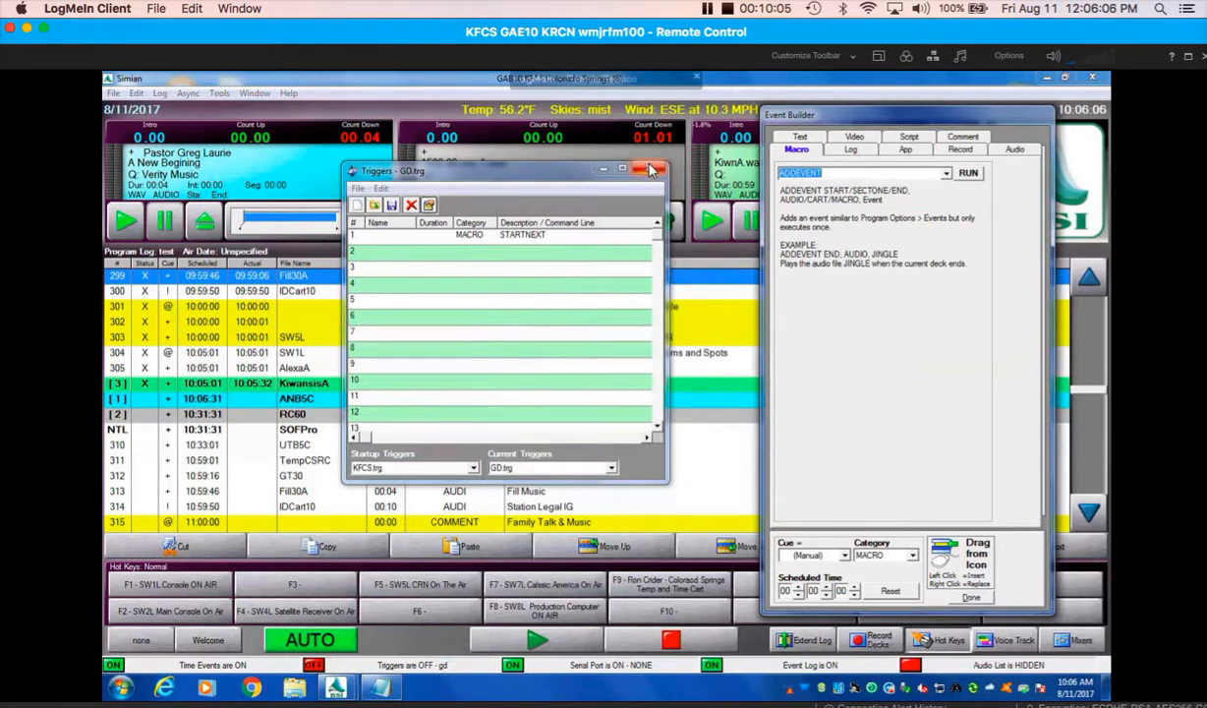
left_click(648, 170)
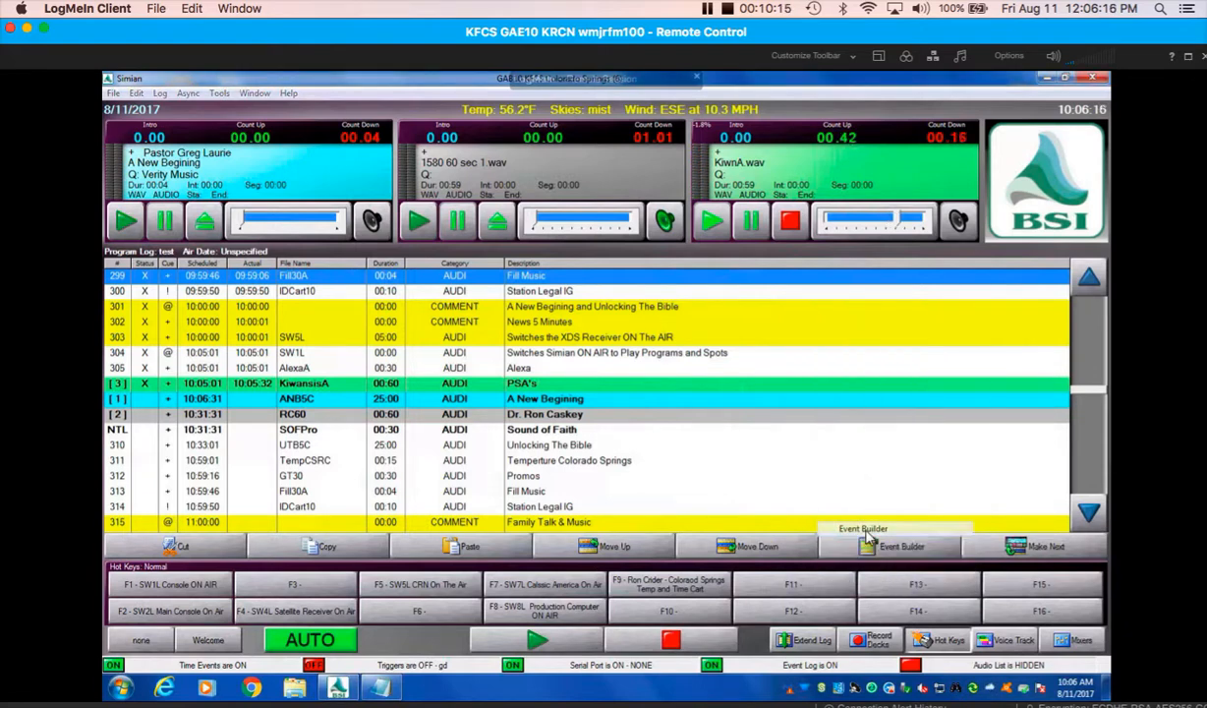
Step: Build a Macro event in the Event Builder with the TRIGGERS ON command
left_click(901, 545)
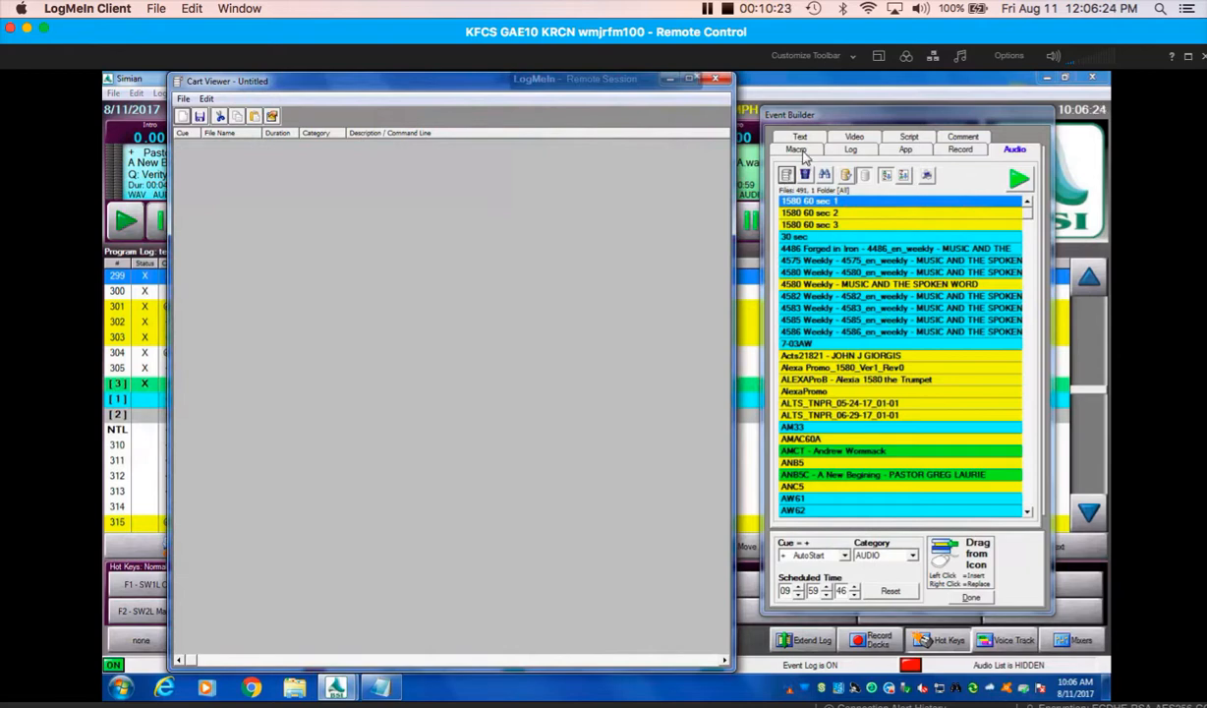
left_click(796, 149)
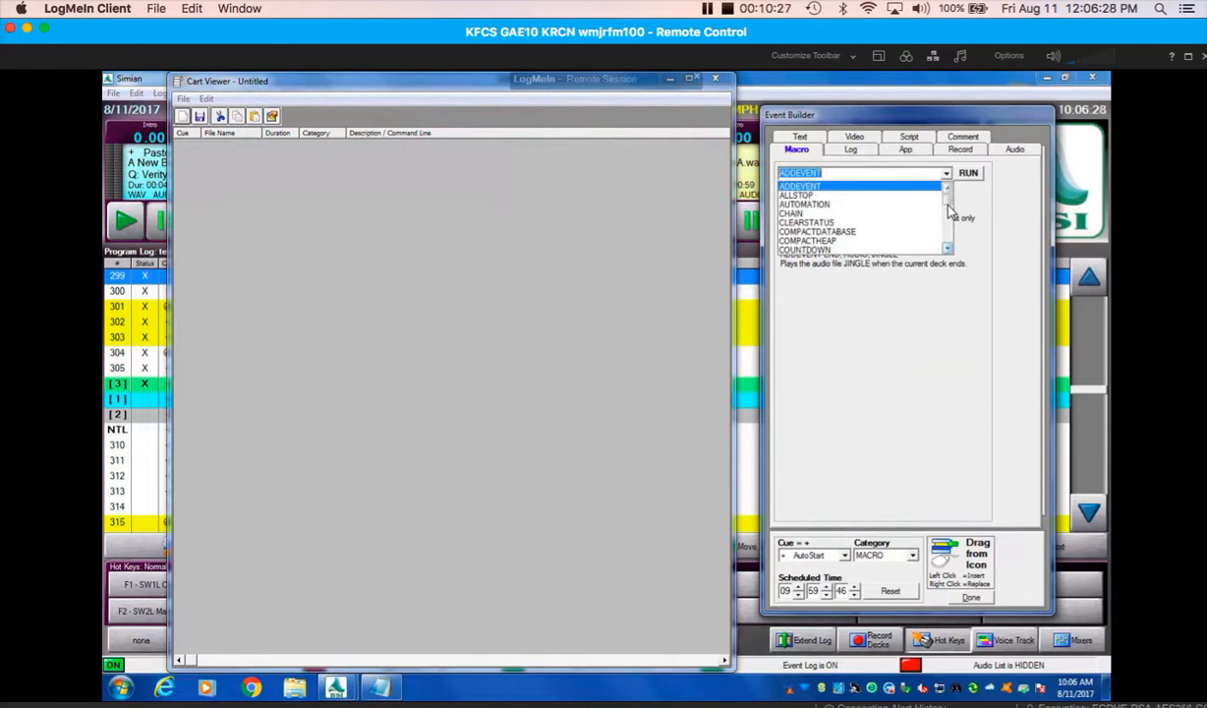
left_click(946, 217)
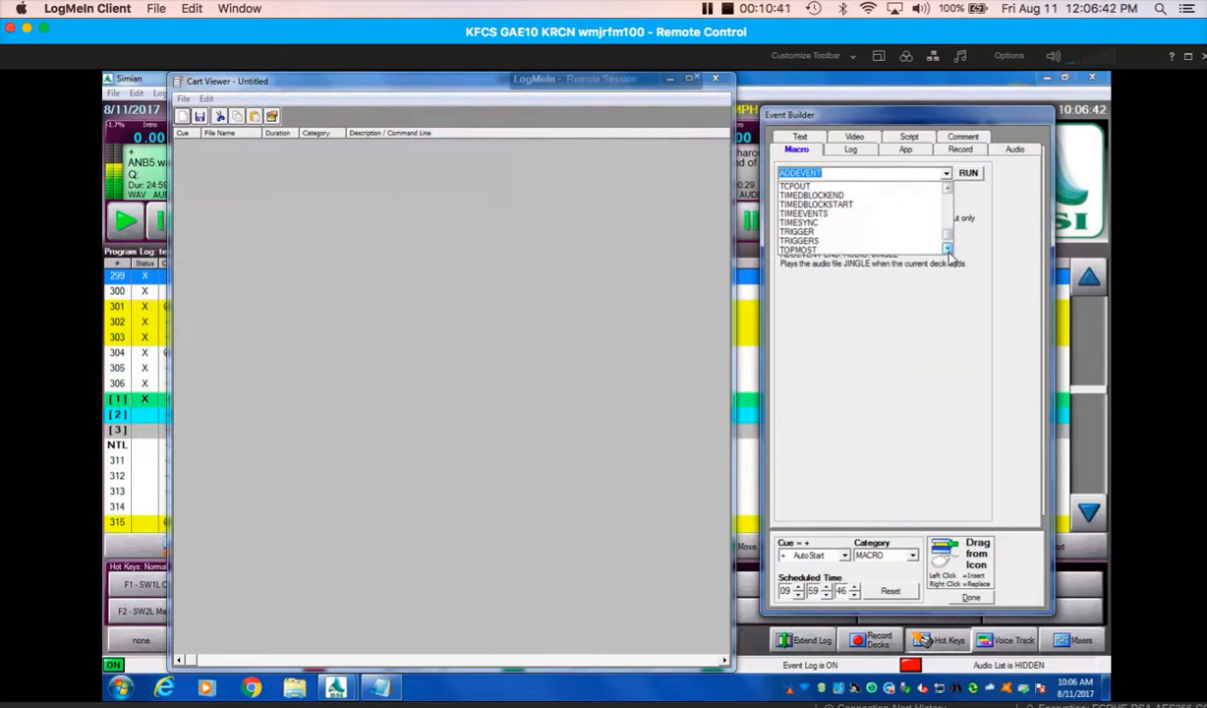
left_click(806, 232)
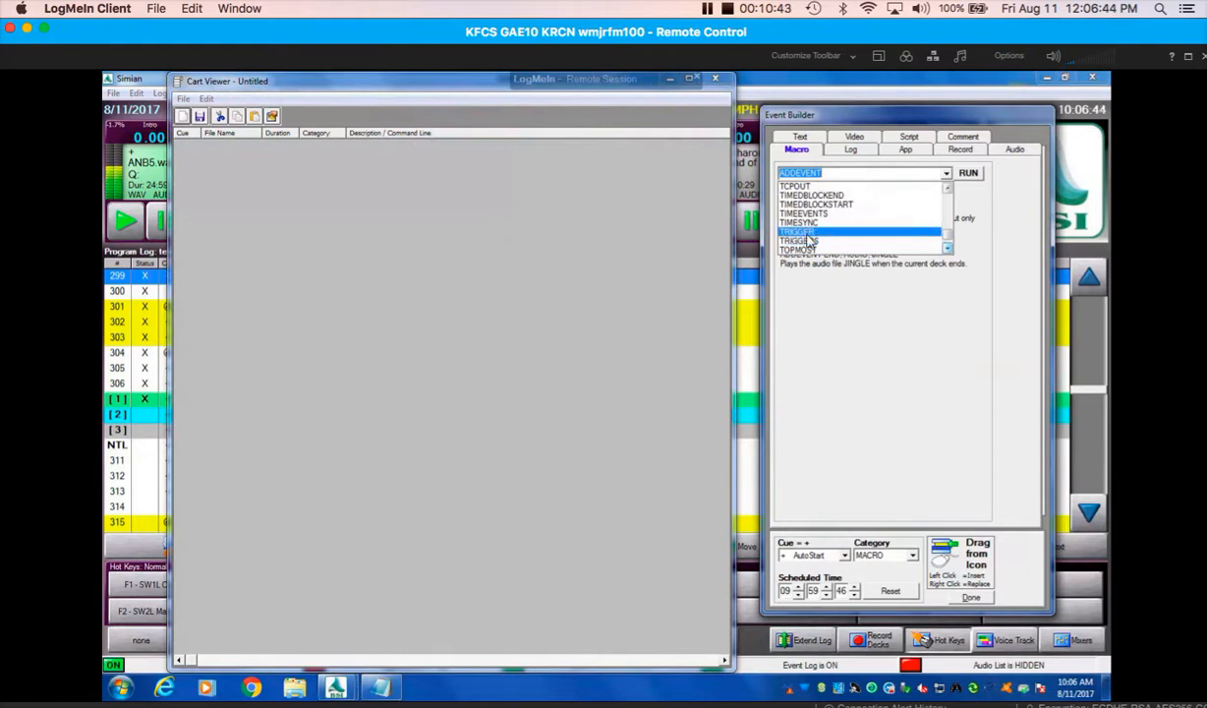
left_click(795, 232)
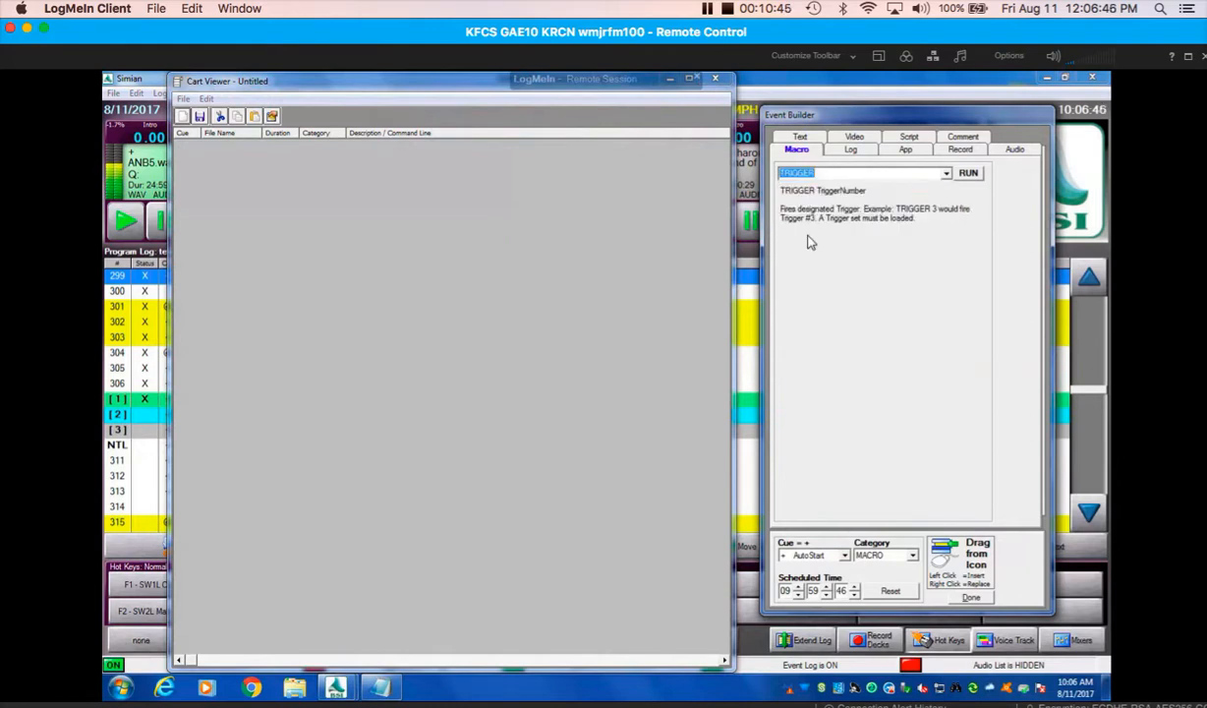
mouse_move(909, 193)
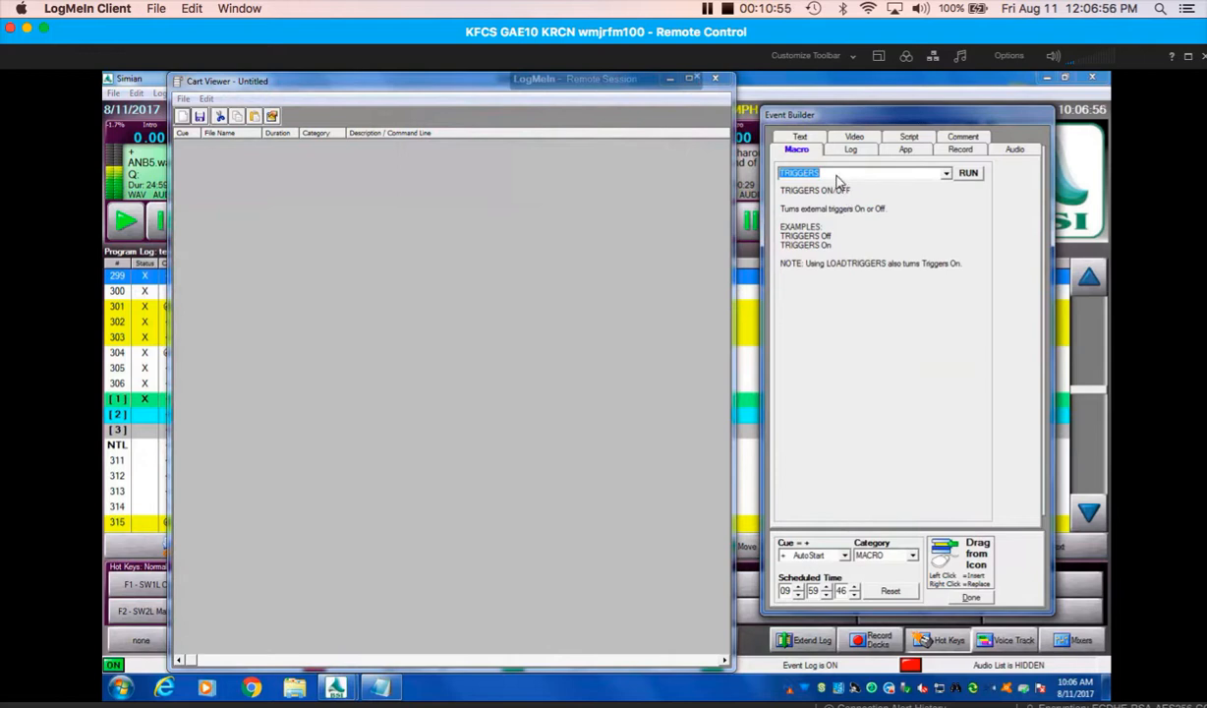
left_click(835, 173)
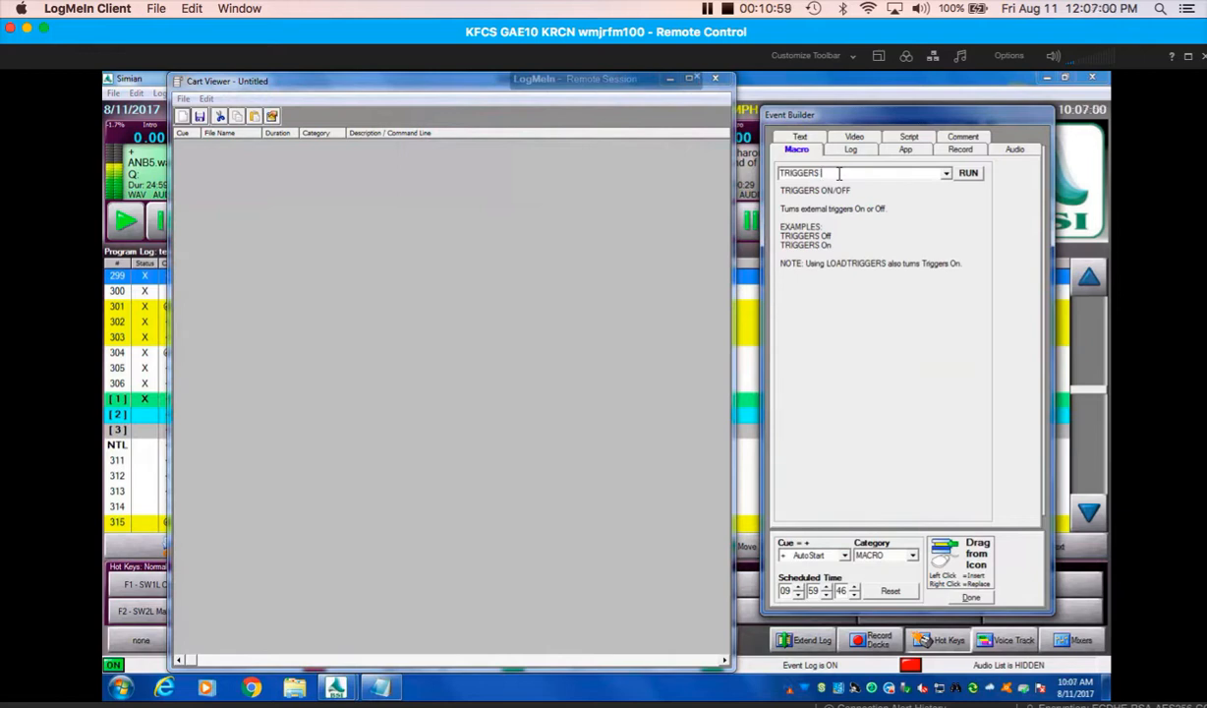
type("ON")
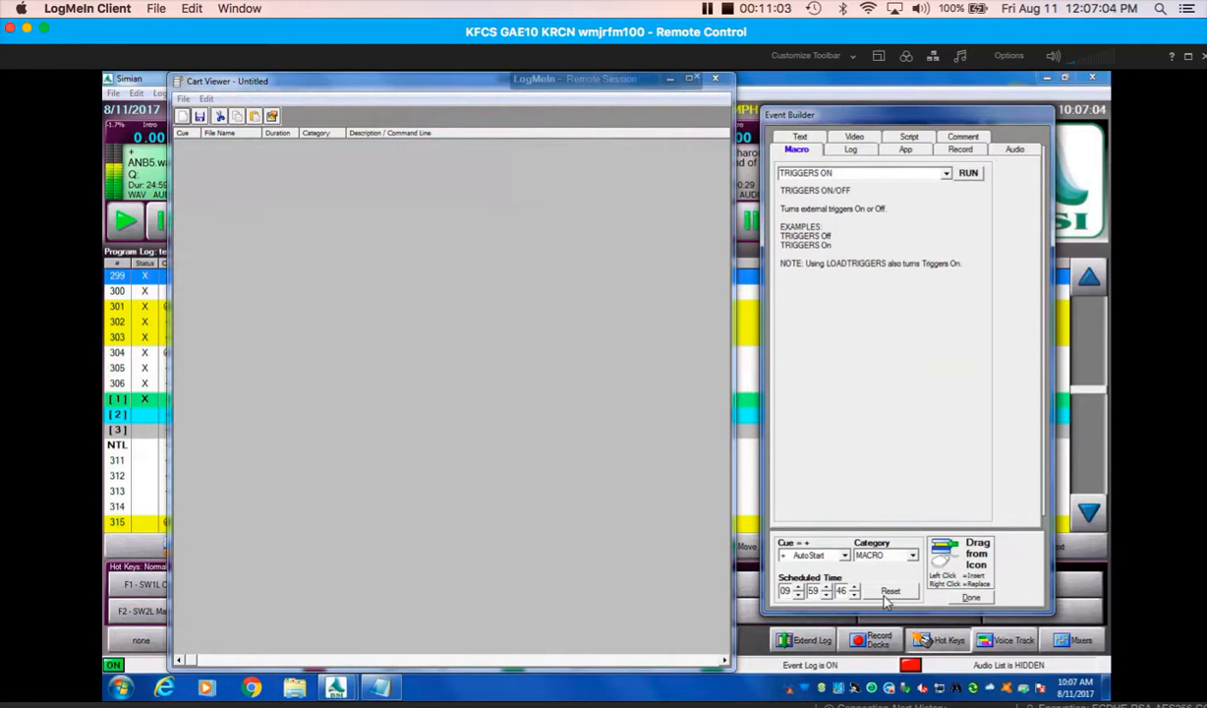
Step: Reset the event's scheduled time to zero and set its cue to AutoStart
left_click(891, 591)
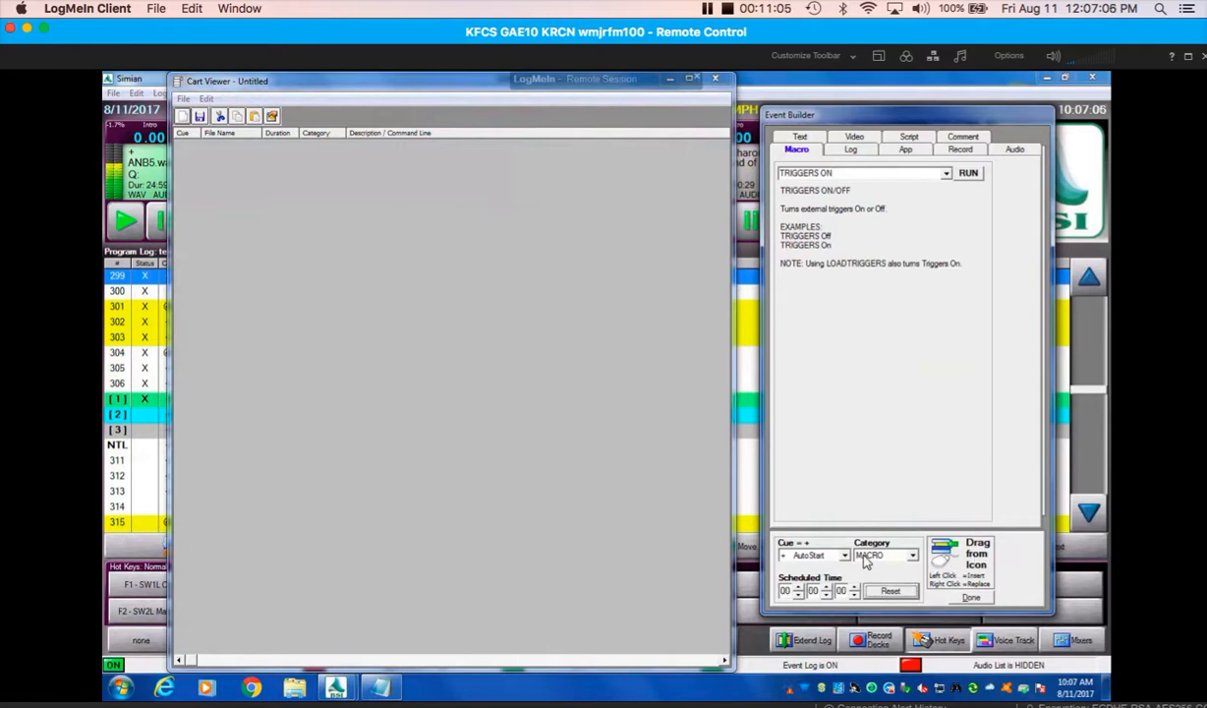
left_click(843, 555)
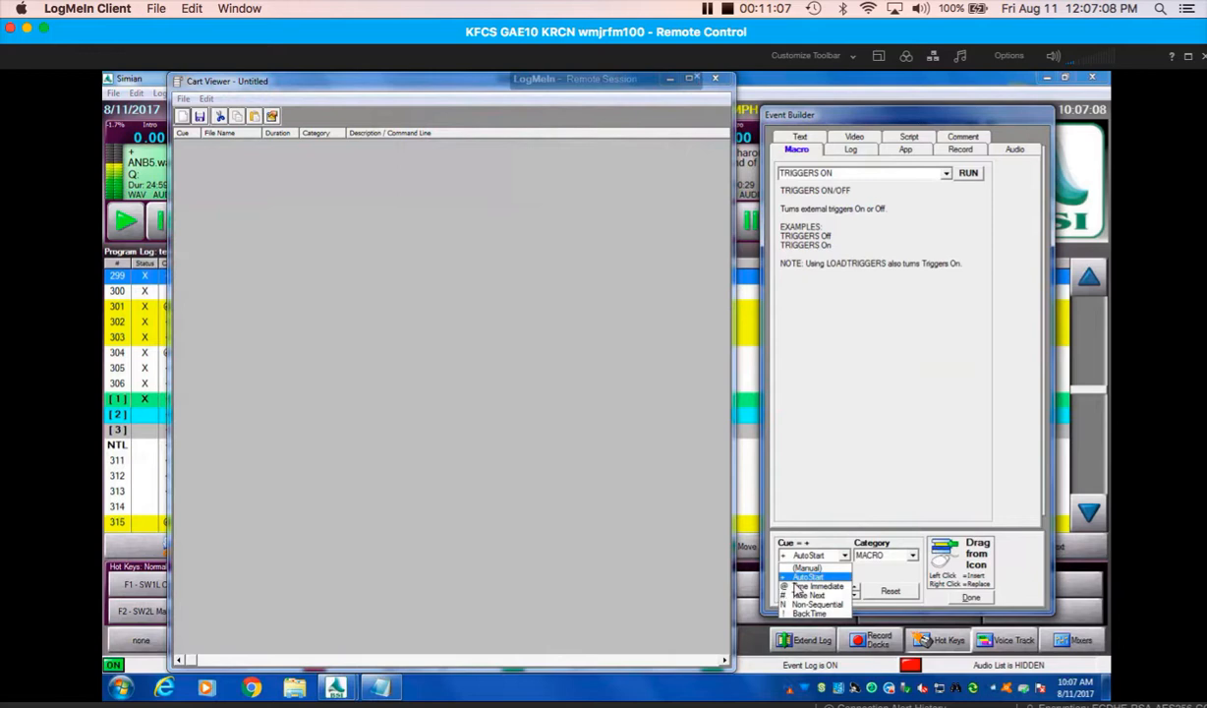
left_click(808, 576)
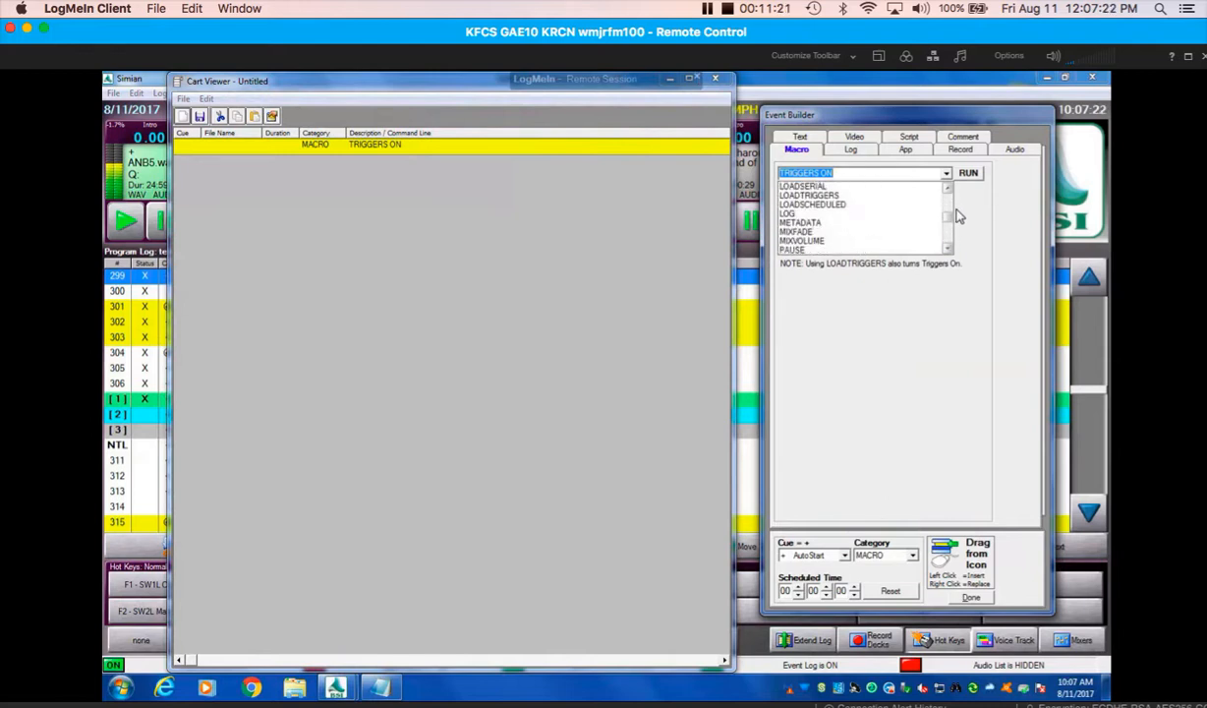
Step: Build a LOADTRIGGERS GD macro, then set the TRIGGERS ON entry to AutoStart
left_click(809, 195)
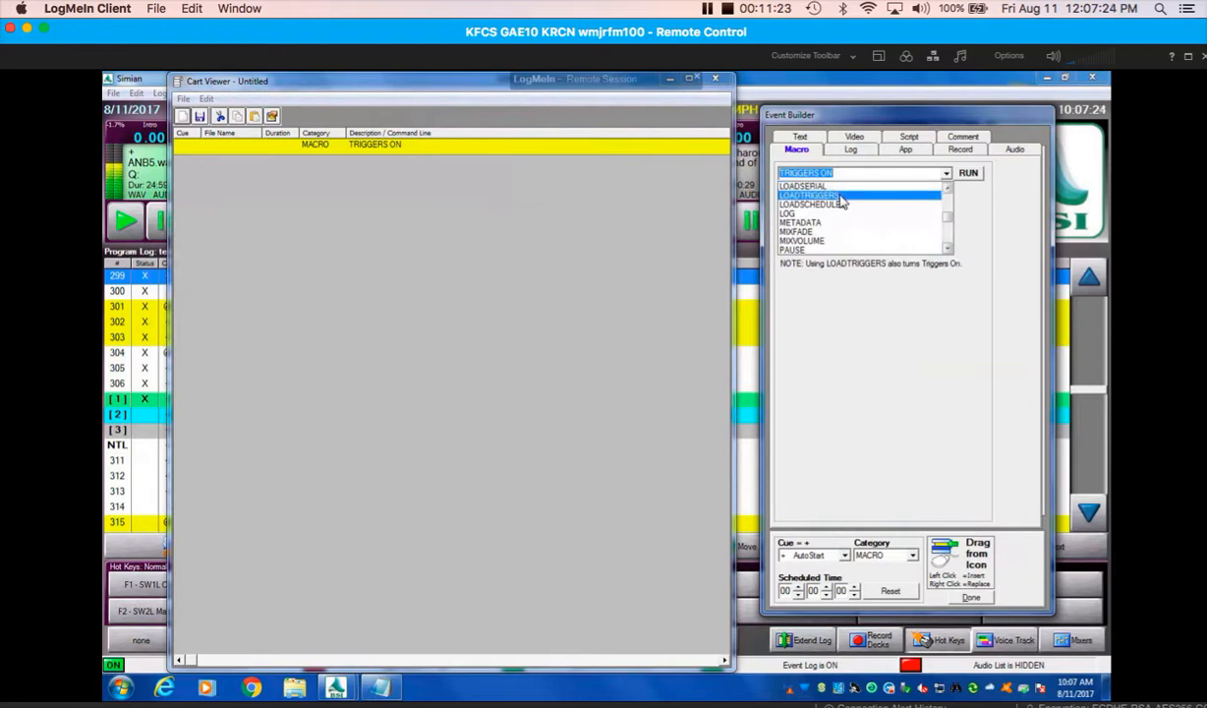
left_click(810, 195)
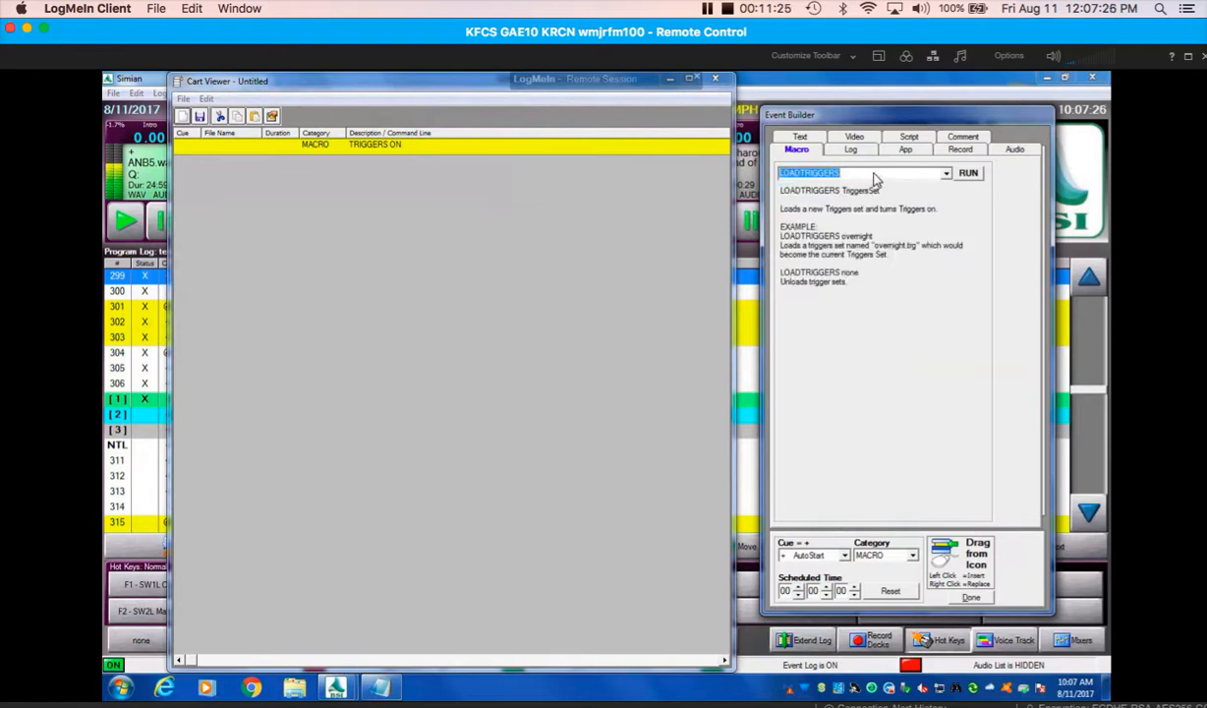
left_click(855, 172)
type(" G")
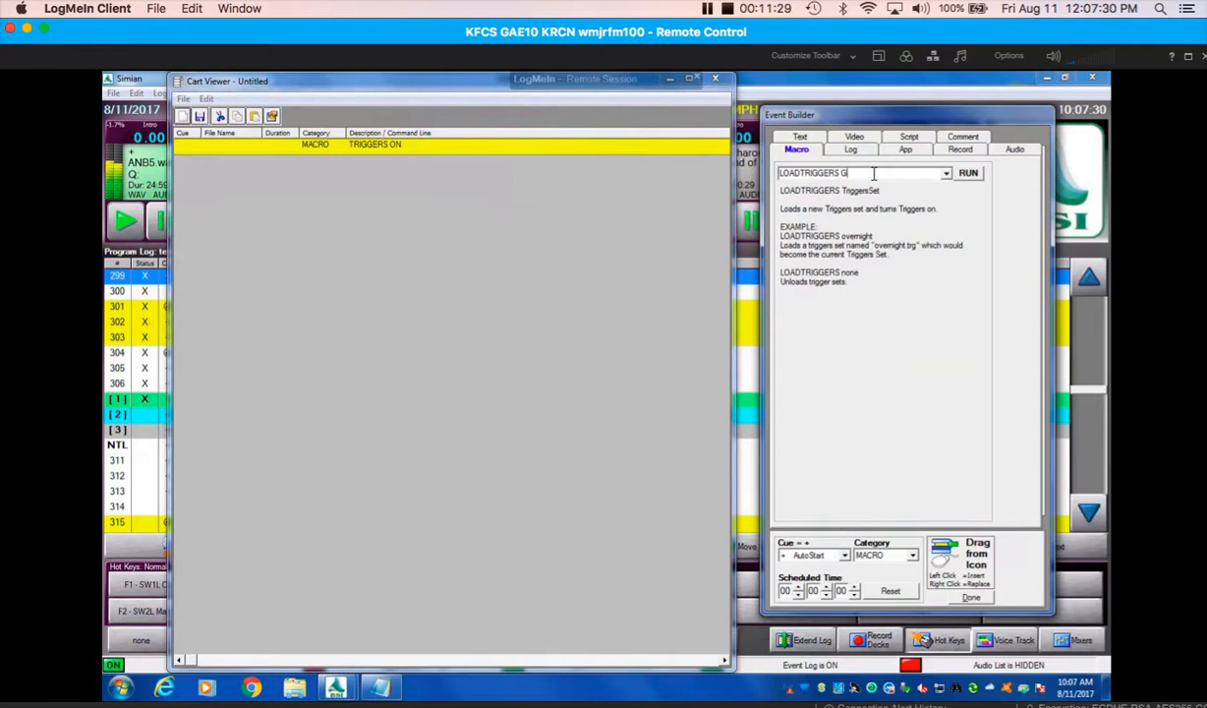
type("D")
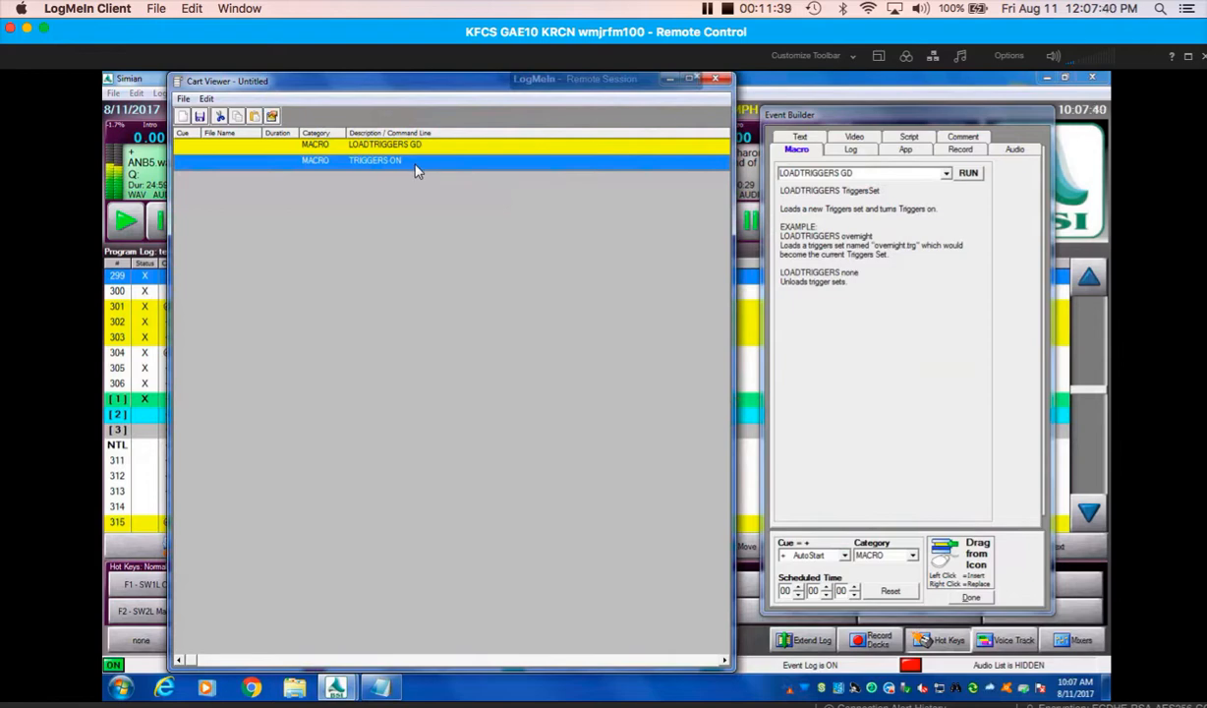
right_click(416, 167)
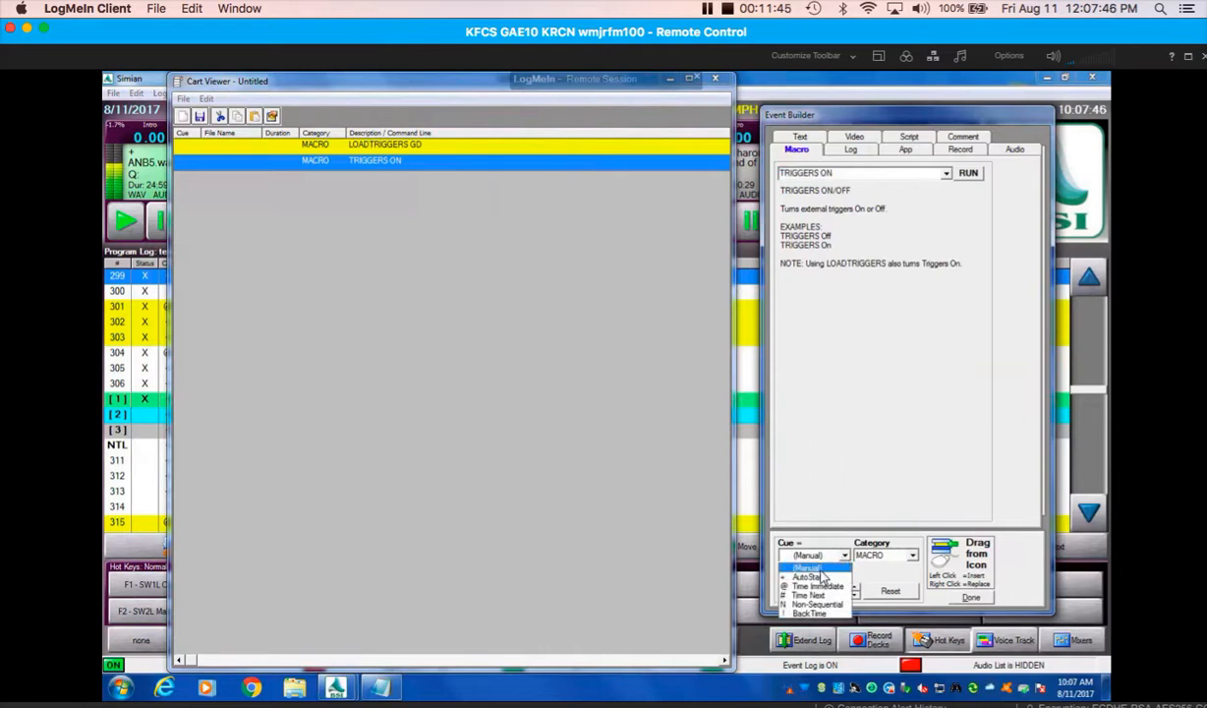
left_click(808, 576)
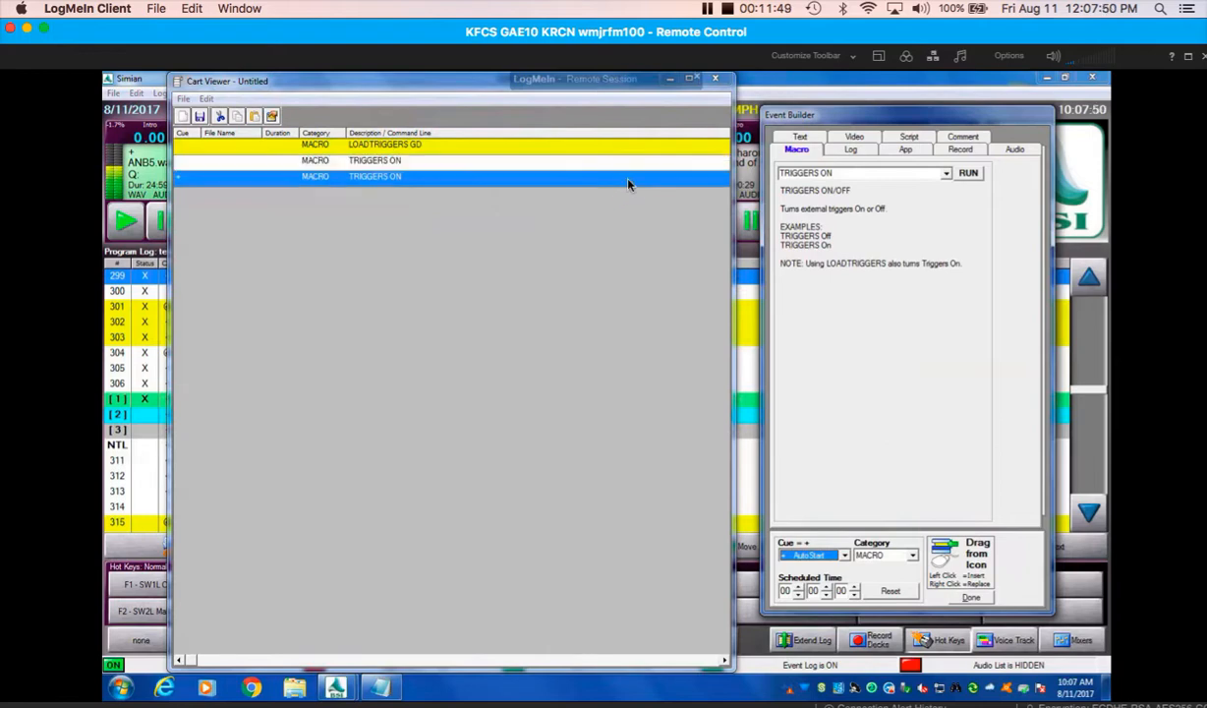
mouse_move(476, 167)
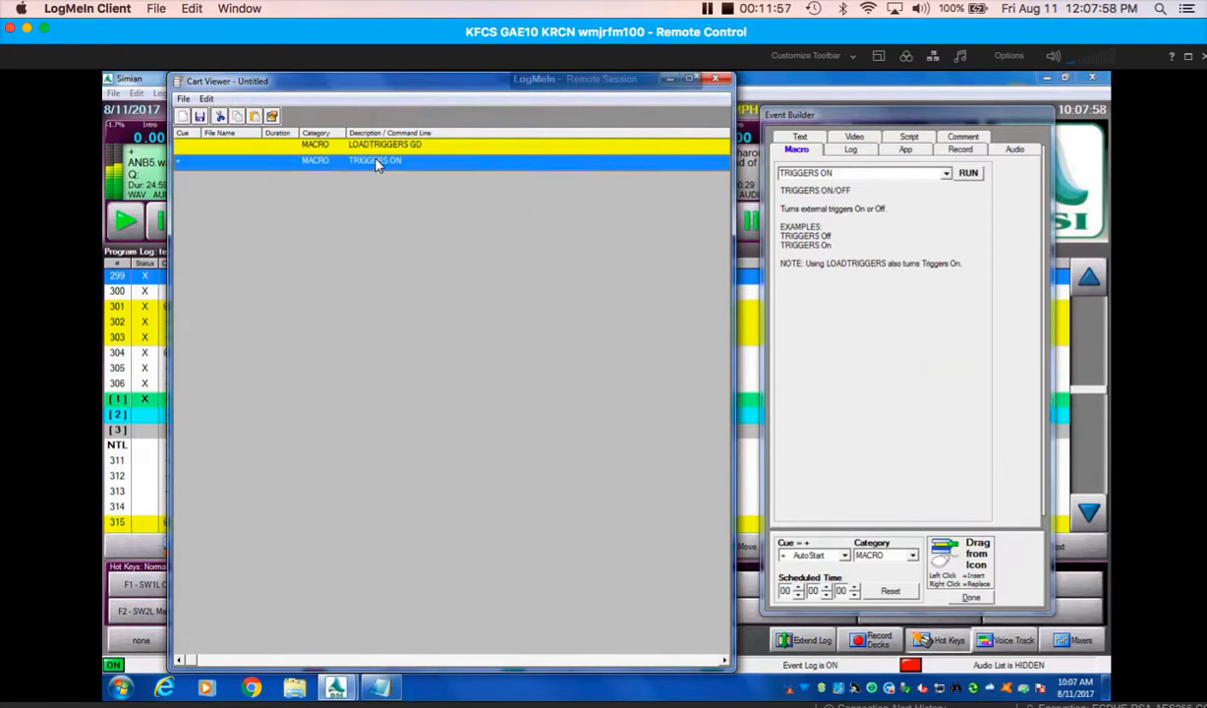
mouse_move(457, 154)
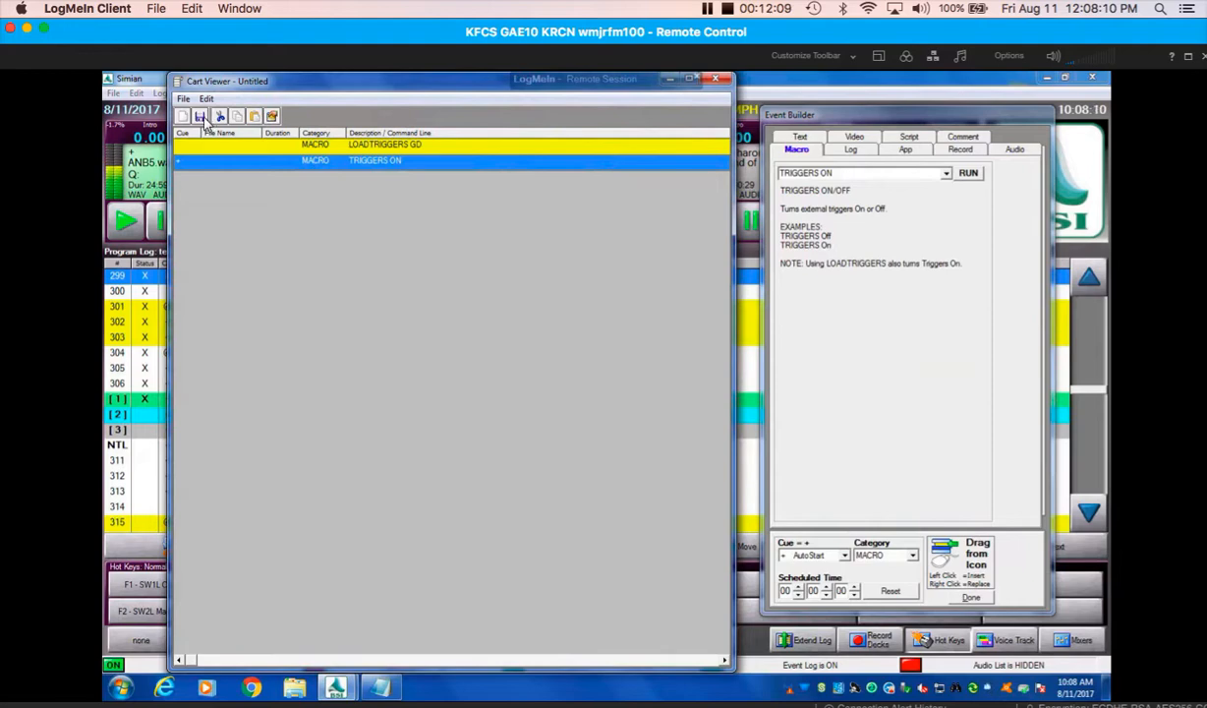
Step: View the untitled cart's properties and cancel without changes
left_click(183, 98)
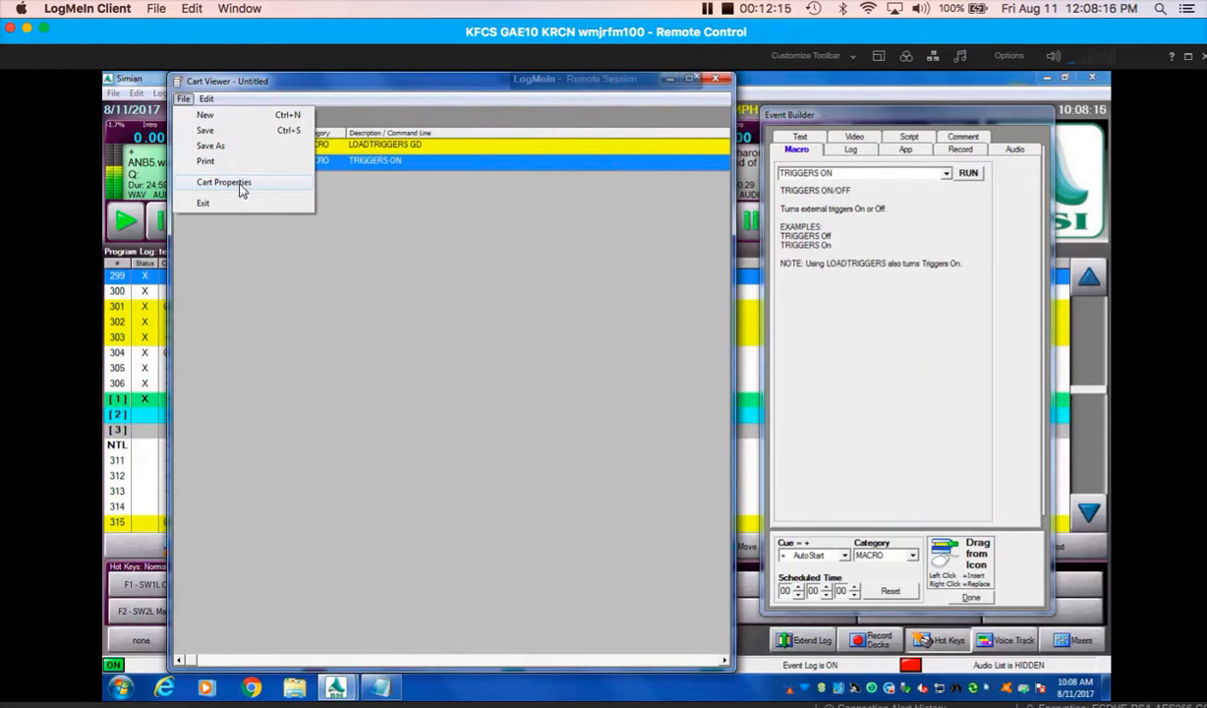
left_click(224, 182)
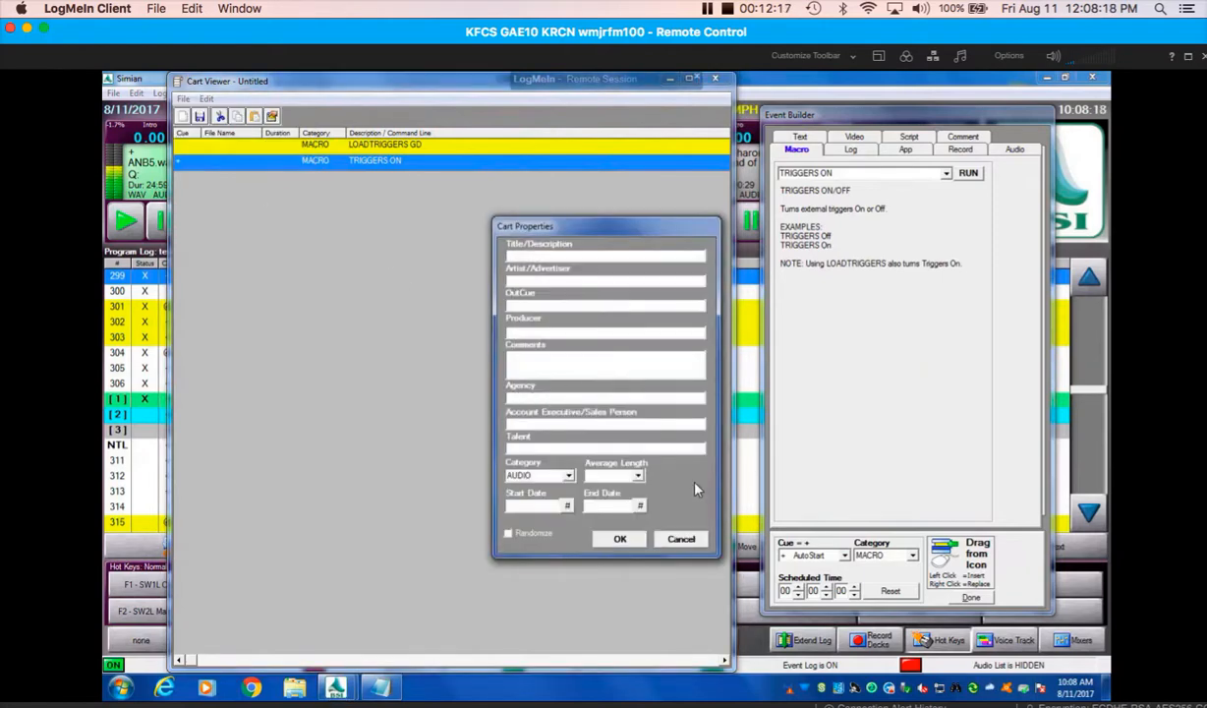
left_click(680, 537)
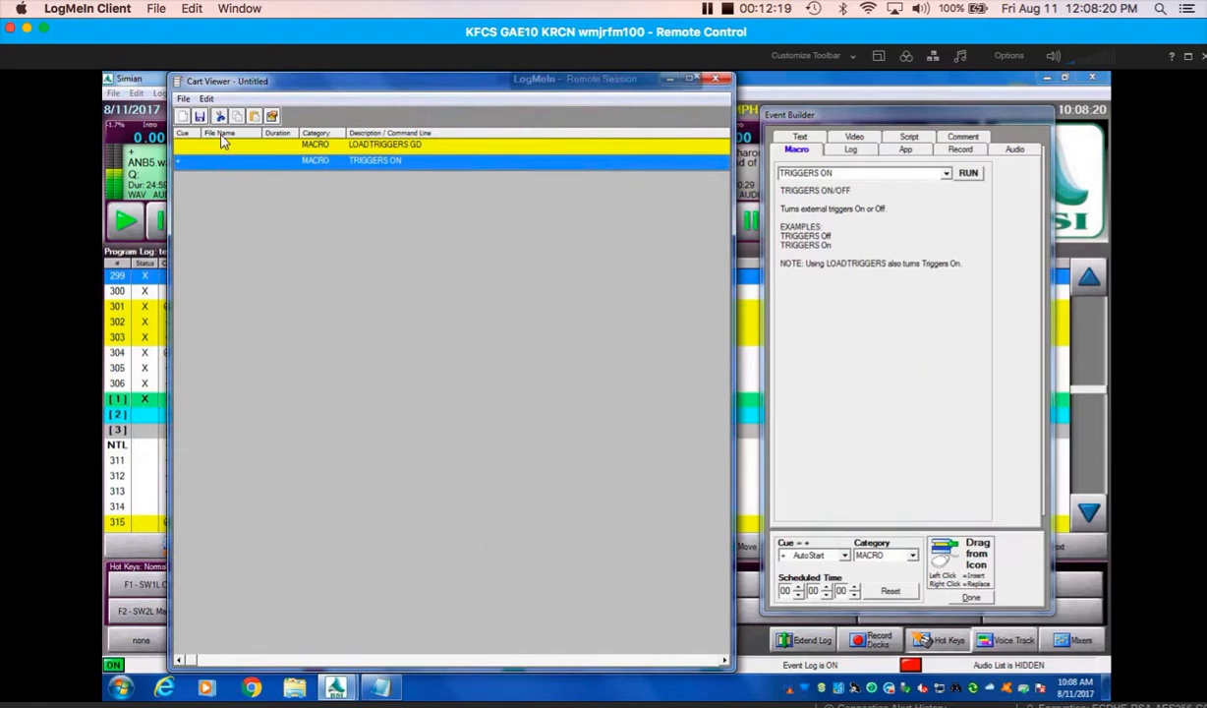
Step: Cancel a Save As to the utility location, then close the cart discarding changes
left_click(183, 98)
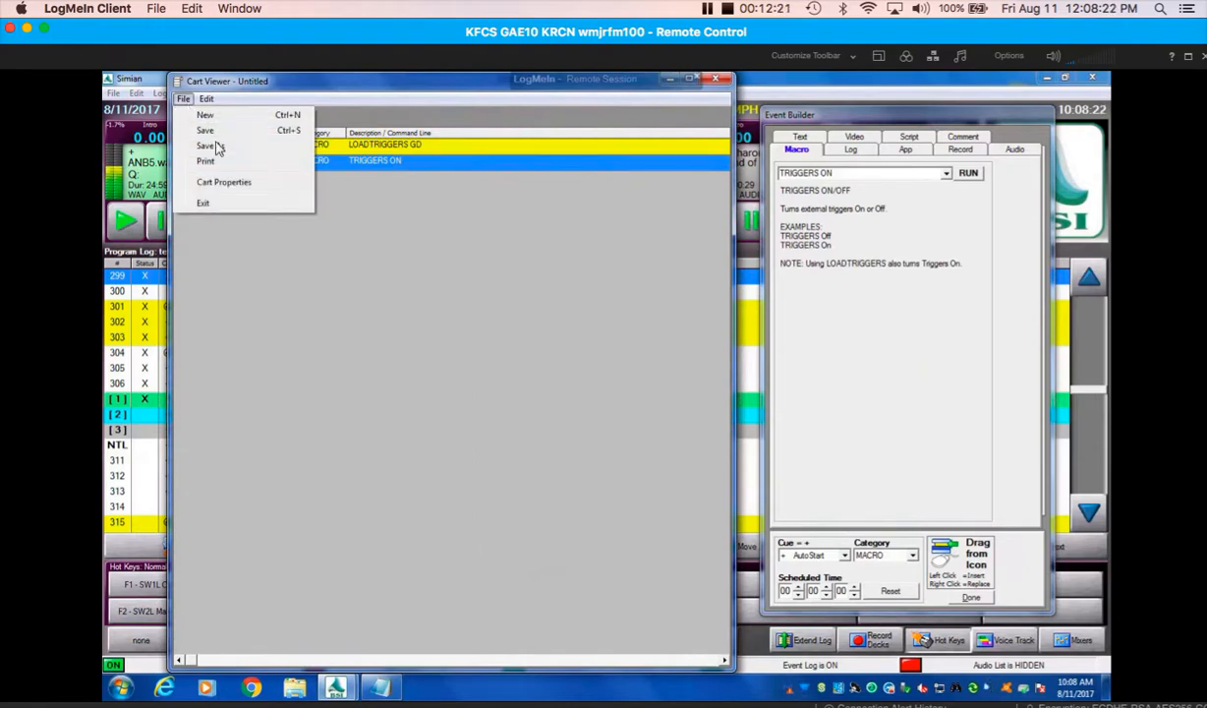
left_click(206, 146)
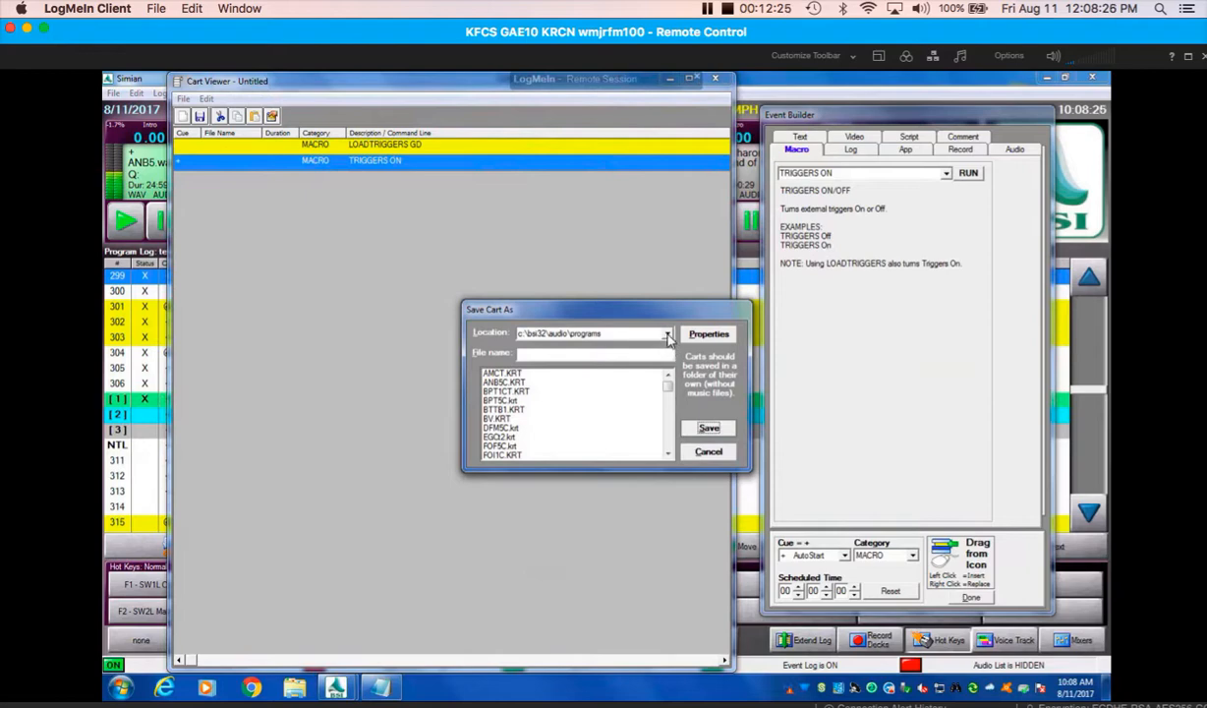
left_click(667, 333)
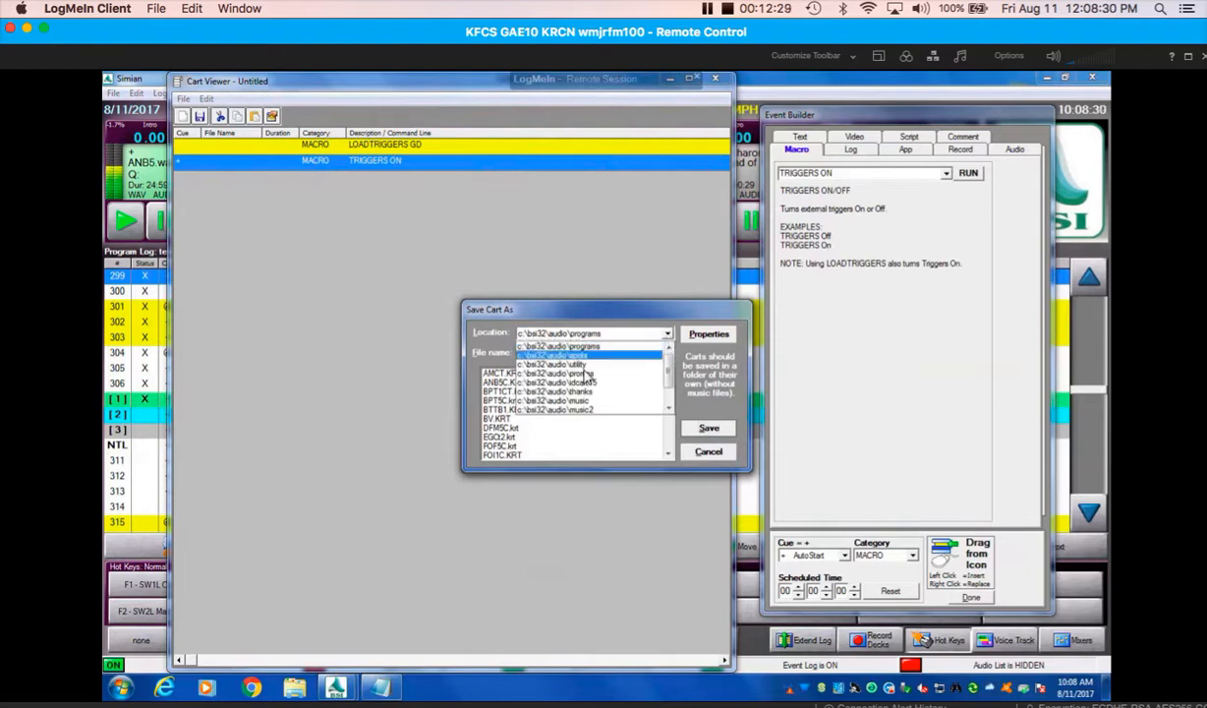
left_click(555, 363)
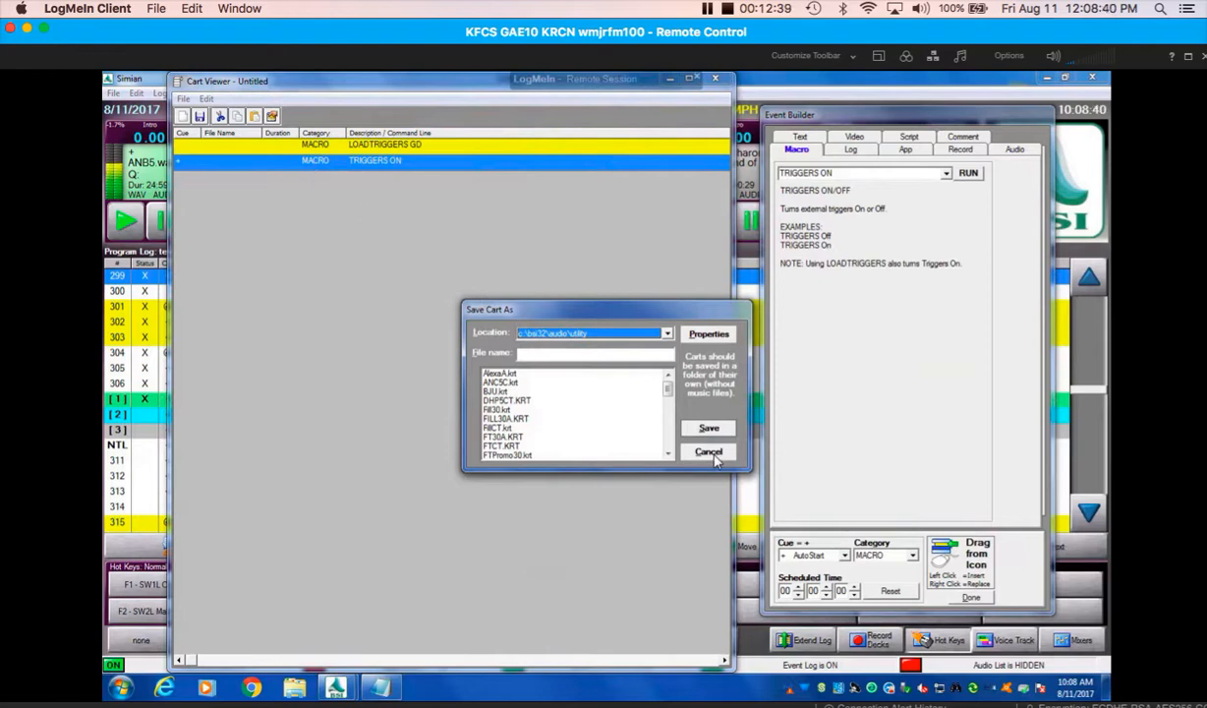
left_click(709, 451)
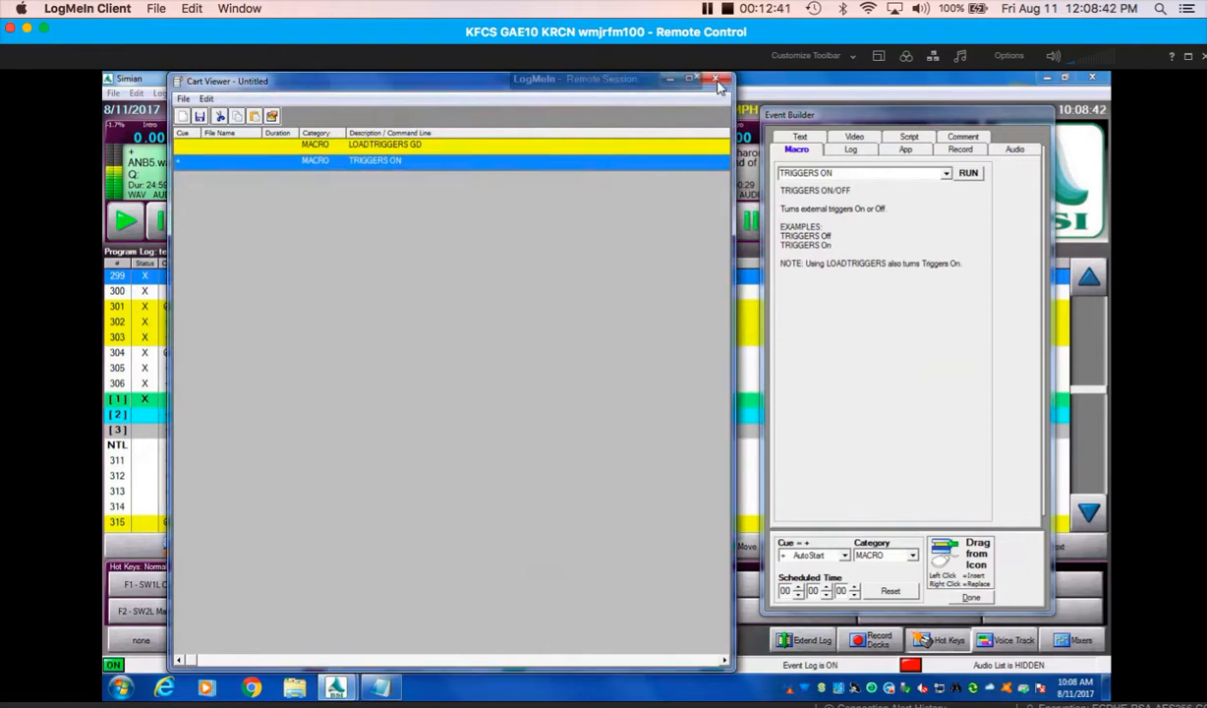
left_click(717, 78)
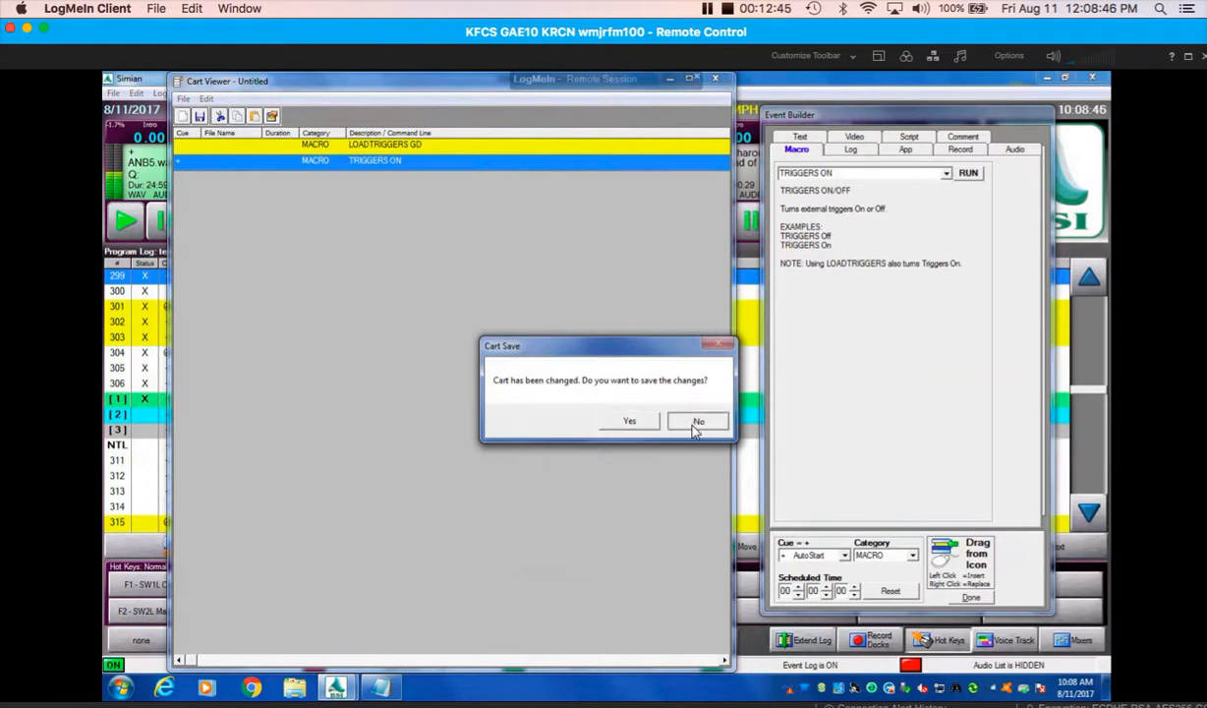
left_click(697, 421)
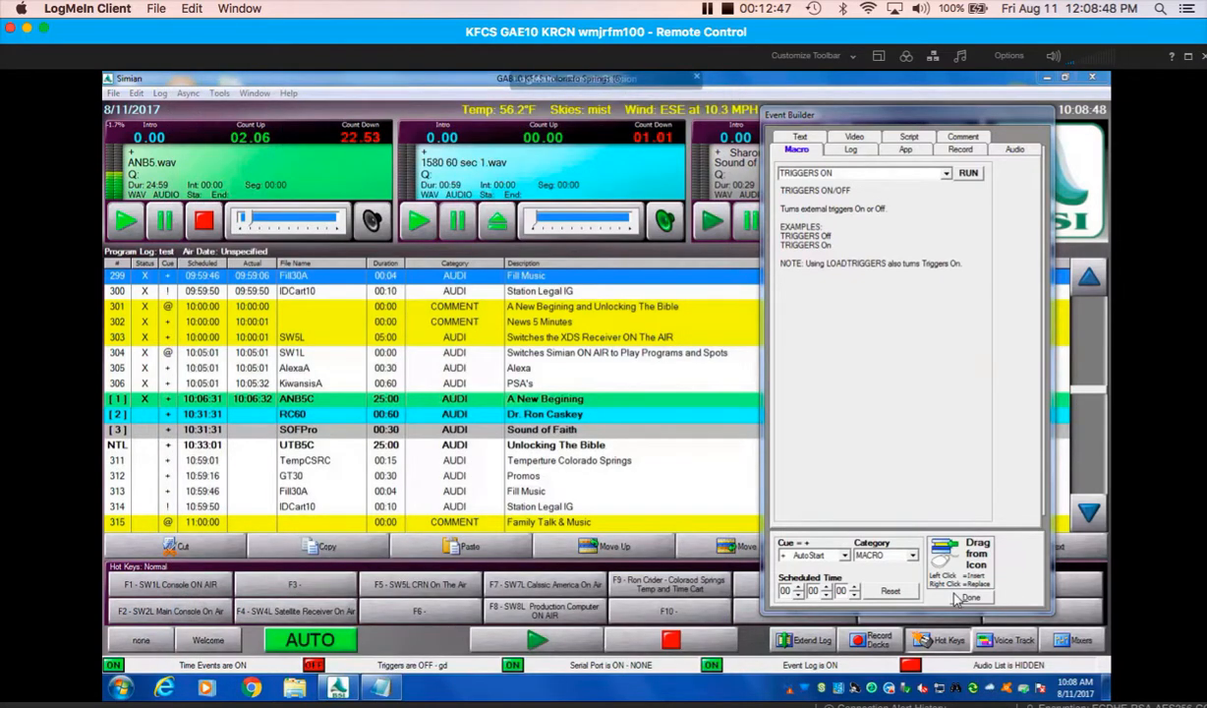
Step: Close the Event Builder and open the TrigGD cart at log row 110 via Edit Info
left_click(970, 597)
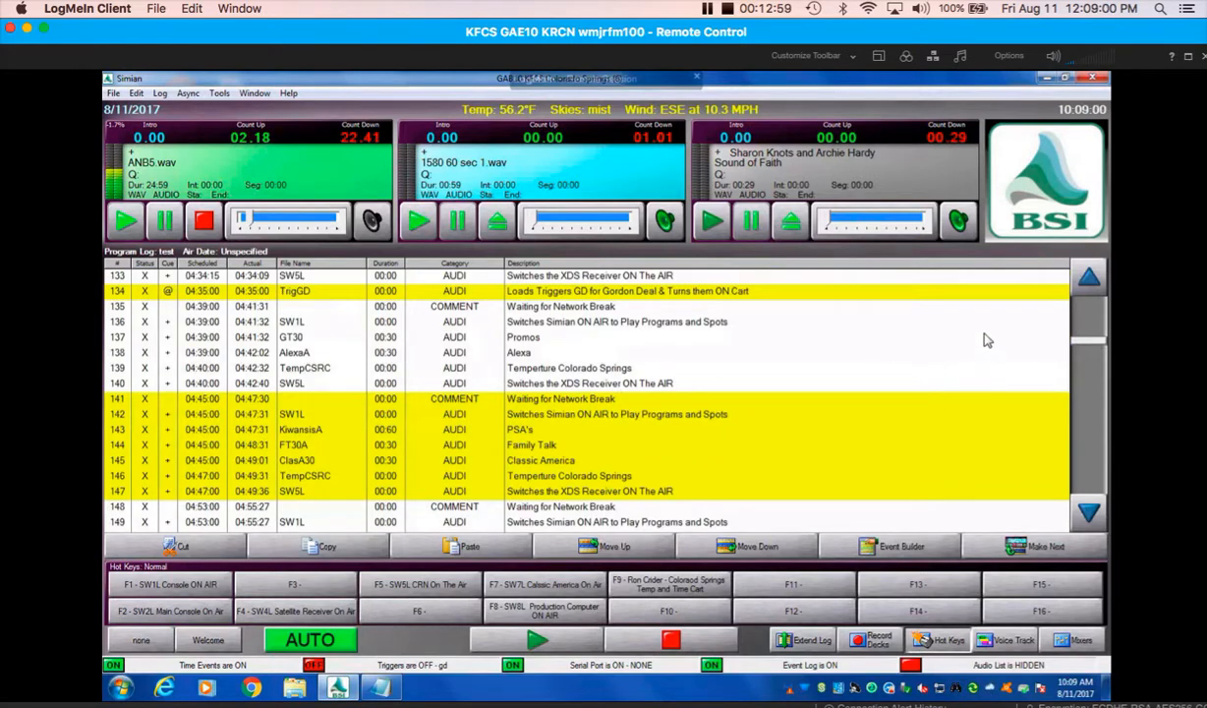
scroll("down", 3)
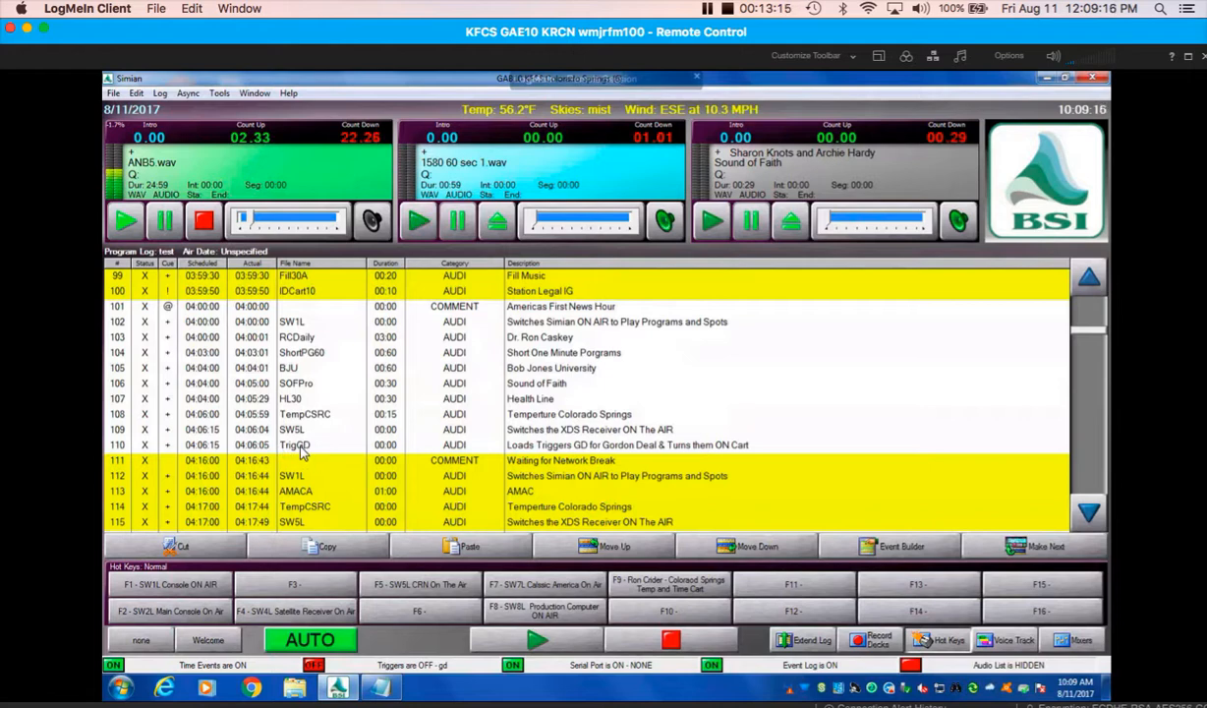
left_click(295, 445)
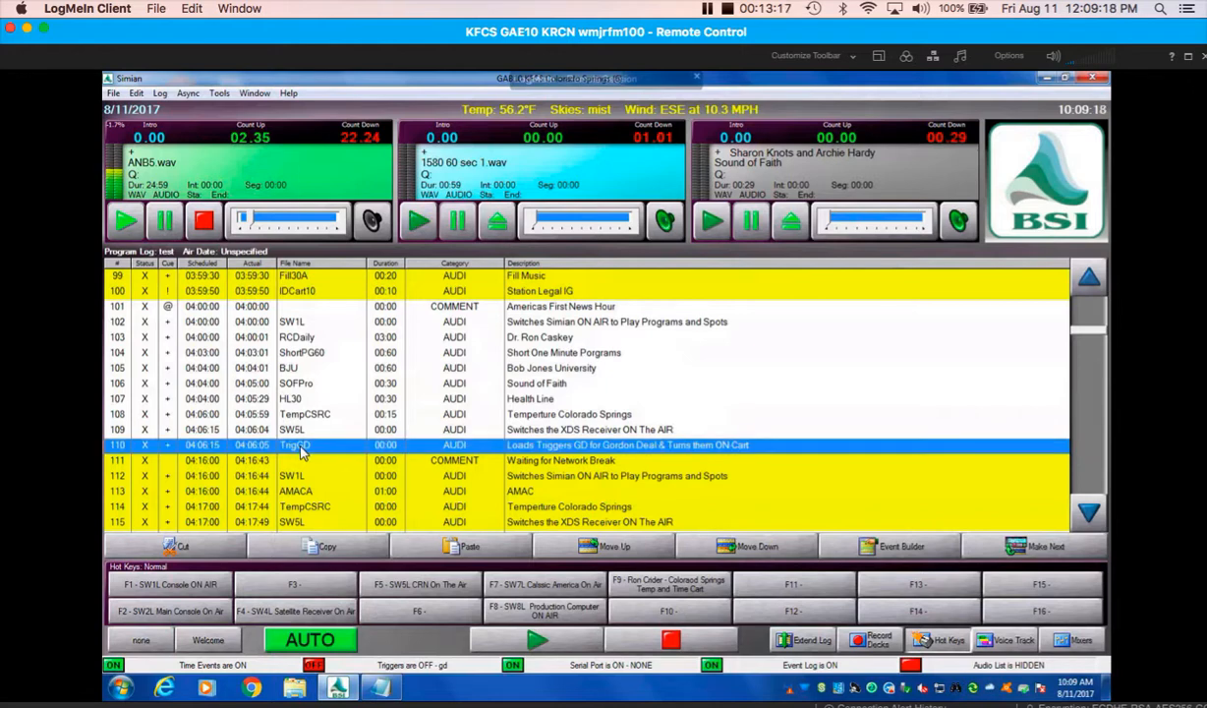
right_click(302, 444)
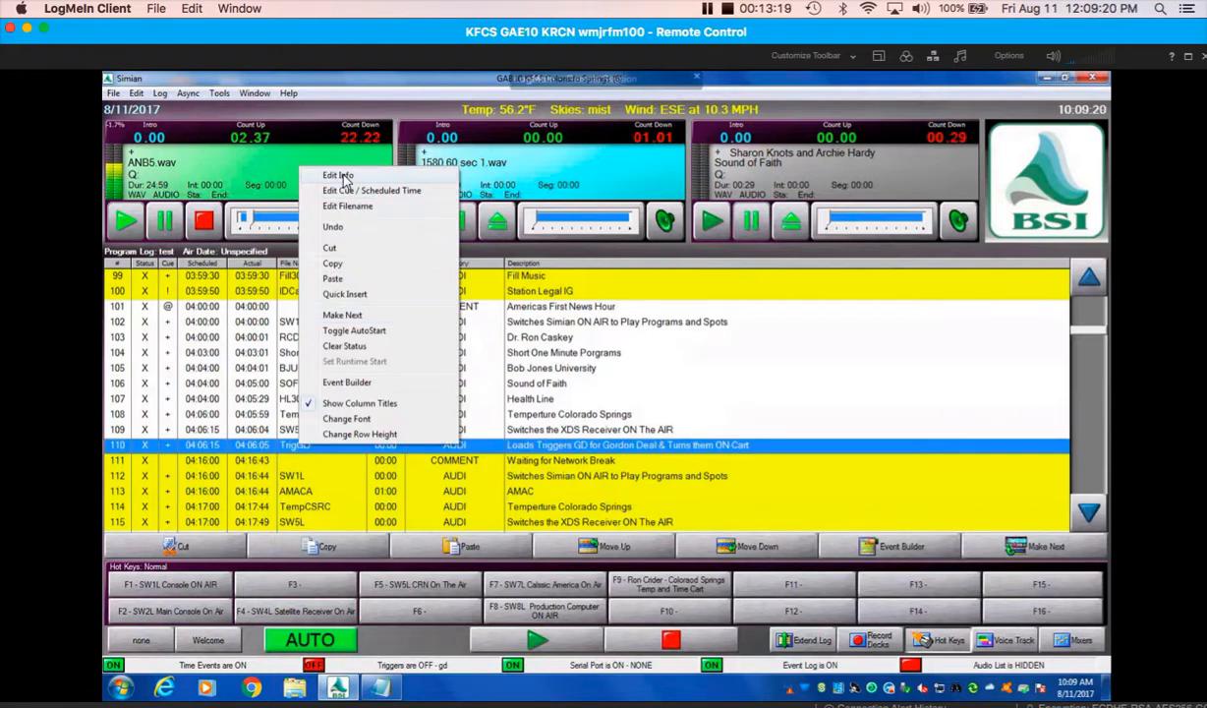
left_click(338, 175)
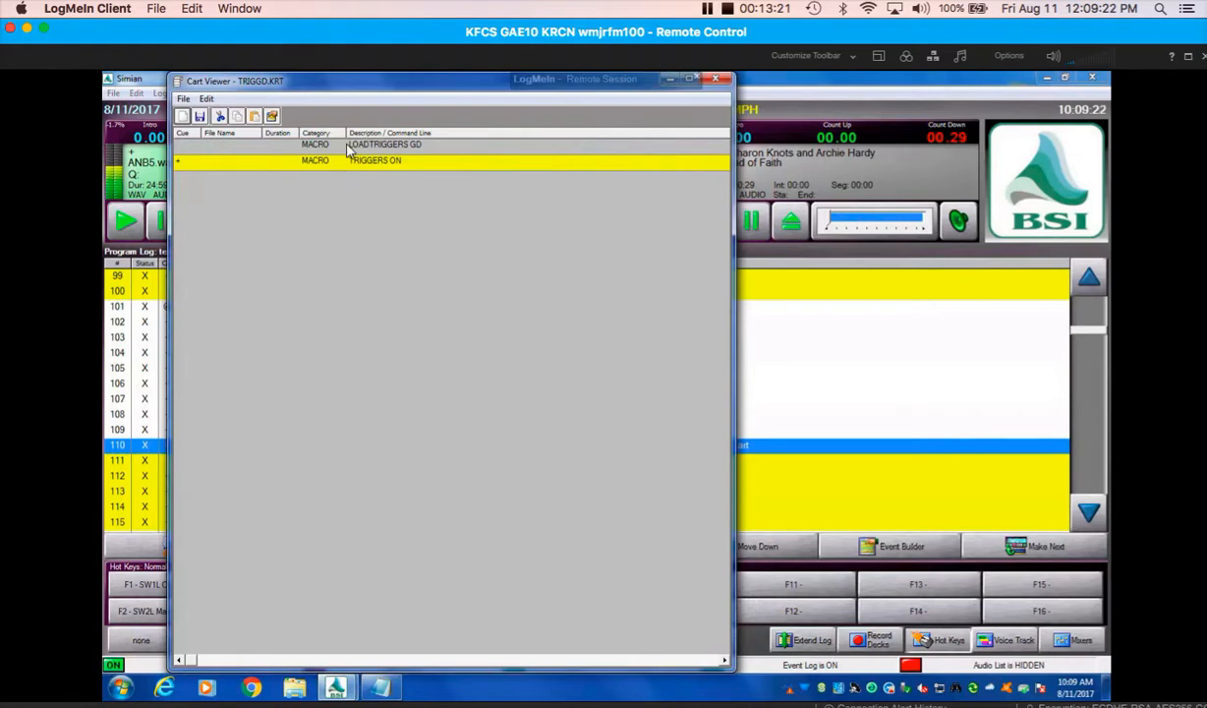
mouse_move(489, 169)
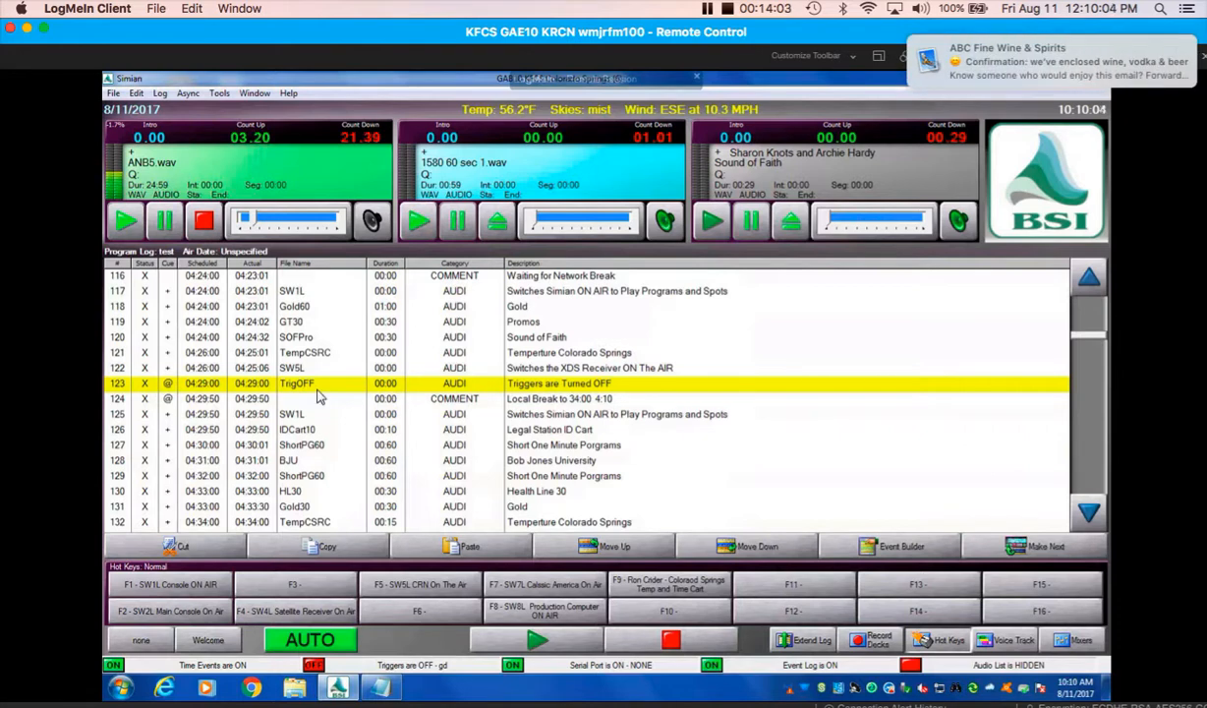
mouse_move(187, 410)
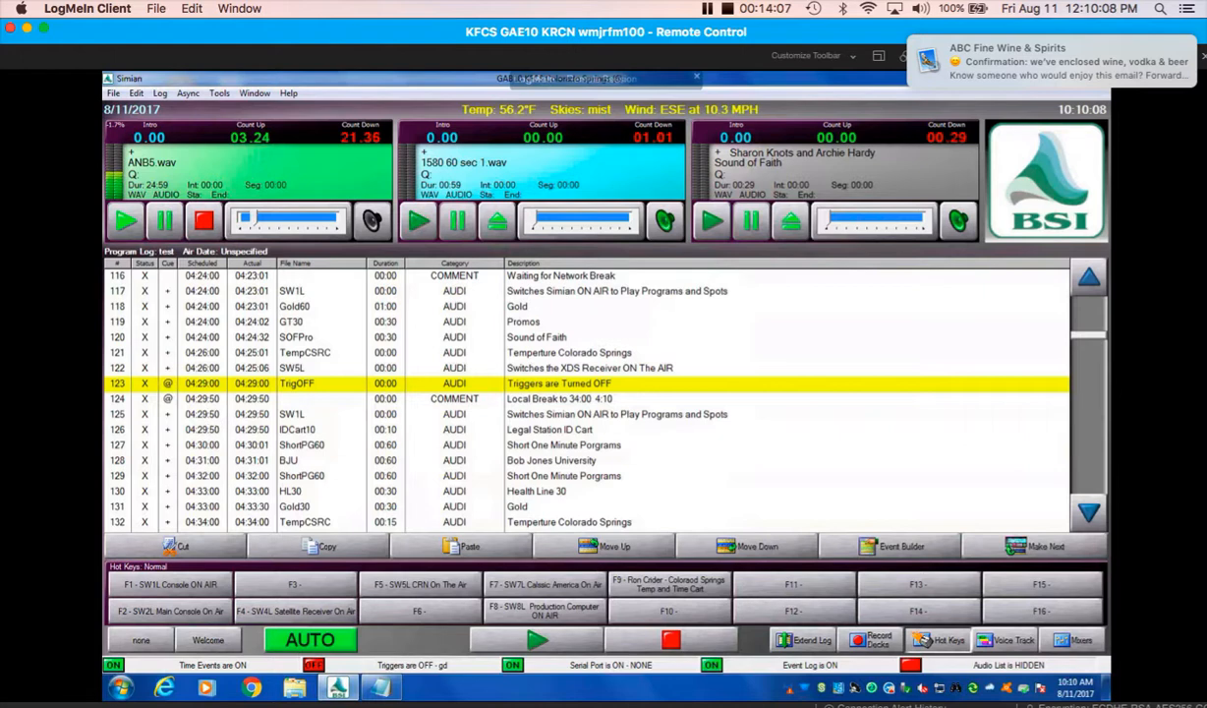
Step: Scroll to log row 134 and open the TrigGD cart scheduled at 04:35:00
scroll("down", 3)
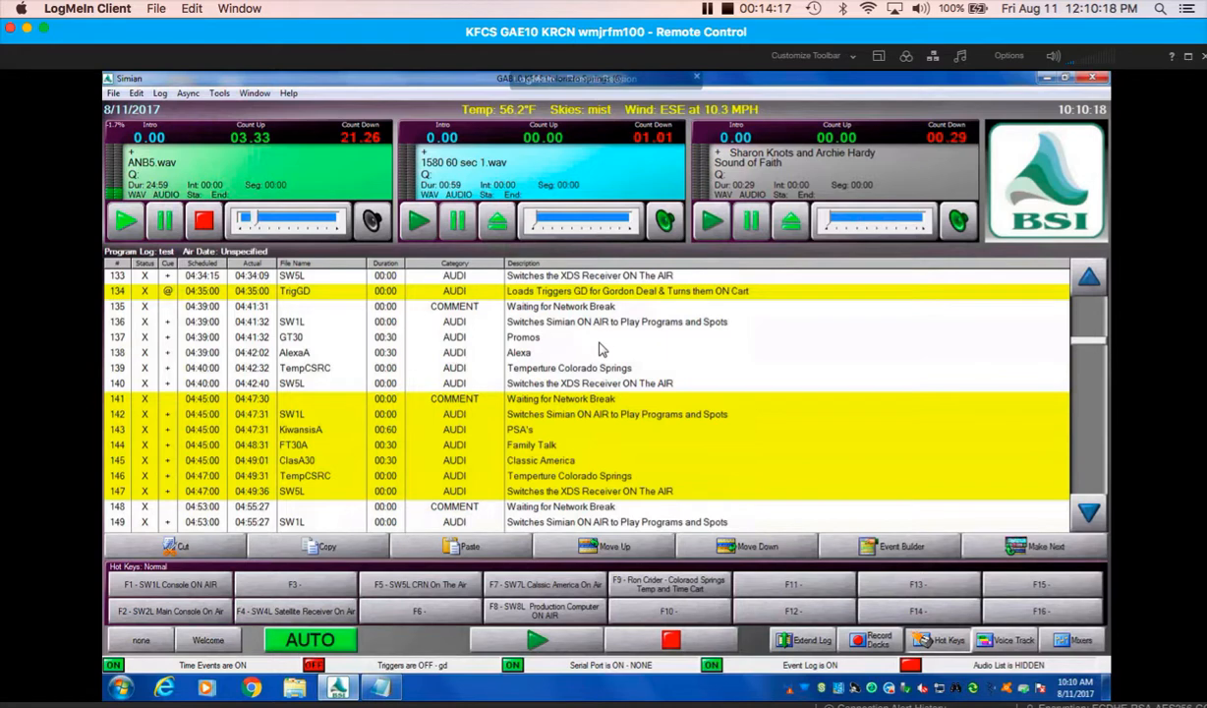
mouse_move(1030, 372)
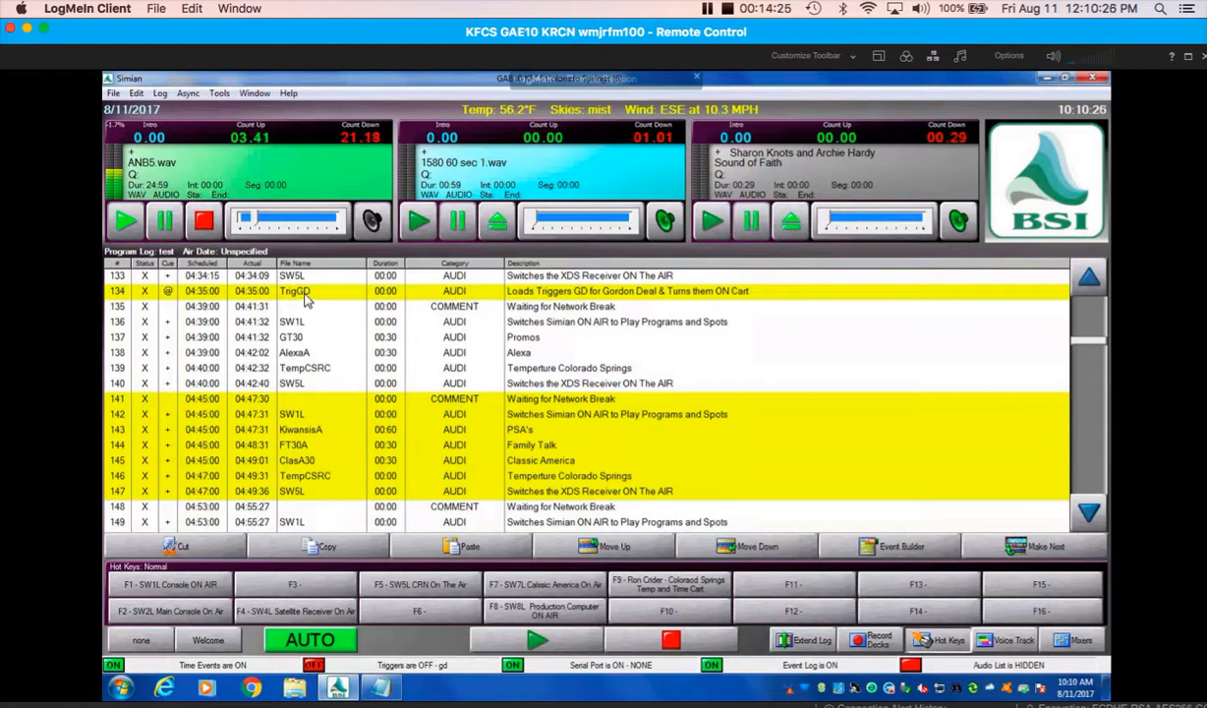
left_click(305, 291)
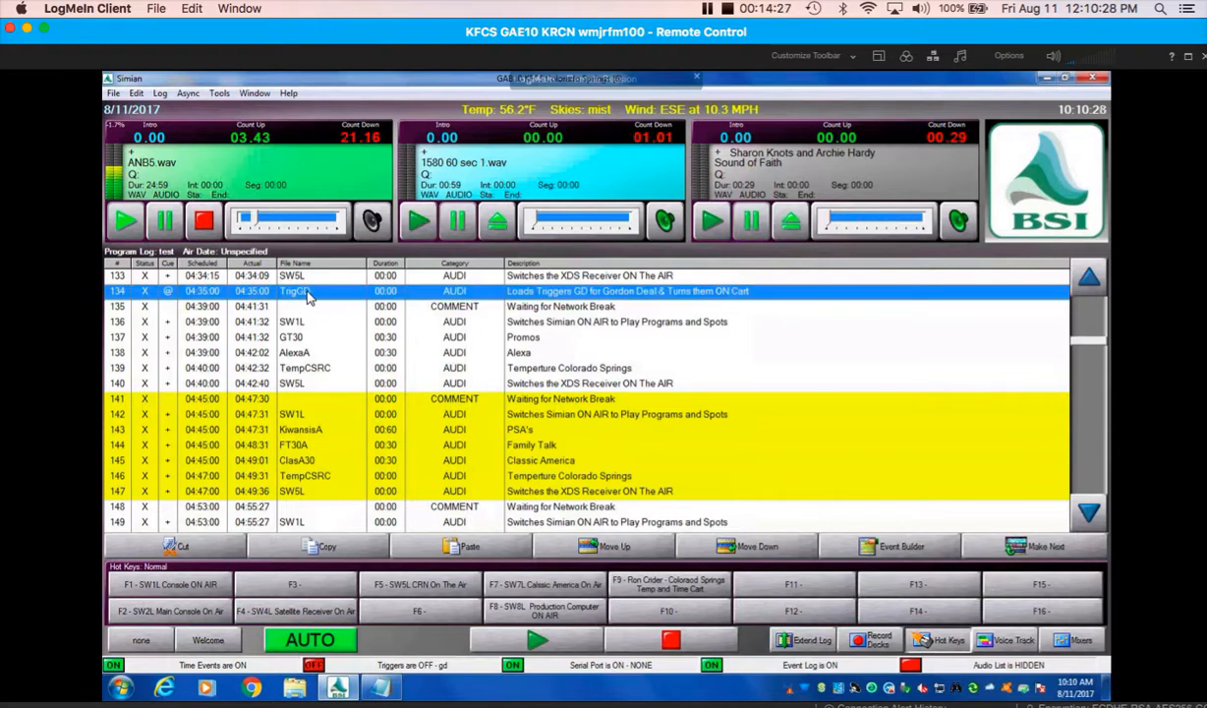
double_click(295, 291)
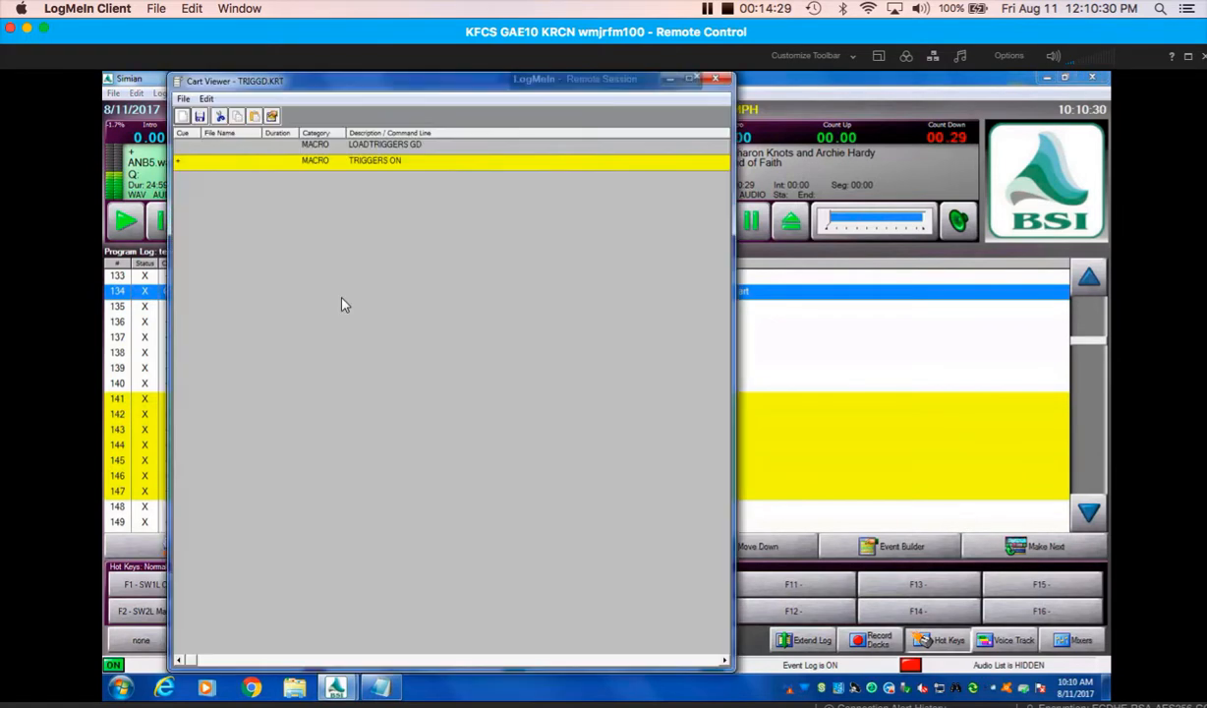
mouse_move(341, 253)
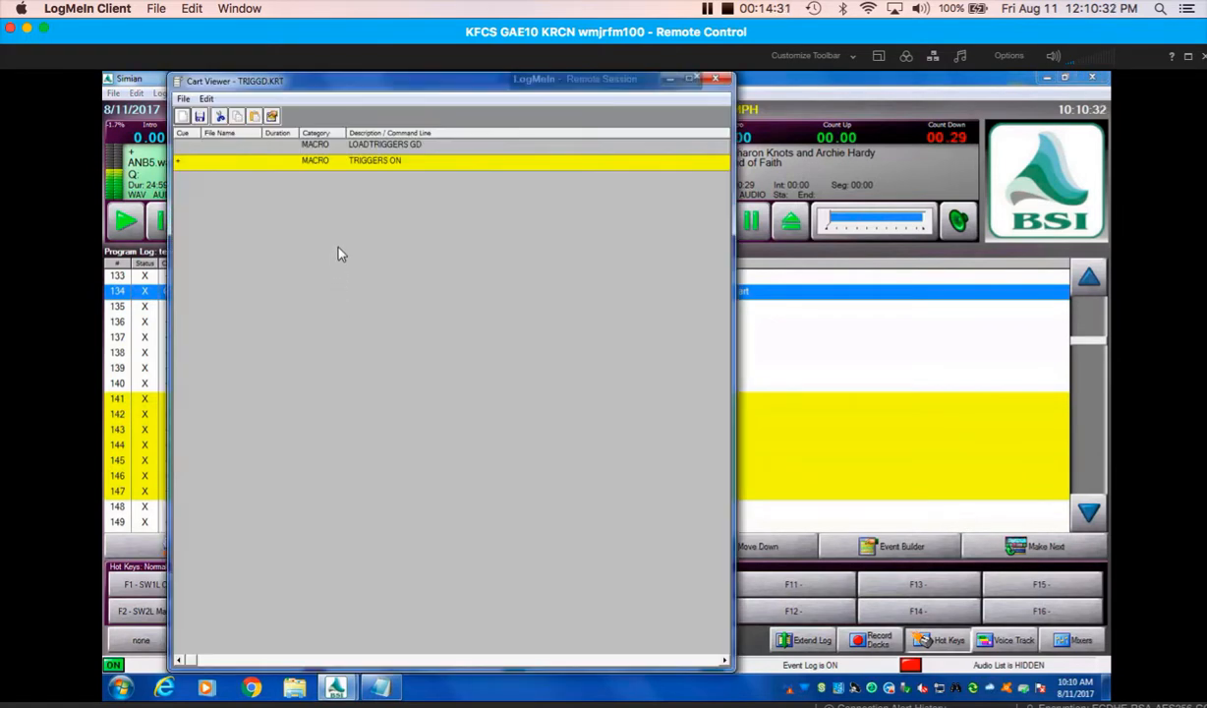
mouse_move(436, 159)
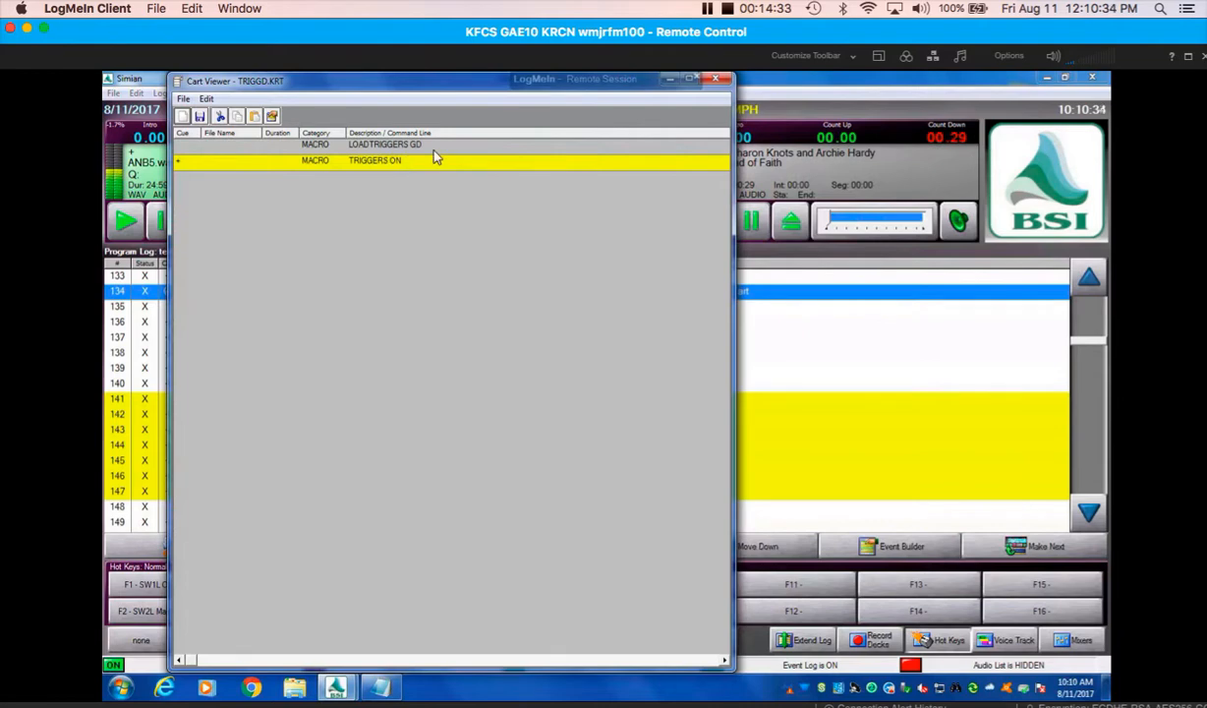